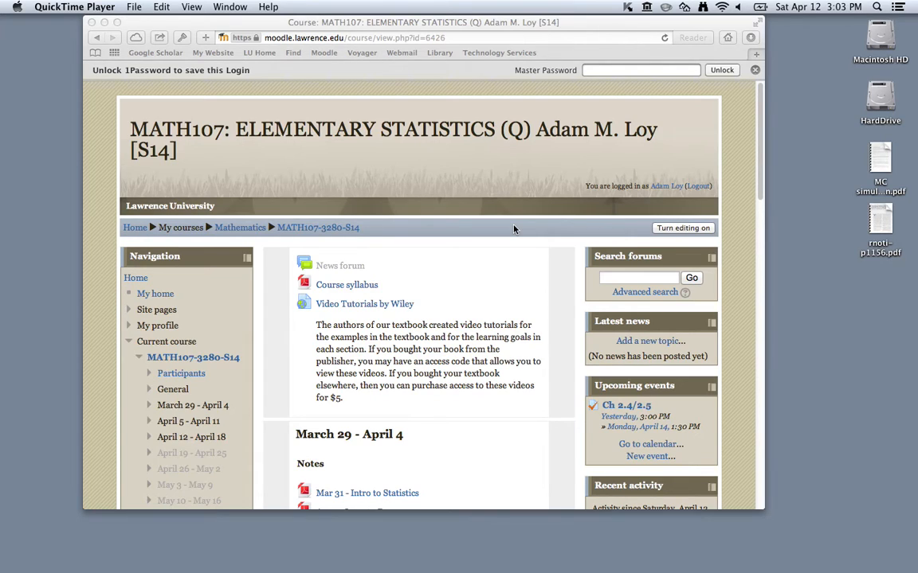
mouse_move(462, 362)
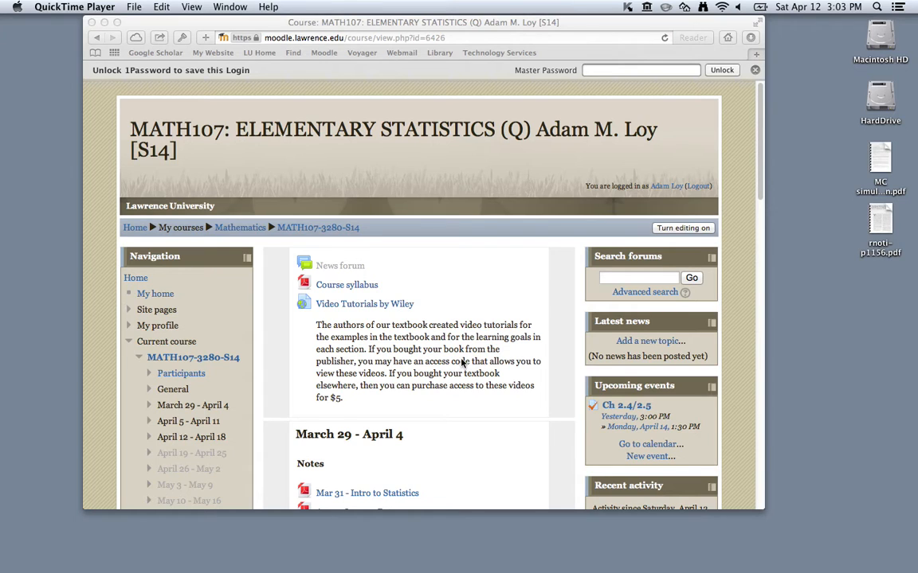
Scroll the Moodle course page down to the April 12 - April 18 week section
scroll(down, 3)
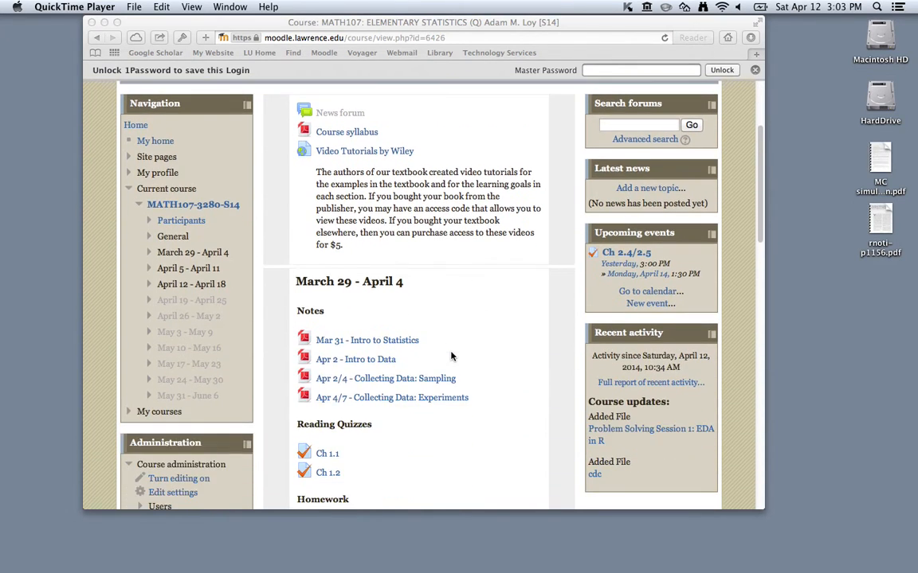
scroll(down, 3)
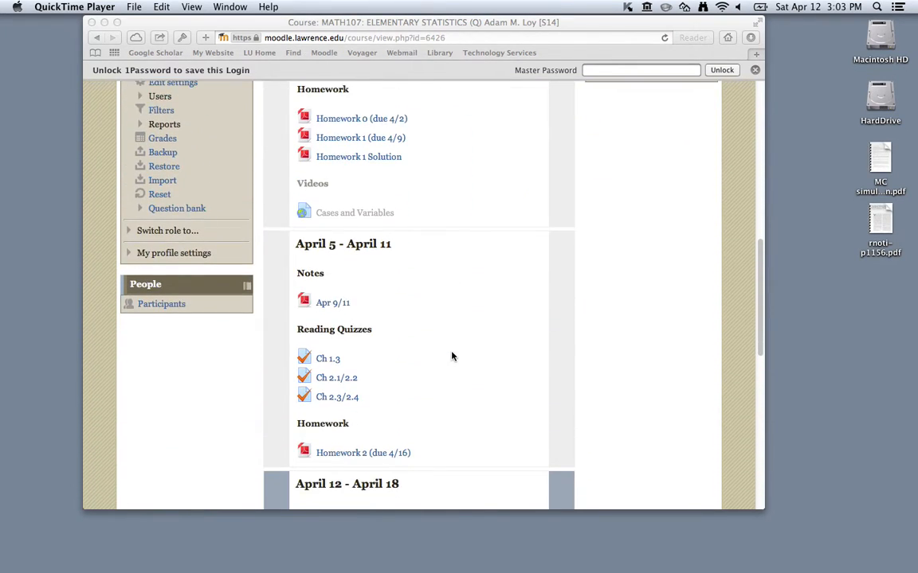
scroll(down, 3)
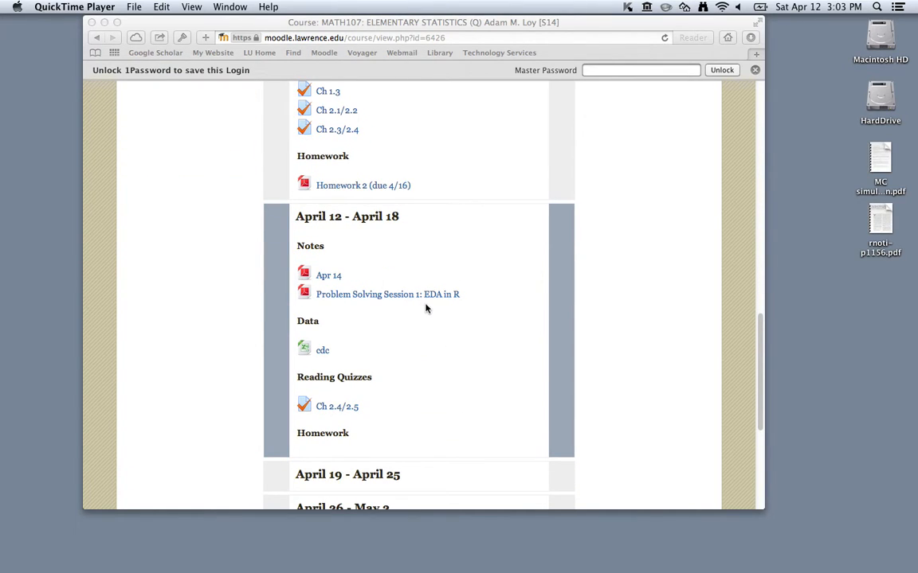
mouse_move(340, 309)
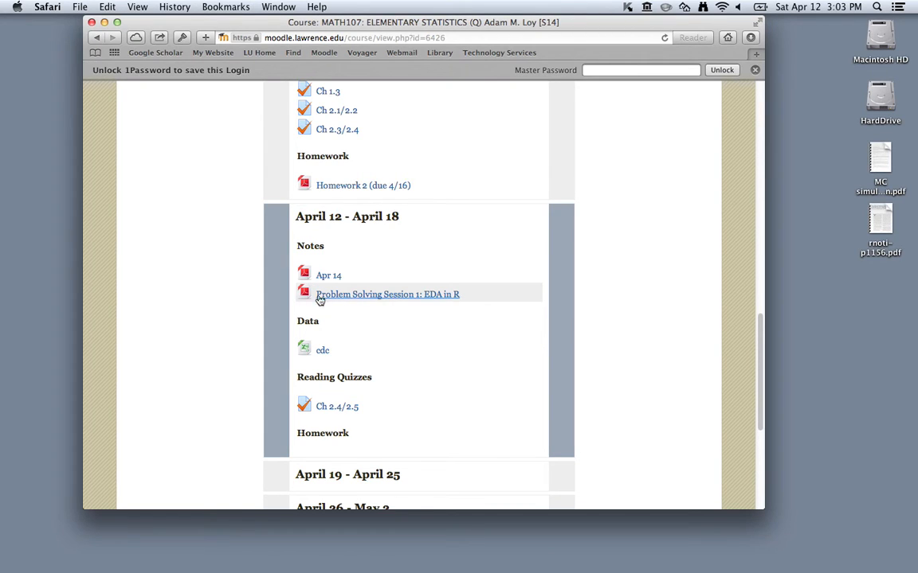
mouse_move(333, 303)
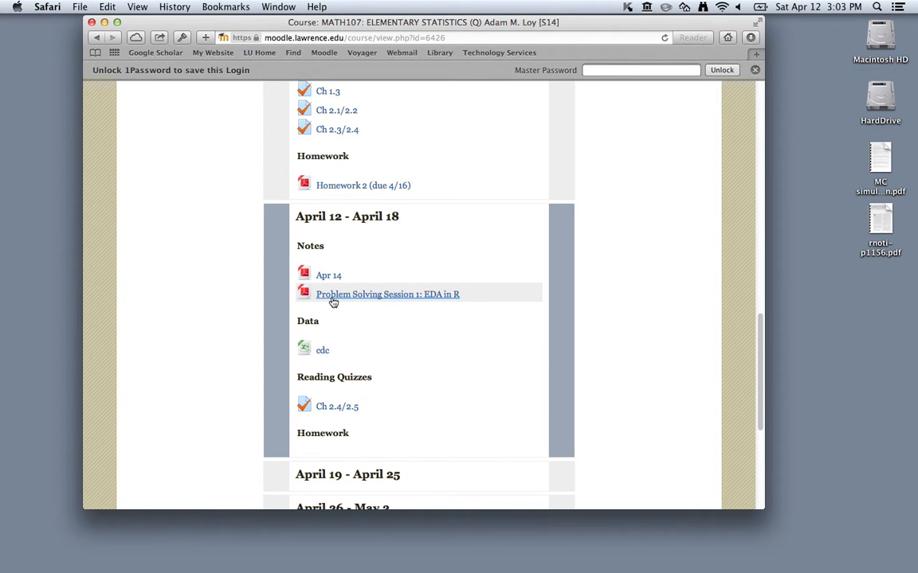
mouse_move(339, 299)
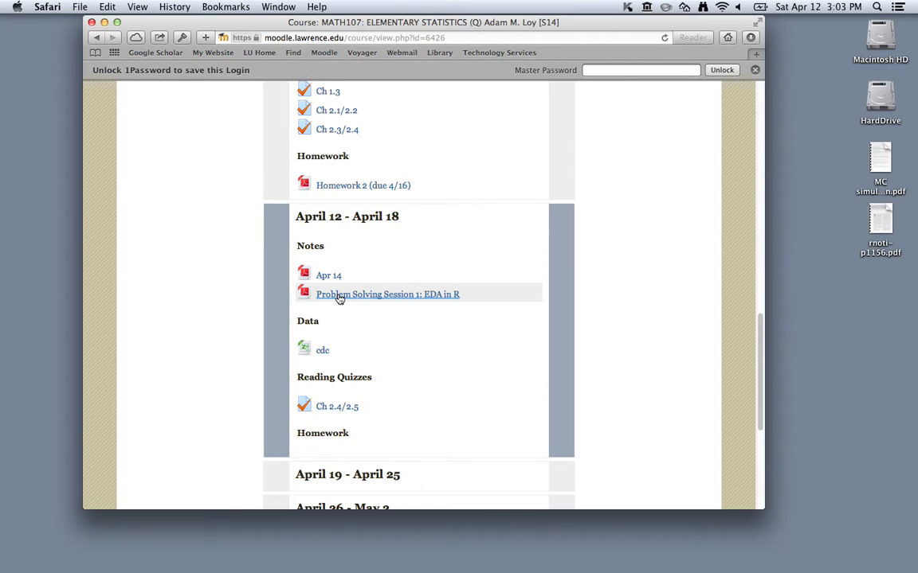
mouse_move(335, 367)
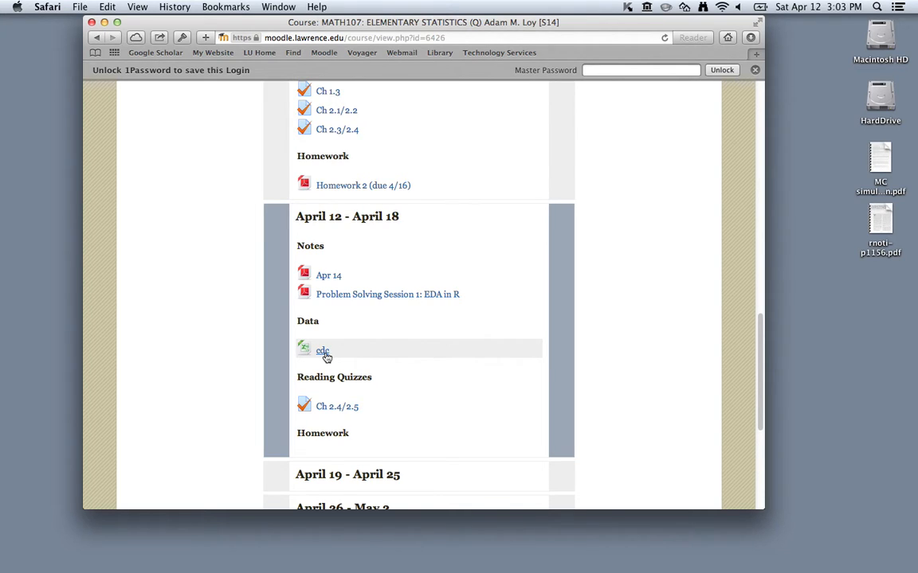
mouse_move(310, 359)
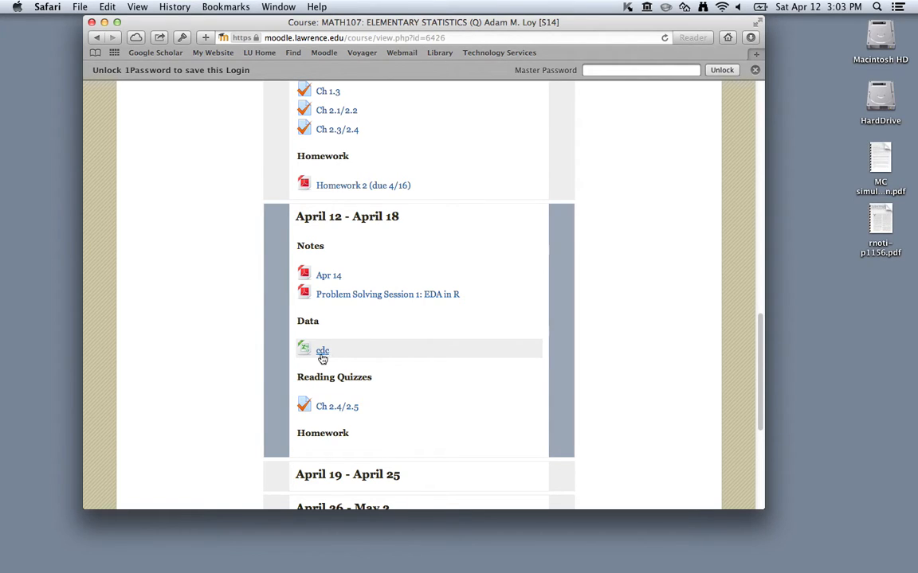
mouse_move(332, 356)
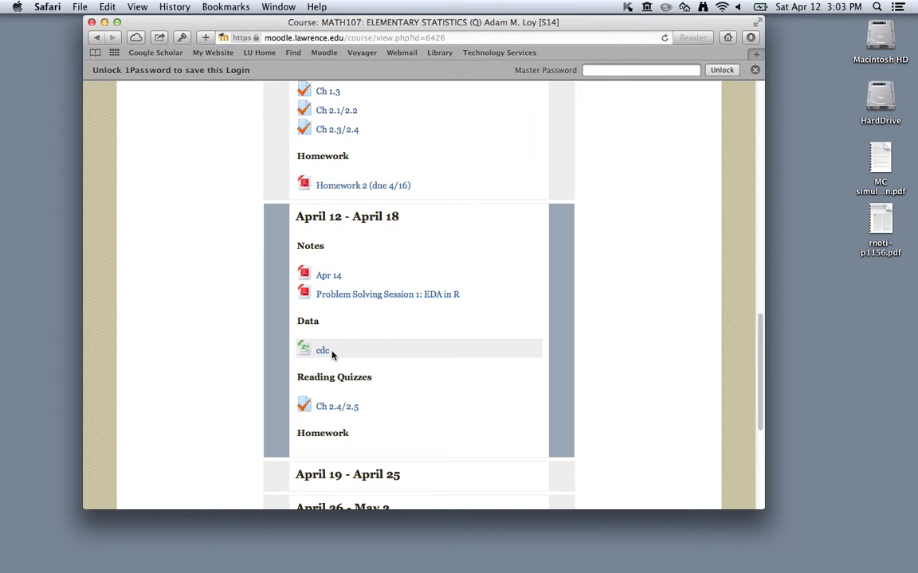
mouse_move(255, 323)
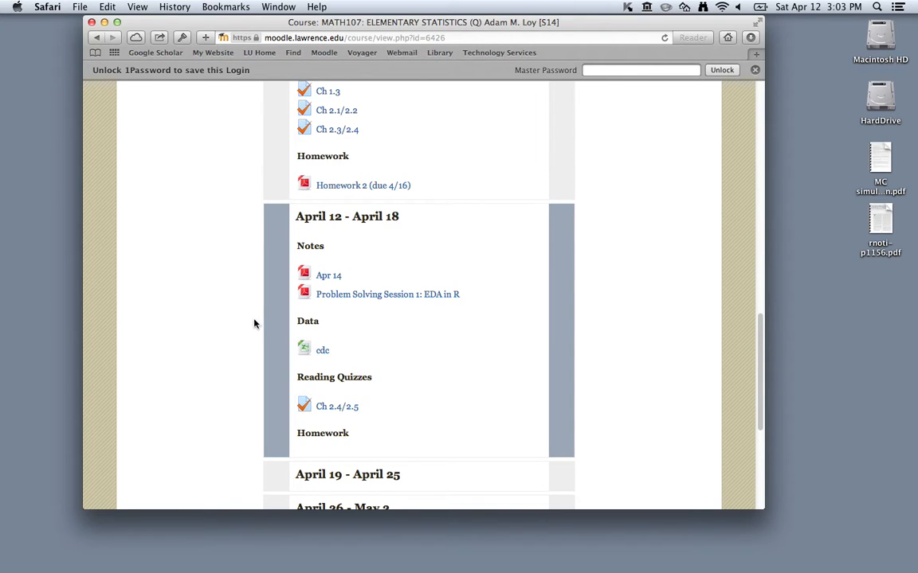
mouse_move(226, 319)
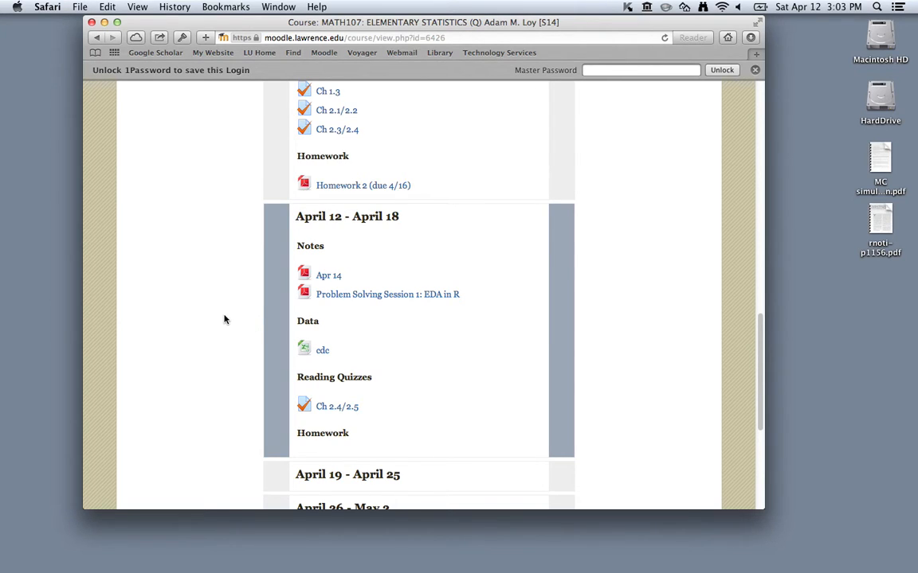
mouse_move(168, 317)
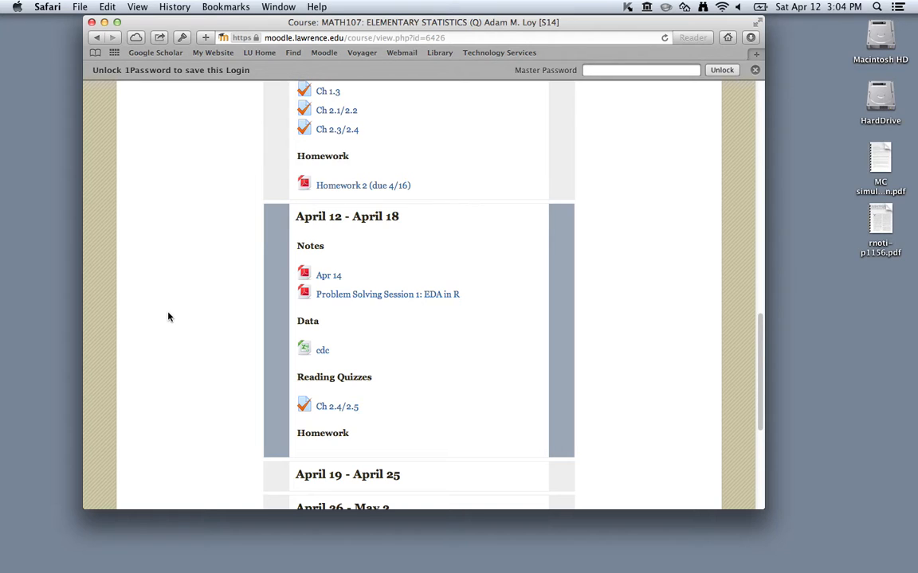
mouse_move(165, 316)
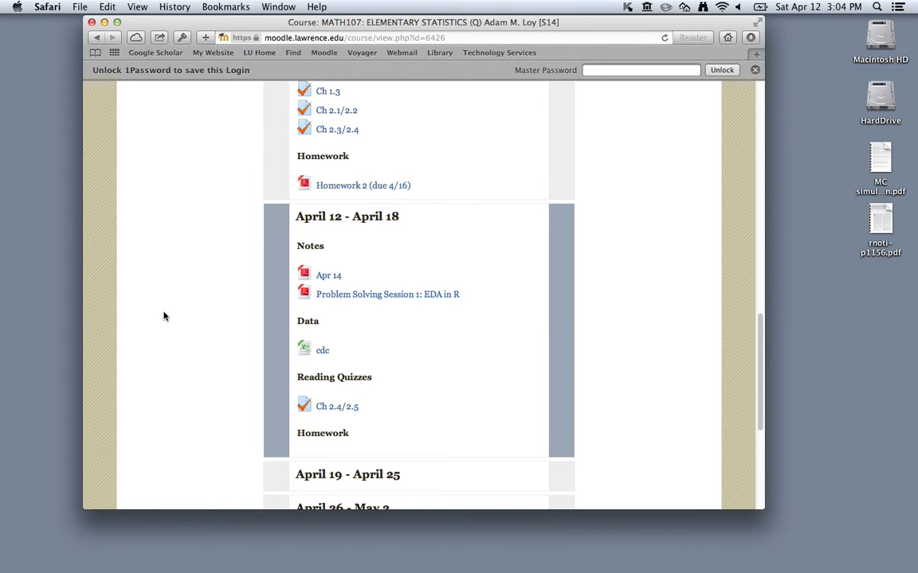
mouse_move(18, 311)
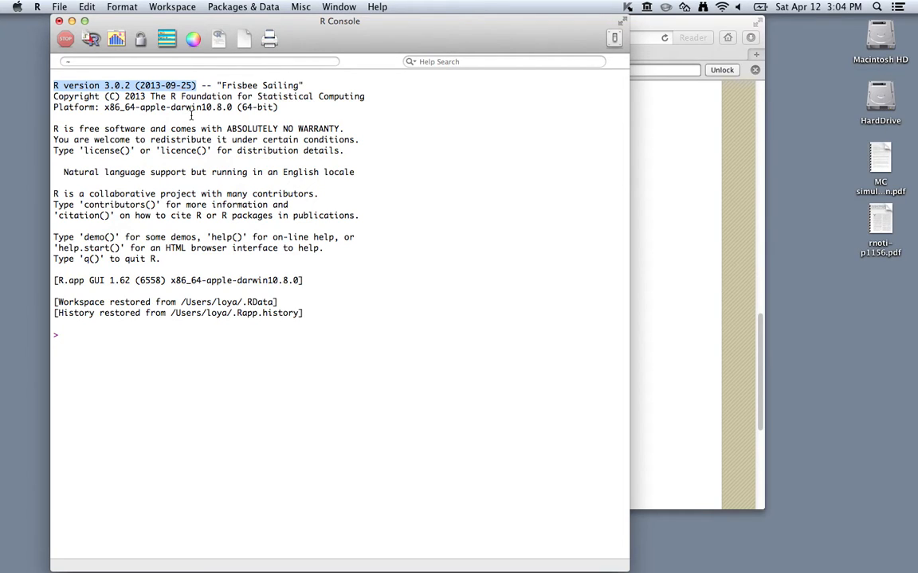
mouse_move(245, 50)
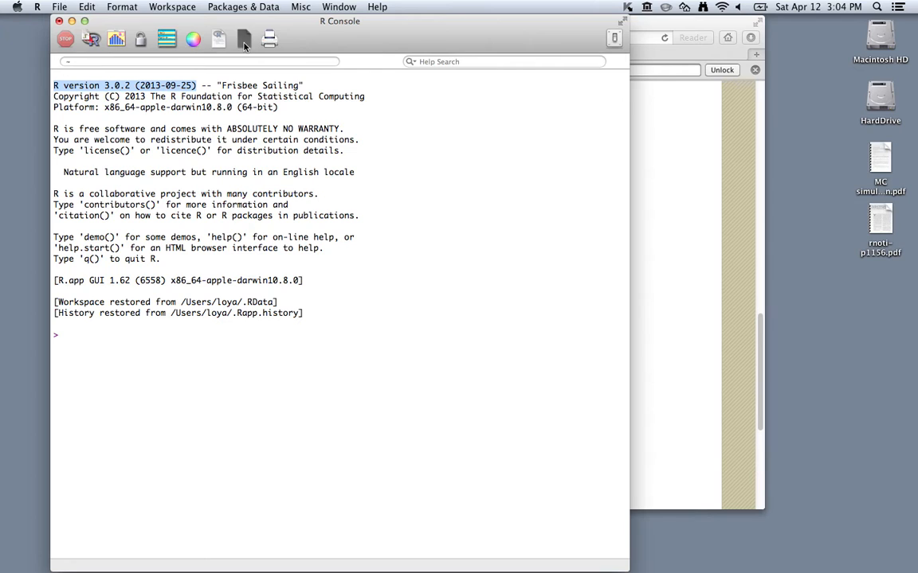
Create two blank R script documents, then close the Untitled 2 window again
click(244, 38)
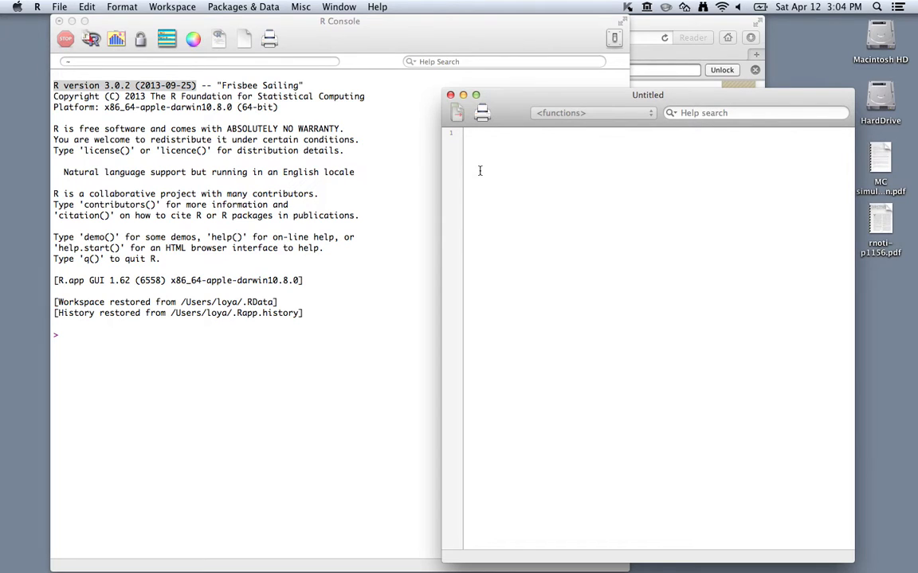
click(59, 6)
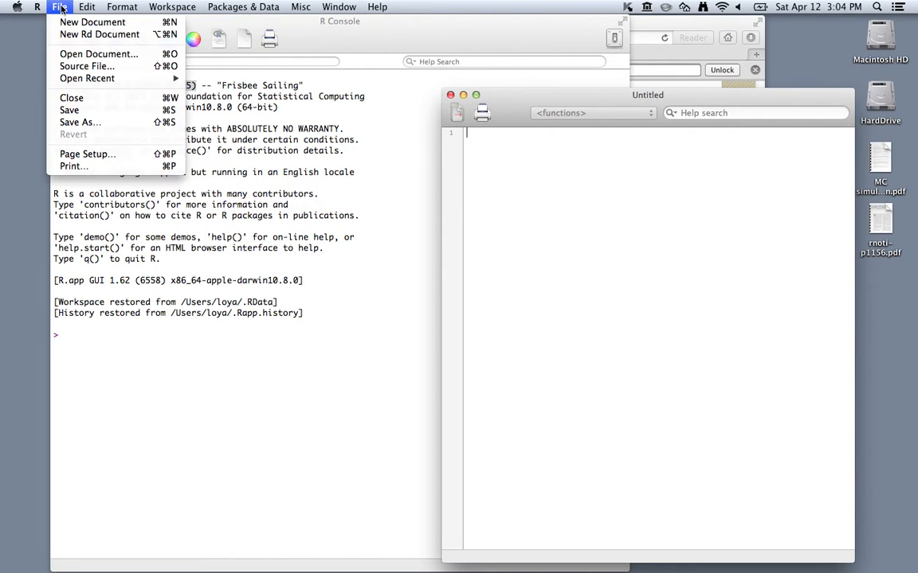
click(92, 22)
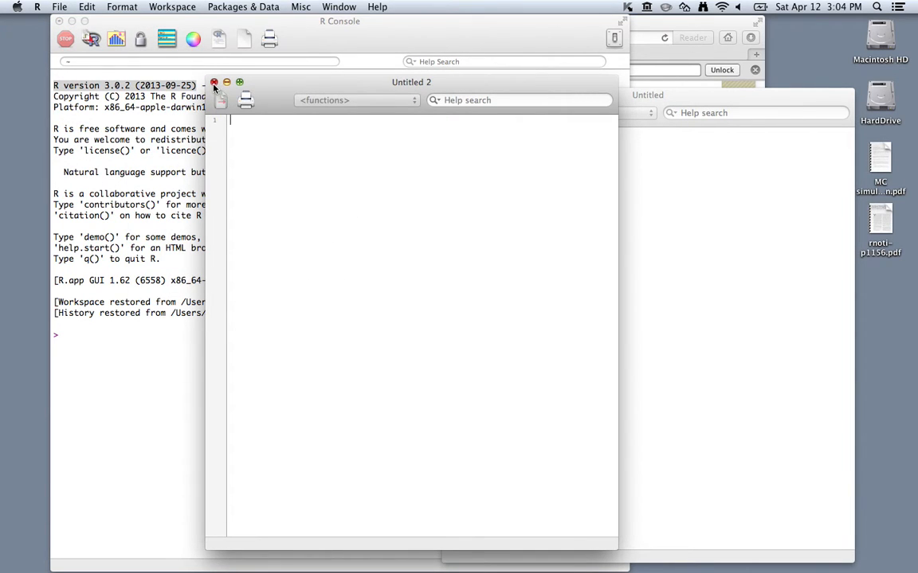
click(213, 82)
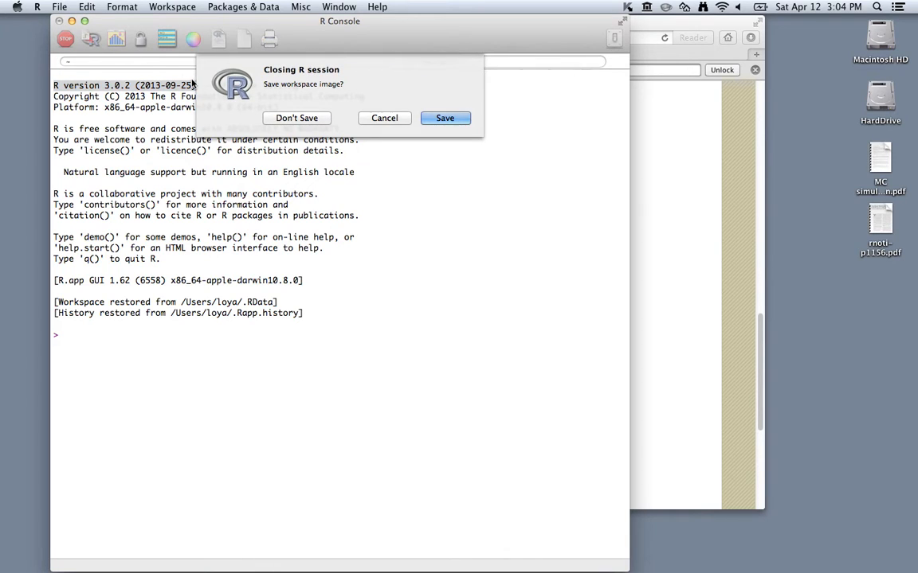
mouse_move(366, 136)
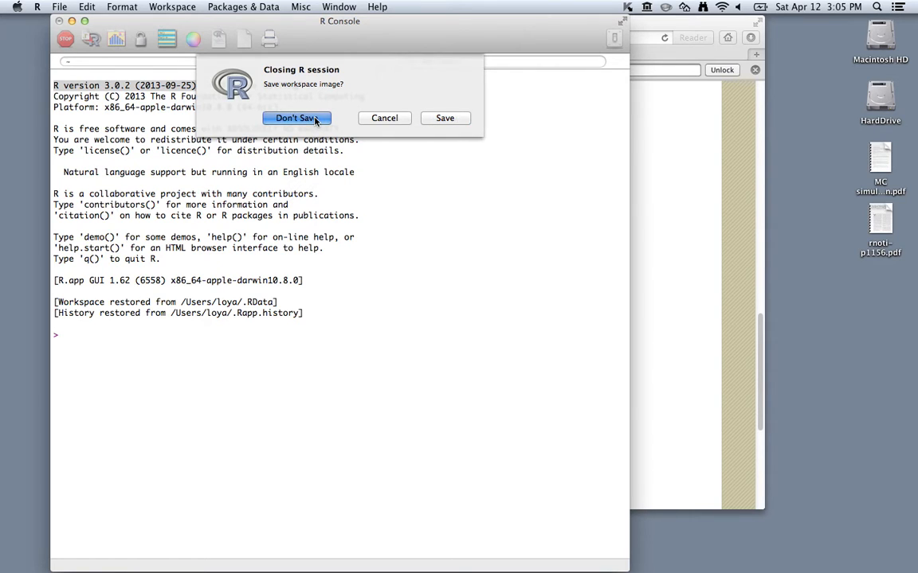
Quit R without saving the workspace image
click(297, 118)
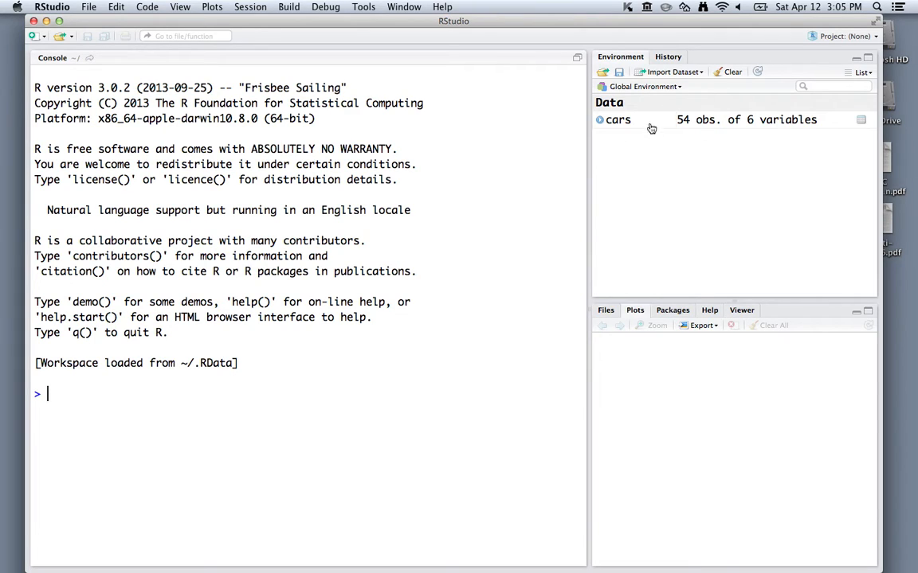
mouse_move(771, 220)
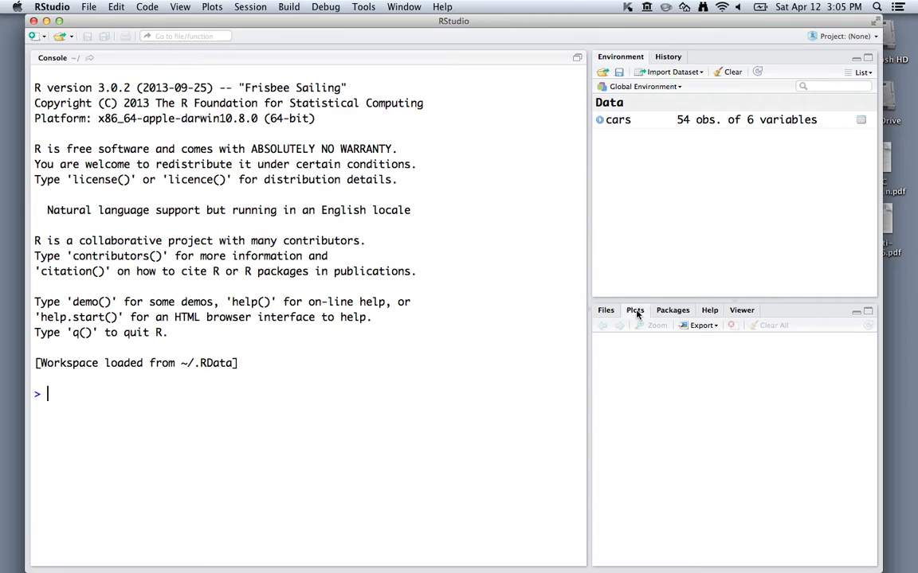
mouse_move(636, 317)
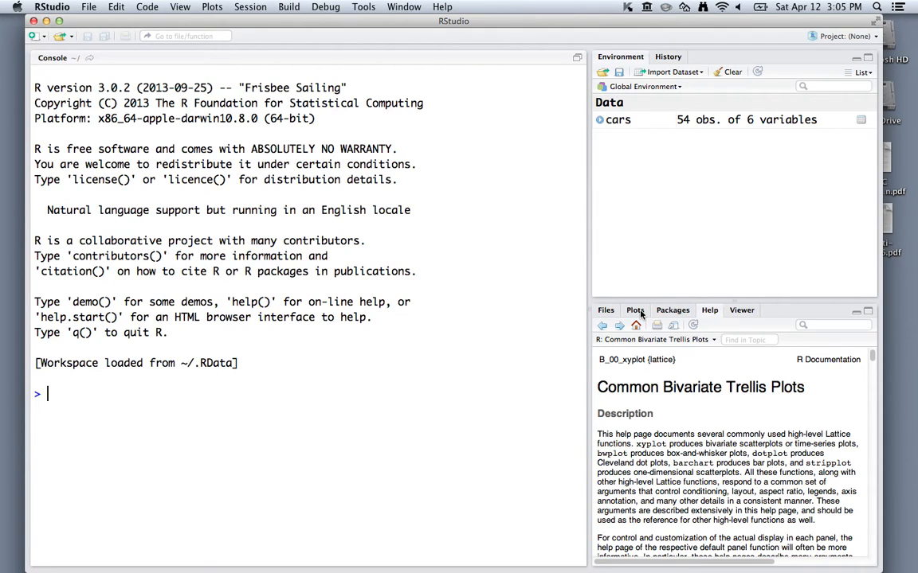
Switch from the Help page to the empty Plots pane in RStudio
click(635, 310)
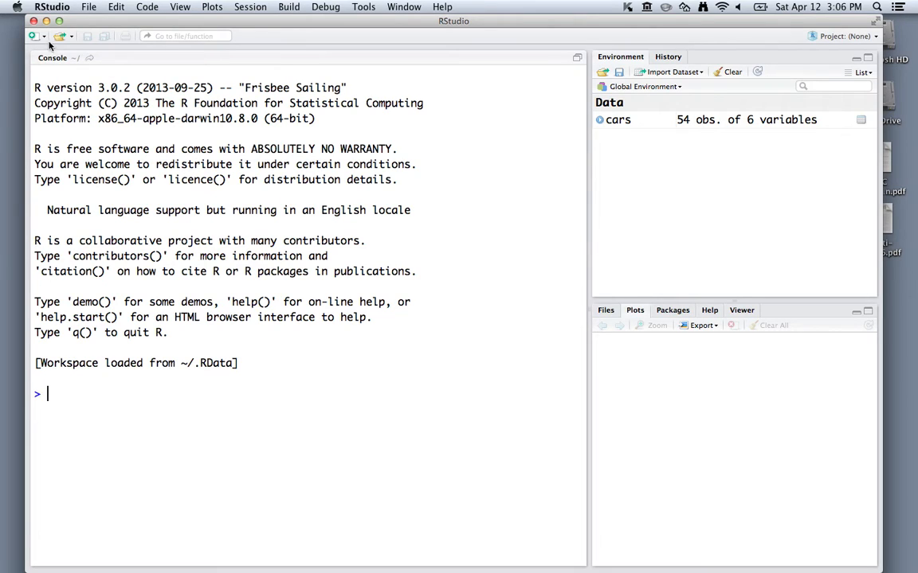
Create a new empty R script (Untitled1) from the New File menu
click(34, 36)
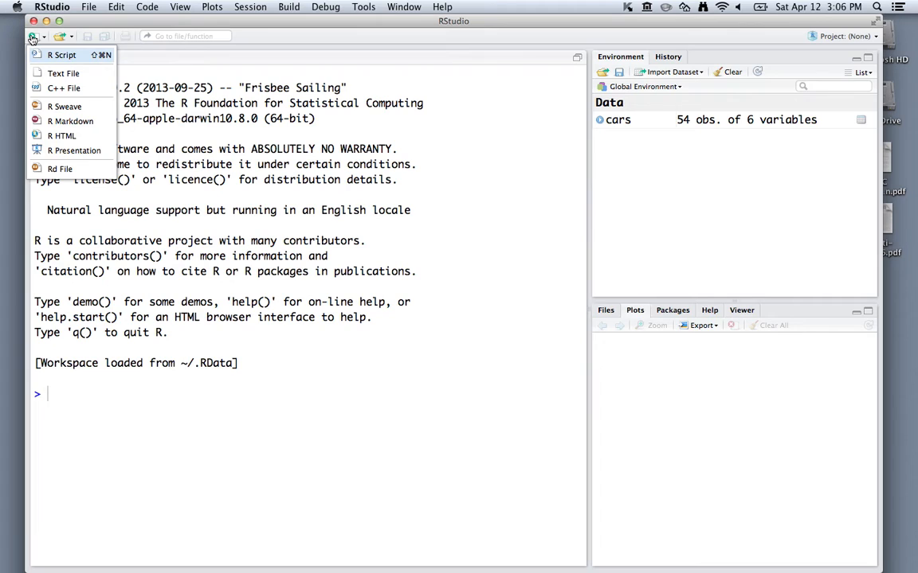
mouse_move(45, 55)
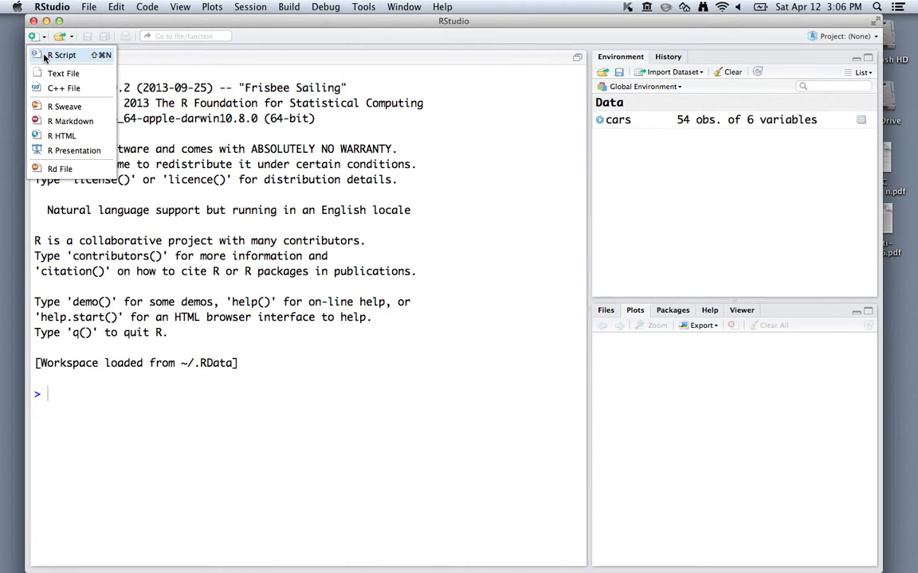
click(60, 54)
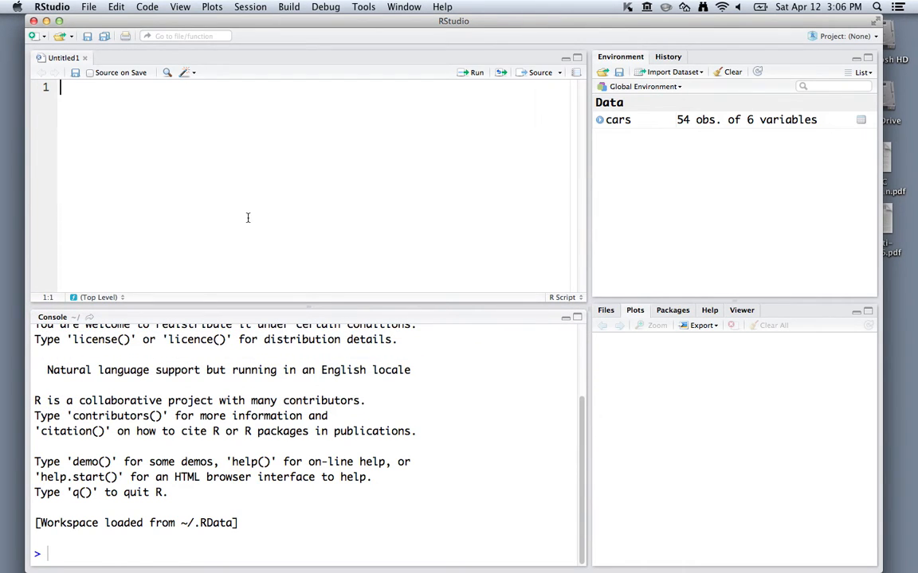
mouse_move(230, 253)
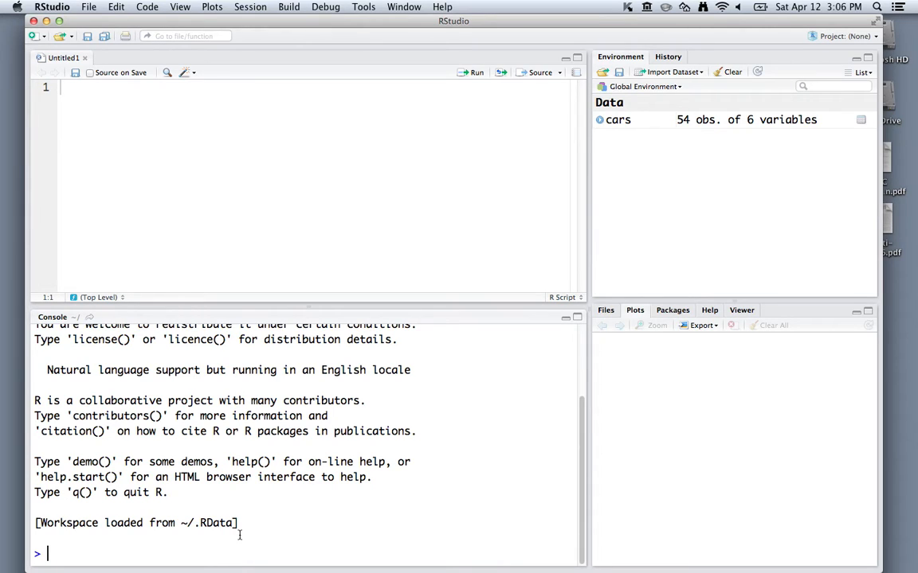
Run install.packages("mosaic") in the console to download and install mosaic
text(install.packages()
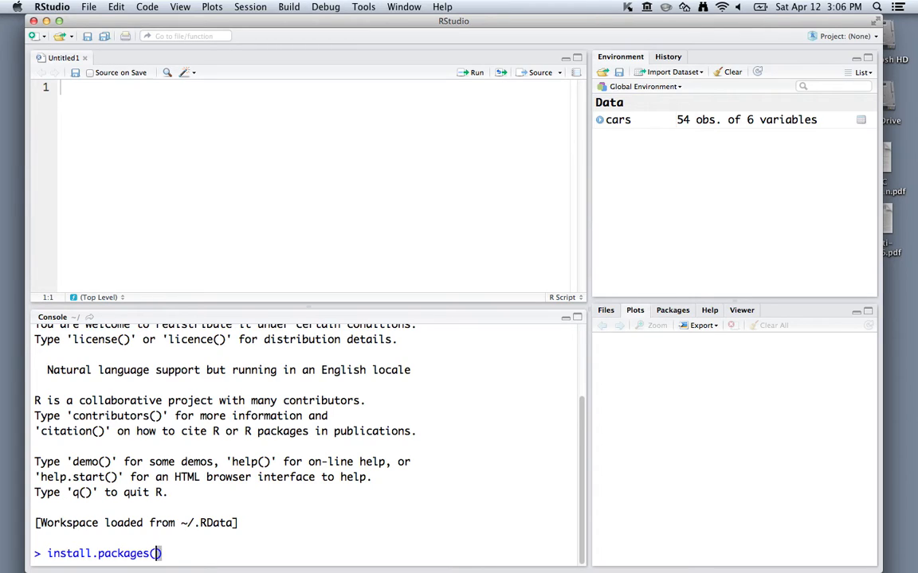
text("mosaic")
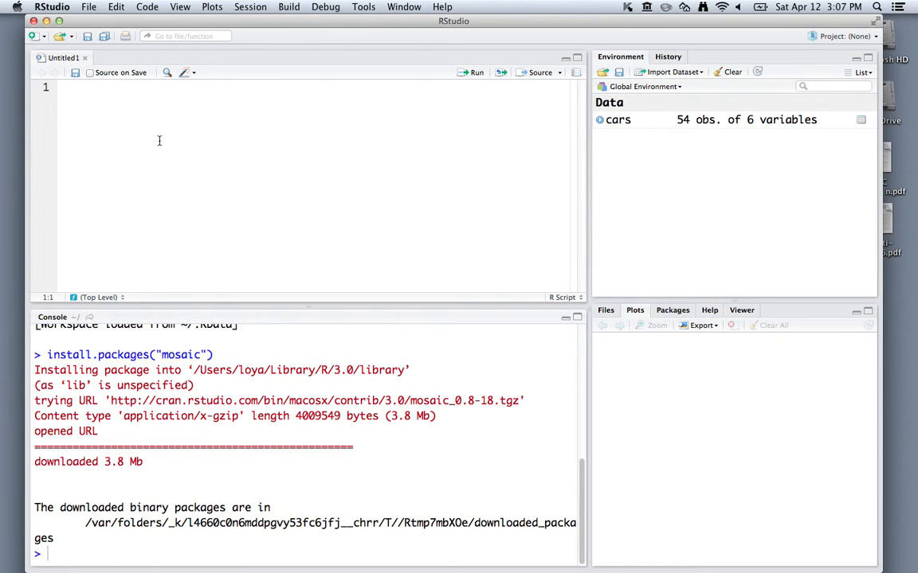
Write library(mosaic) on line 1 and run it to attach the mosaic package
text(library(mosa)
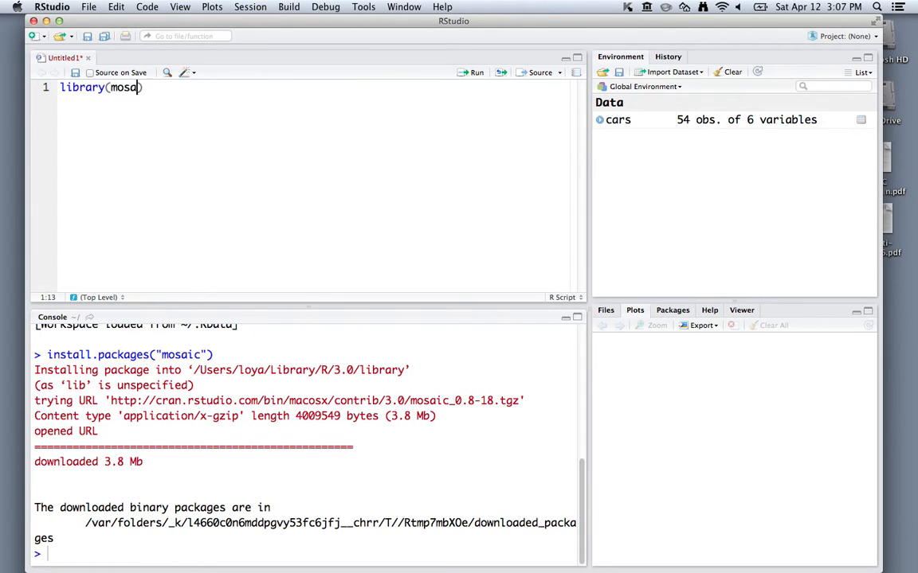
text(ic)
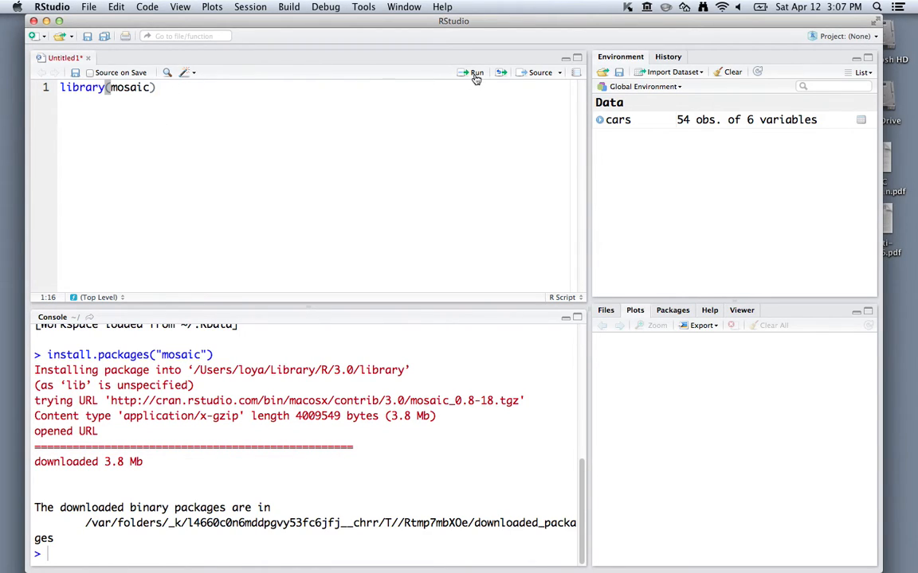
click(476, 72)
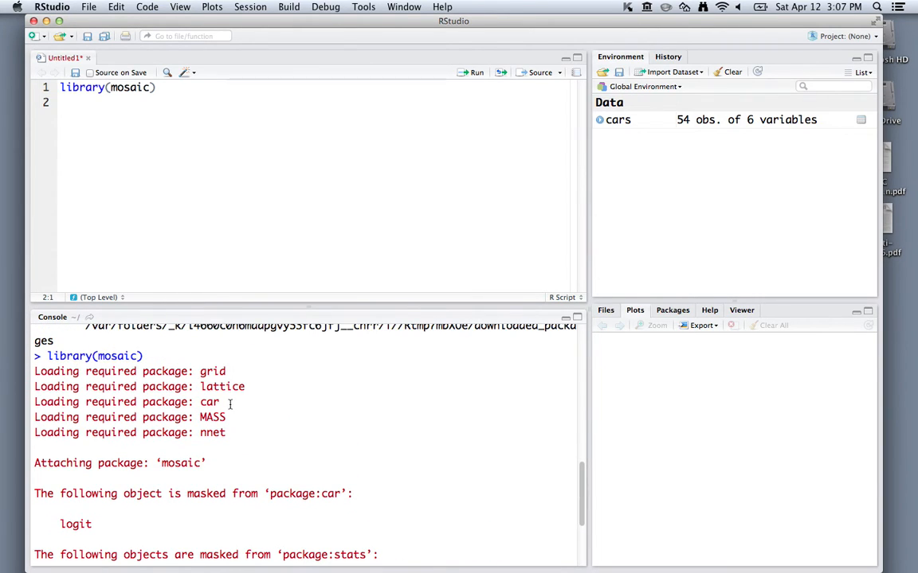
scroll(down, 3)
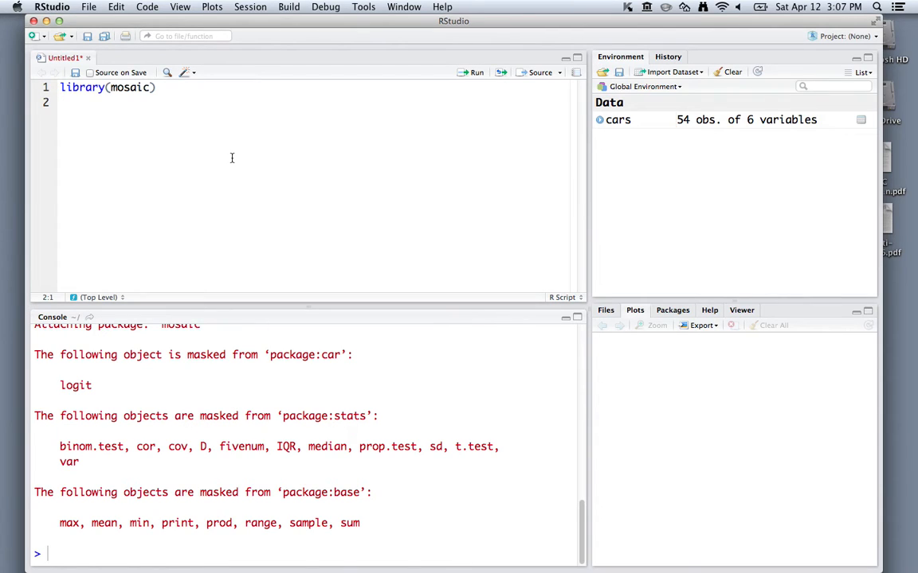
mouse_move(229, 182)
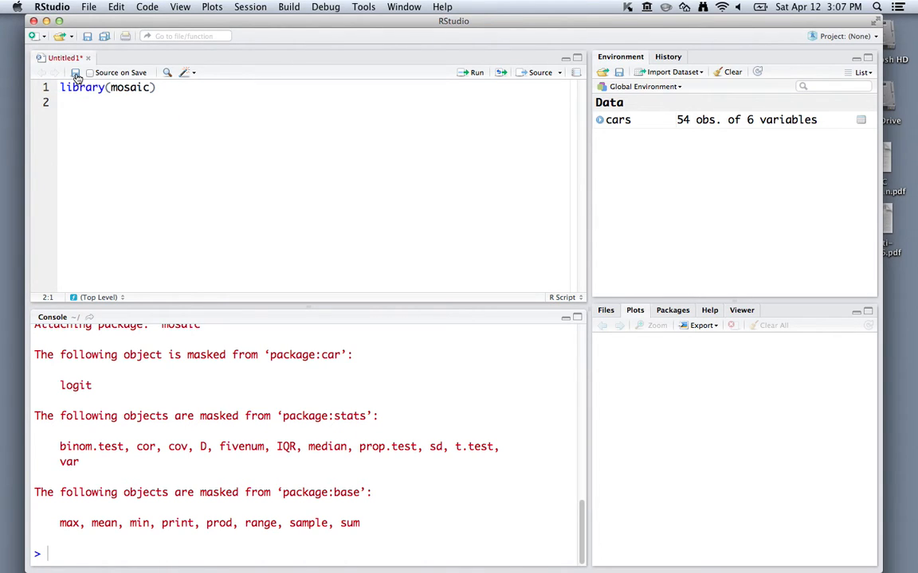
Save the script as lab1.r in the lab 1 data & custom code folder
click(76, 72)
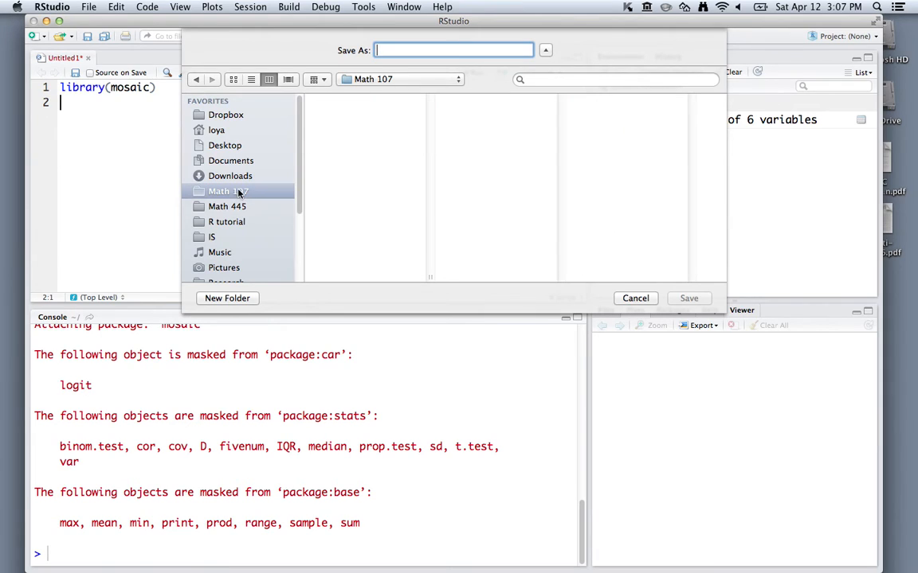
click(228, 191)
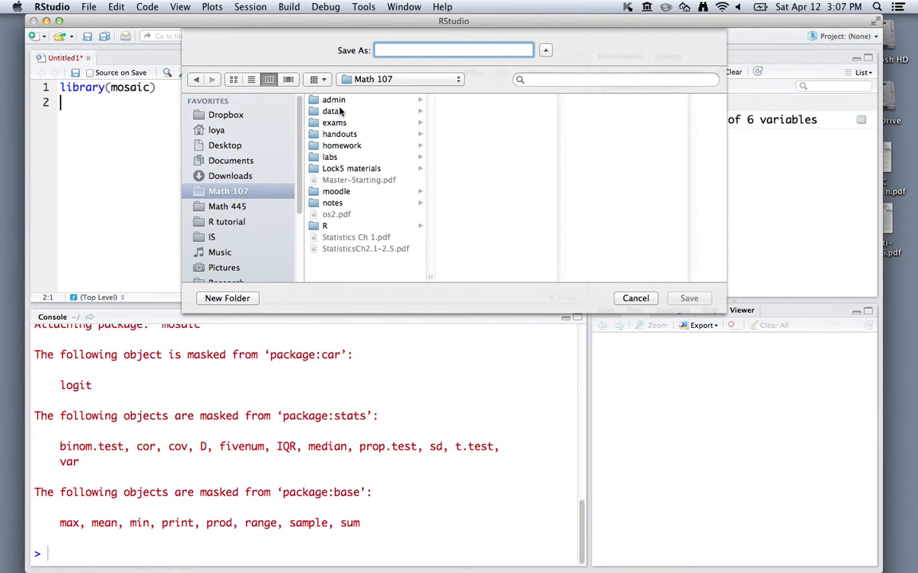
click(330, 157)
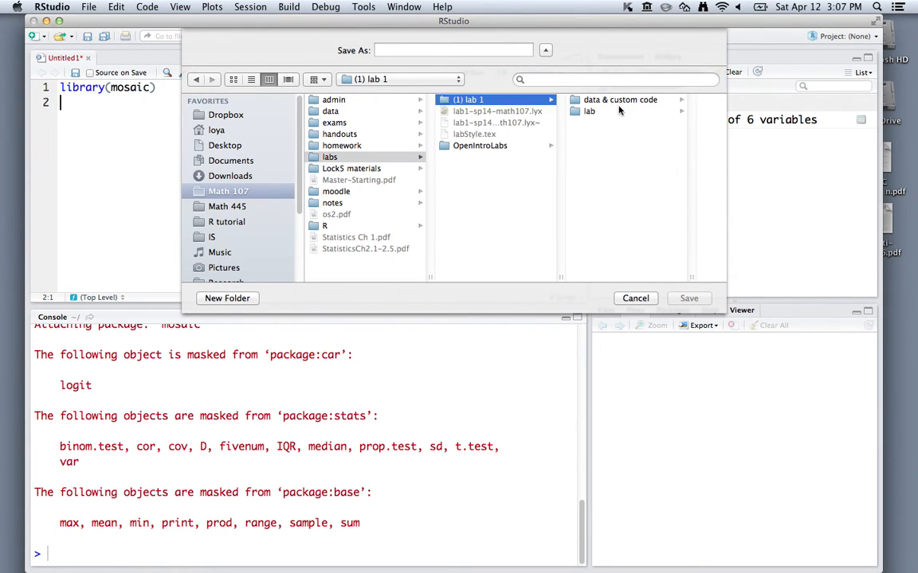
click(620, 99)
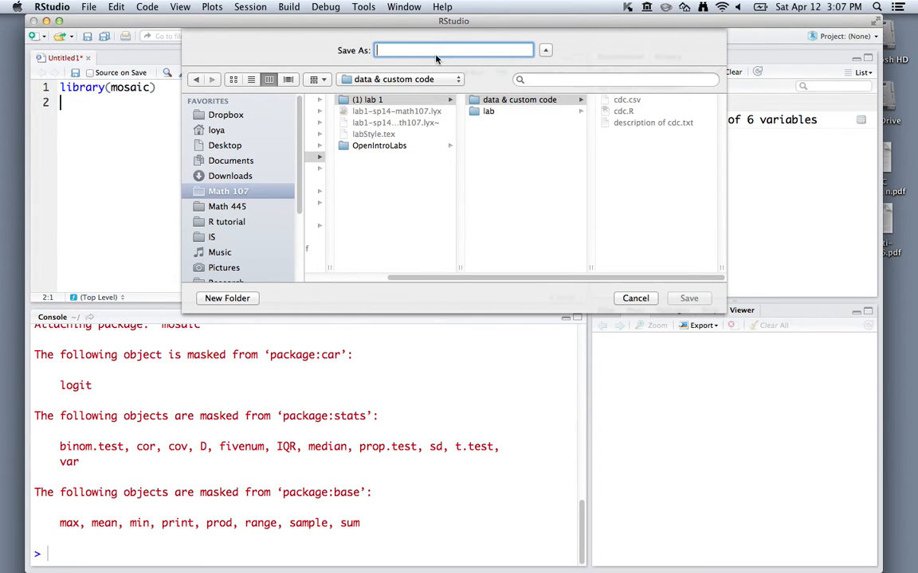
text(lab1)
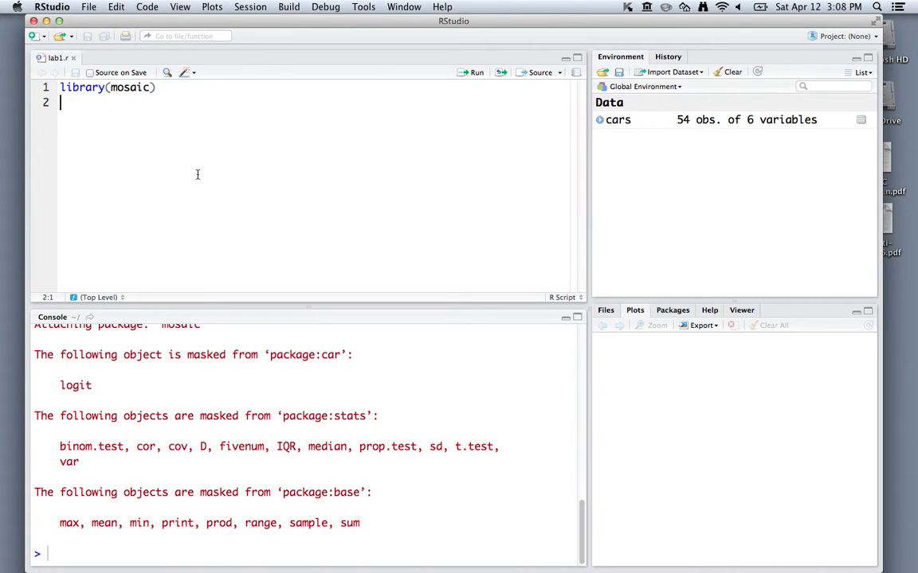
Write cdc <- read.csv(file.choose()) on line 3 and run it
key(Return)
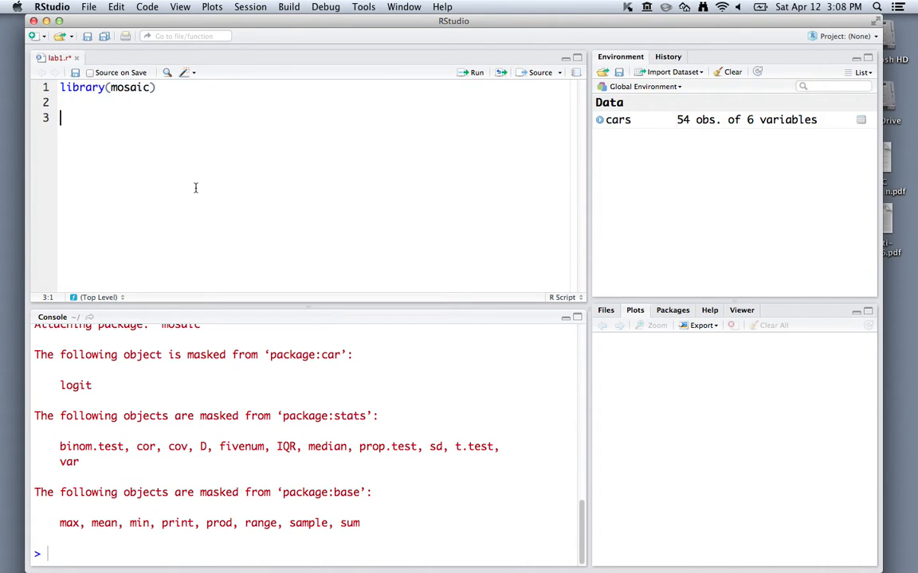
text(cdc)
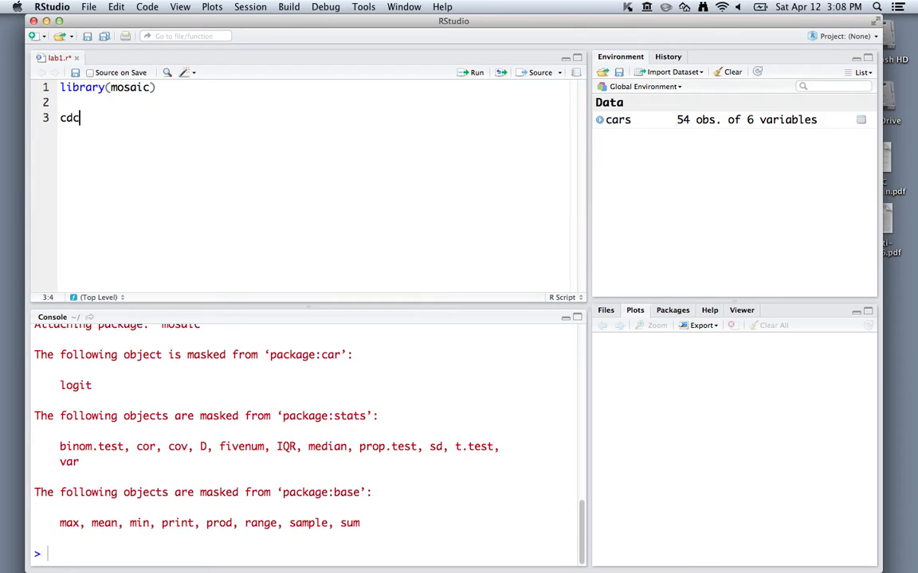
text(<-)
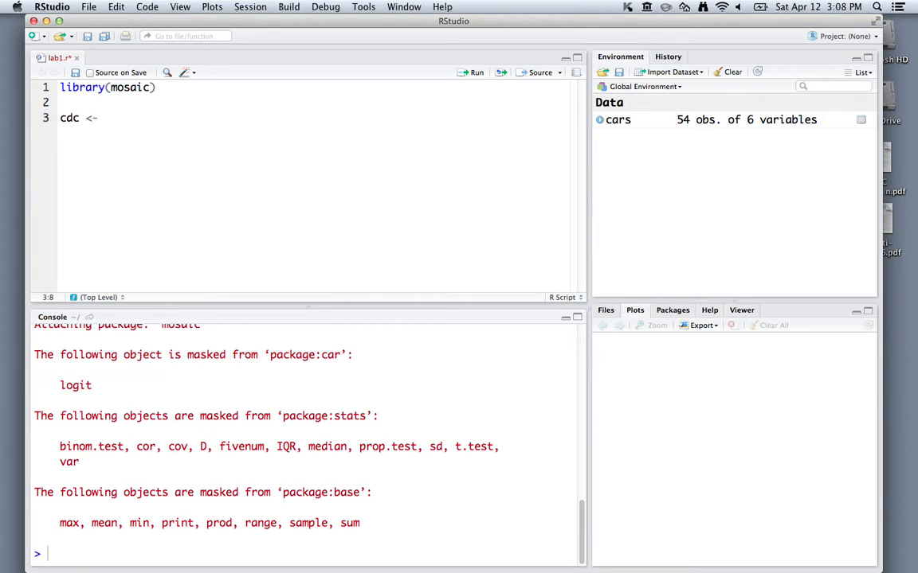
text(read)
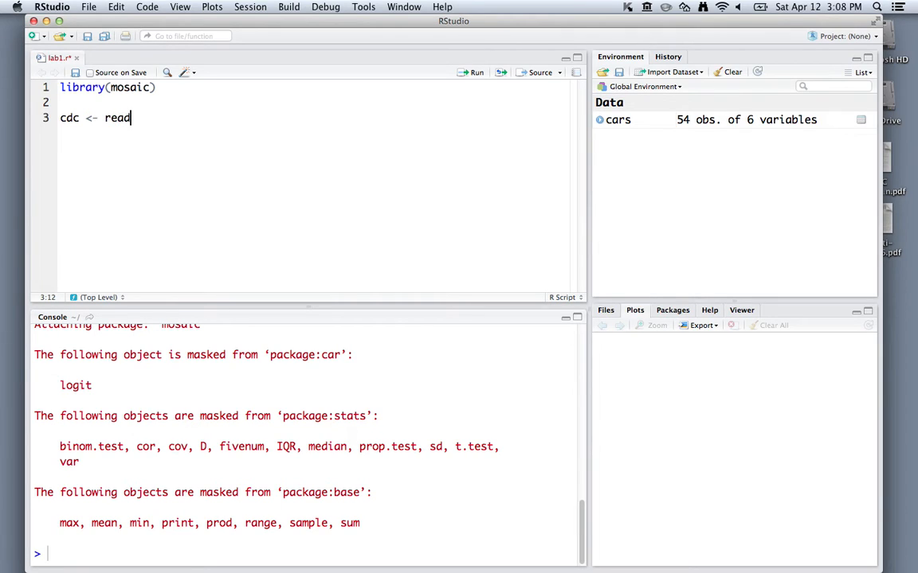
text(.csv()
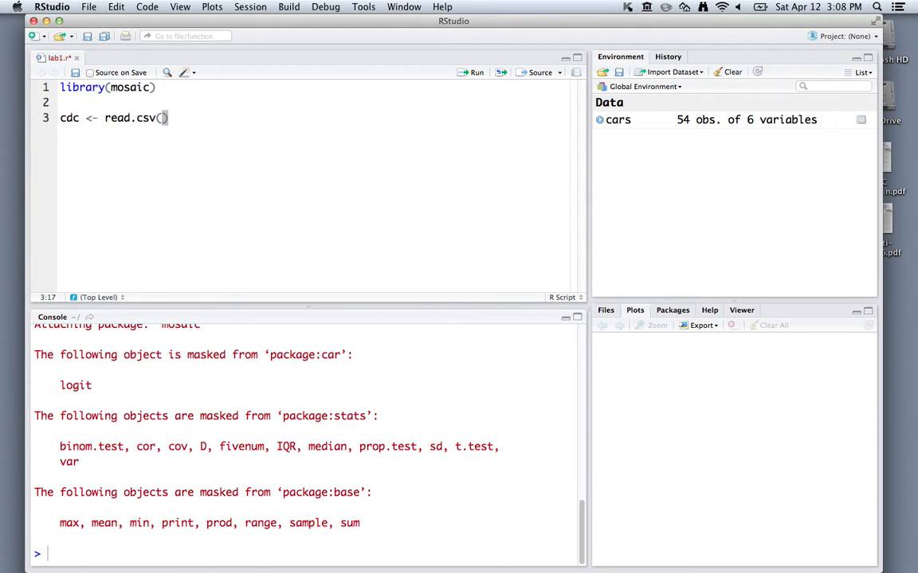
text(file.choose())
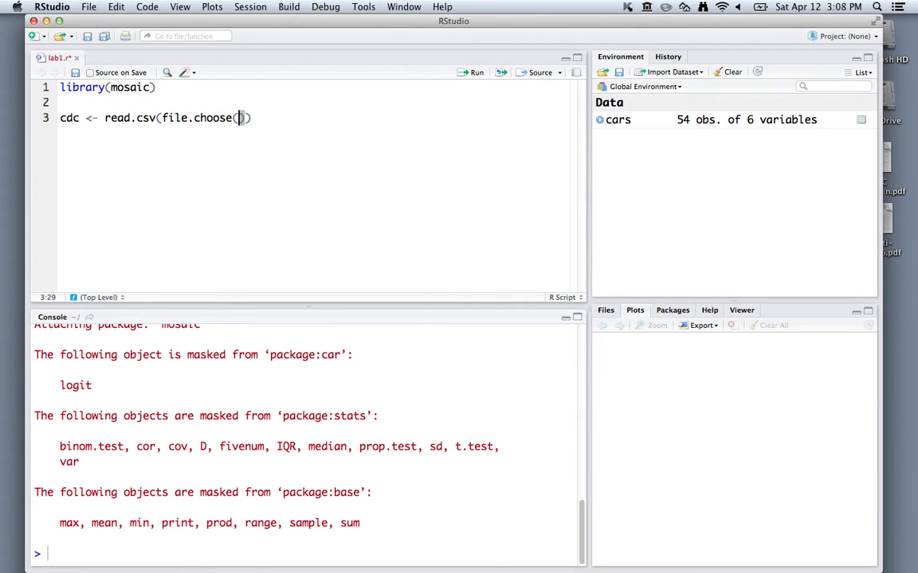
text())
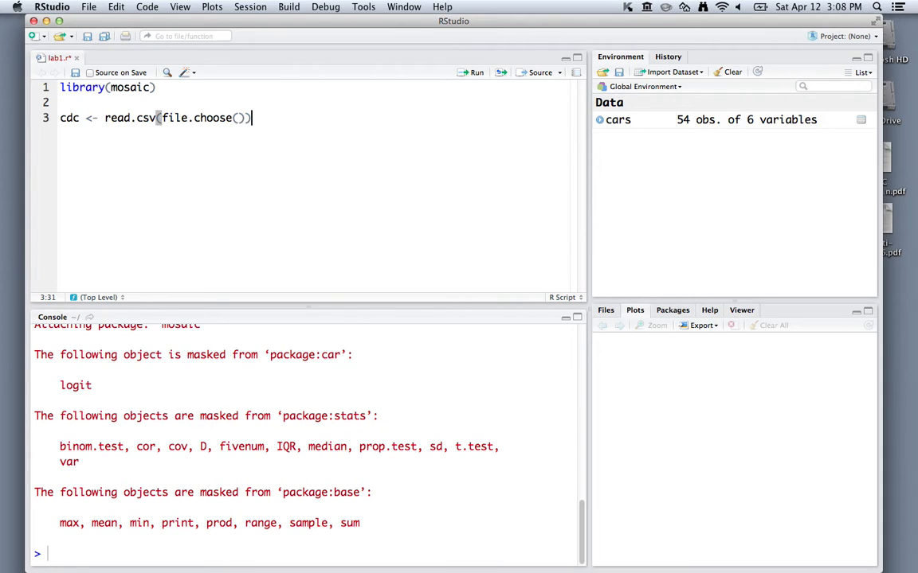
mouse_move(473, 77)
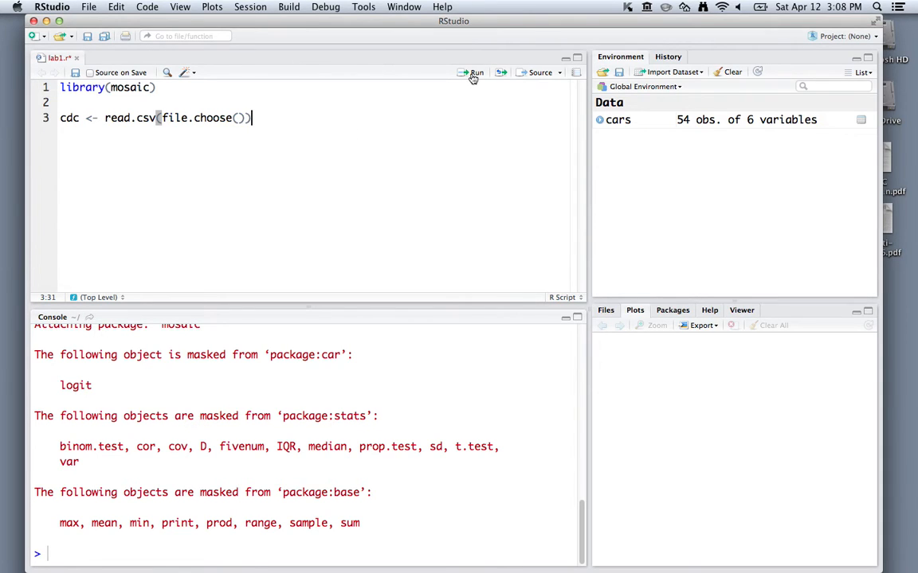
click(472, 73)
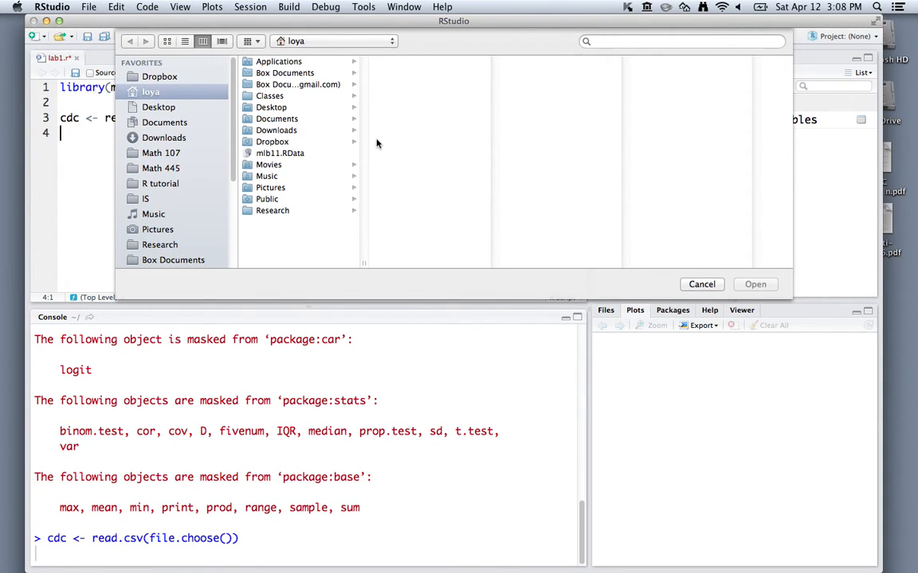
Choose cdc.csv from the data & custom code folder to load the cdc data
click(161, 153)
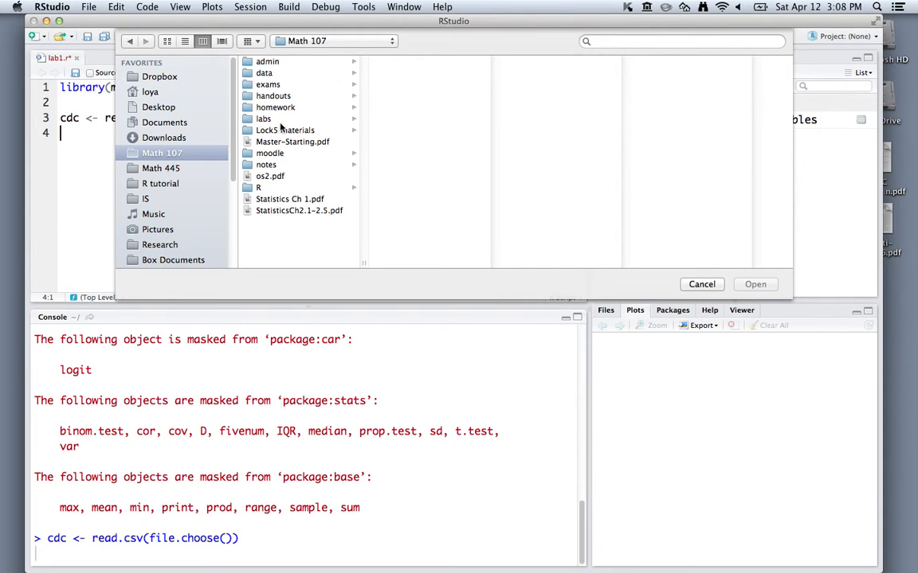
click(264, 118)
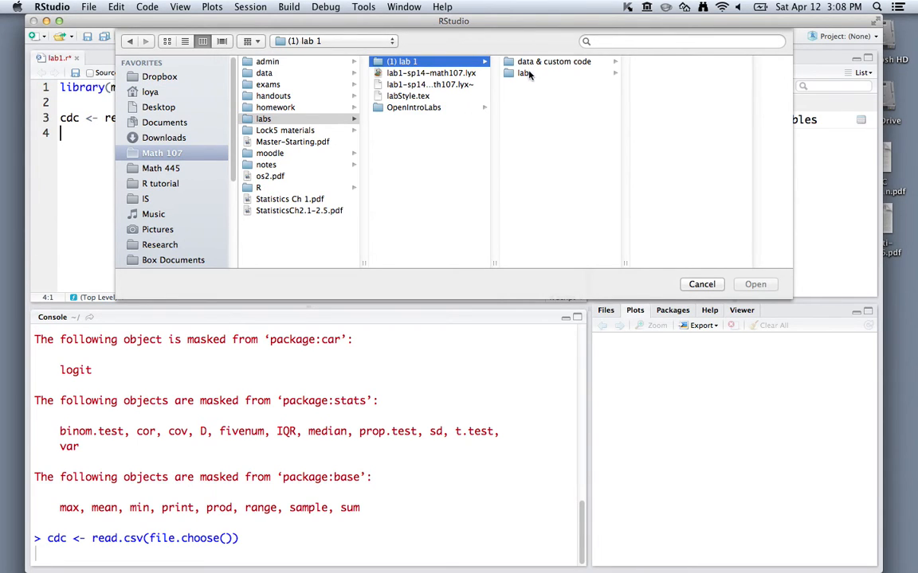
double_click(553, 61)
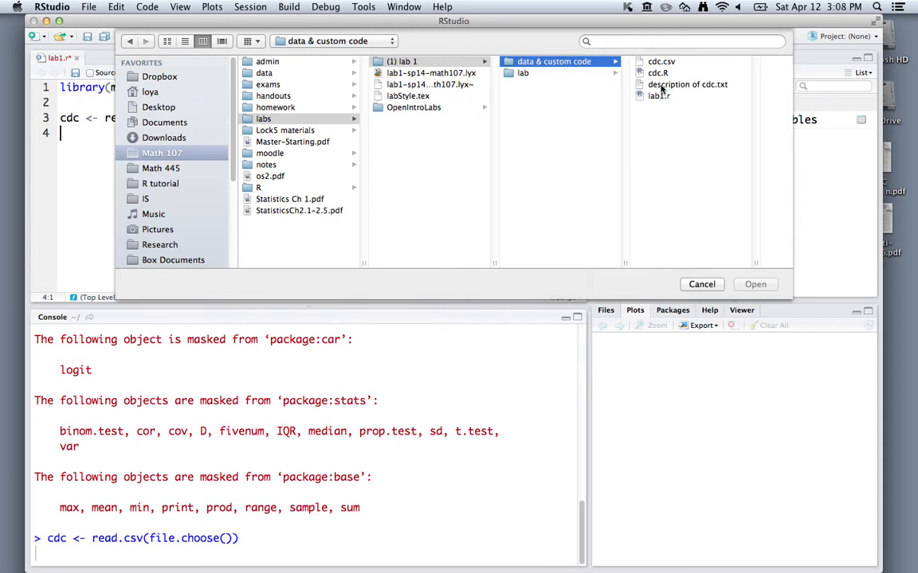
click(661, 61)
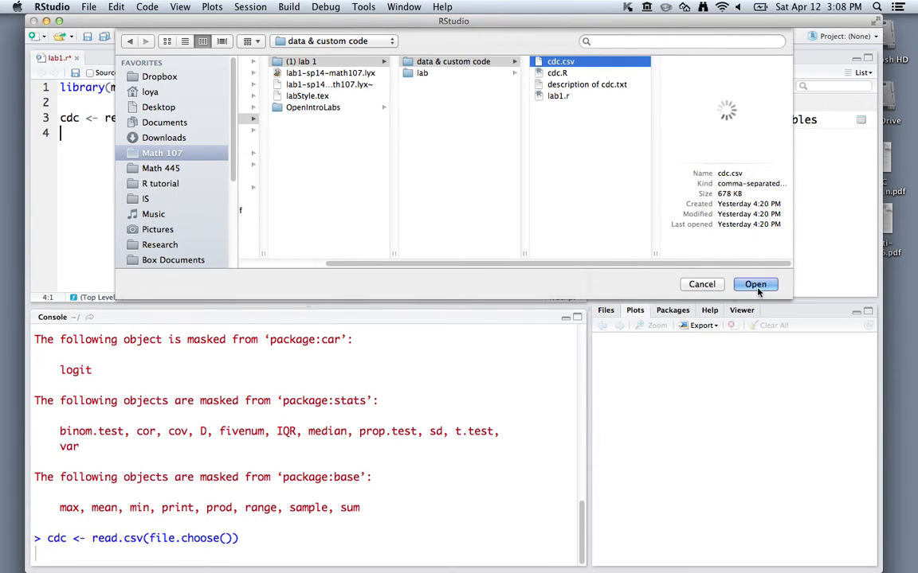
click(755, 284)
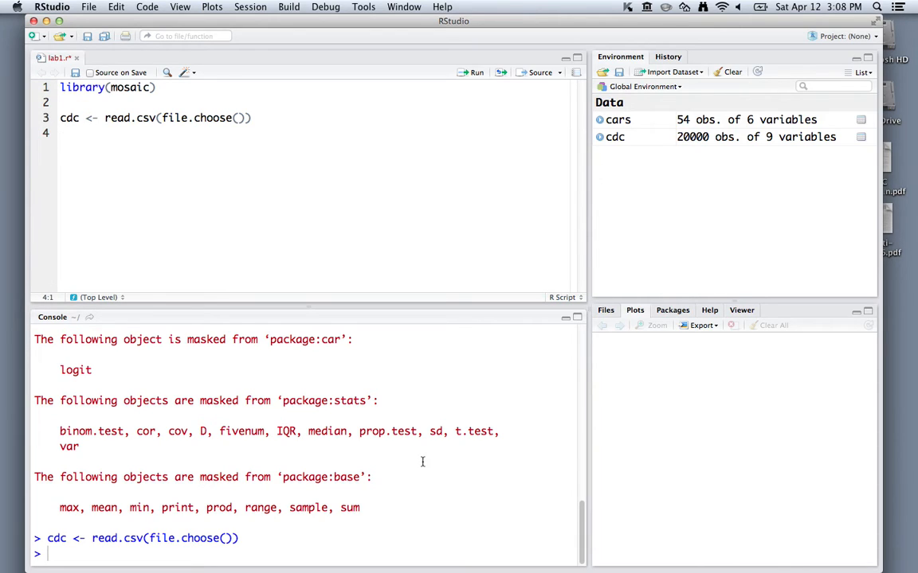
mouse_move(614, 136)
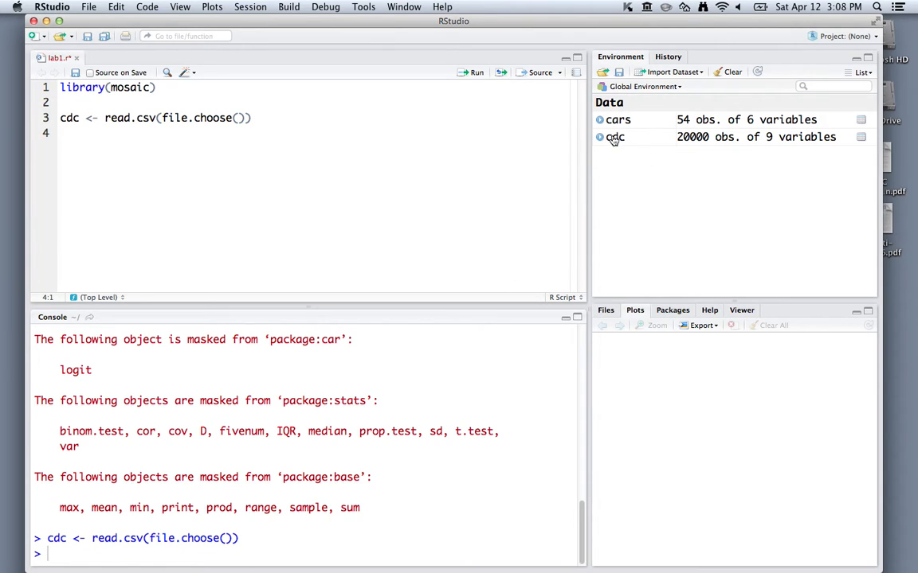
mouse_move(629, 143)
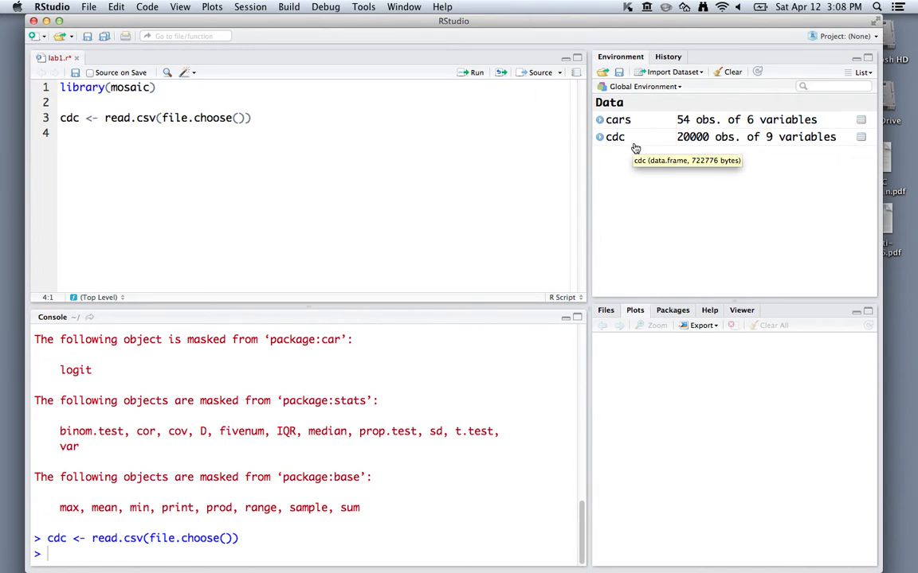
mouse_move(645, 143)
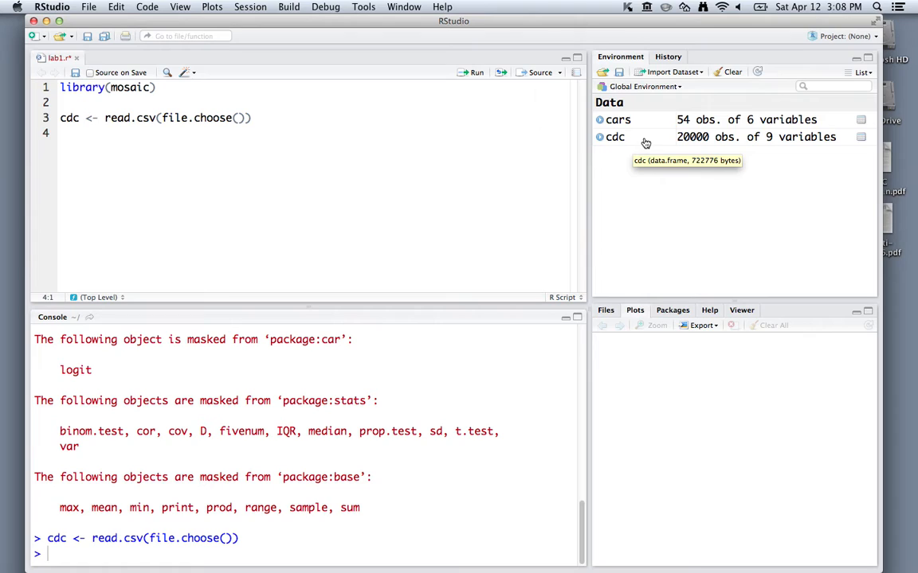
mouse_move(749, 224)
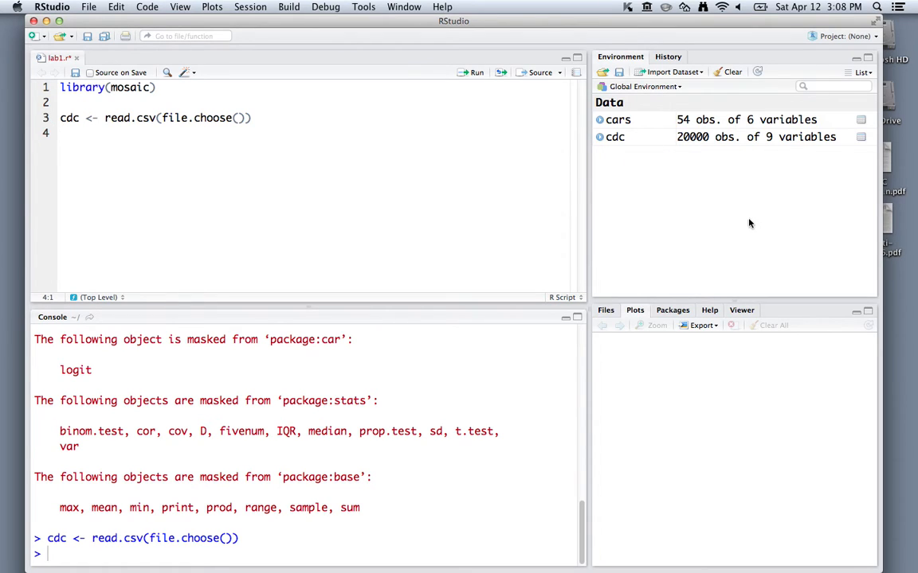
mouse_move(677, 214)
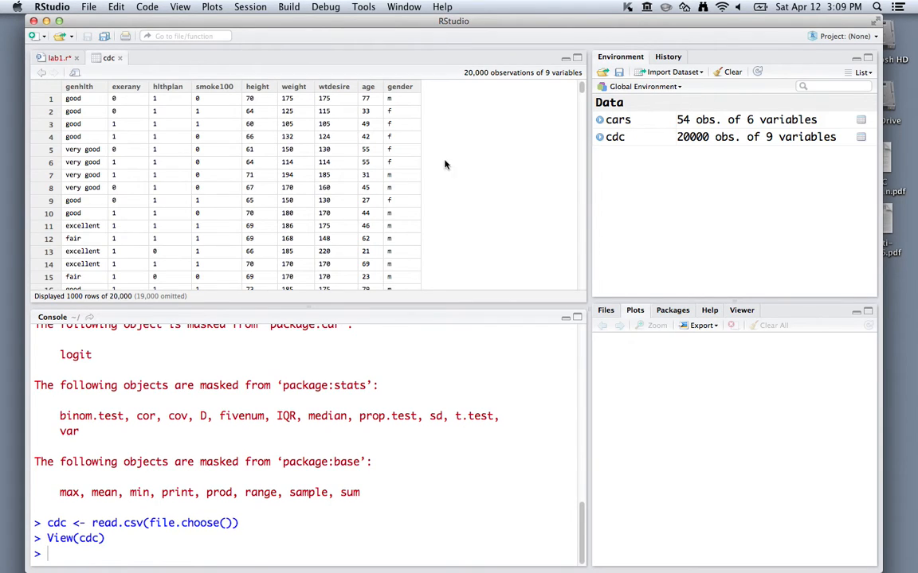
mouse_move(411, 176)
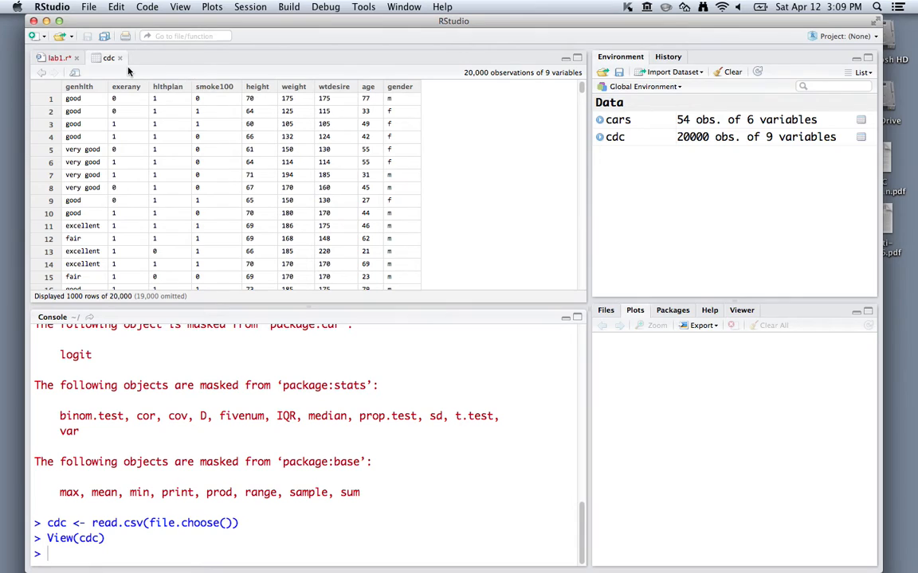
mouse_move(121, 65)
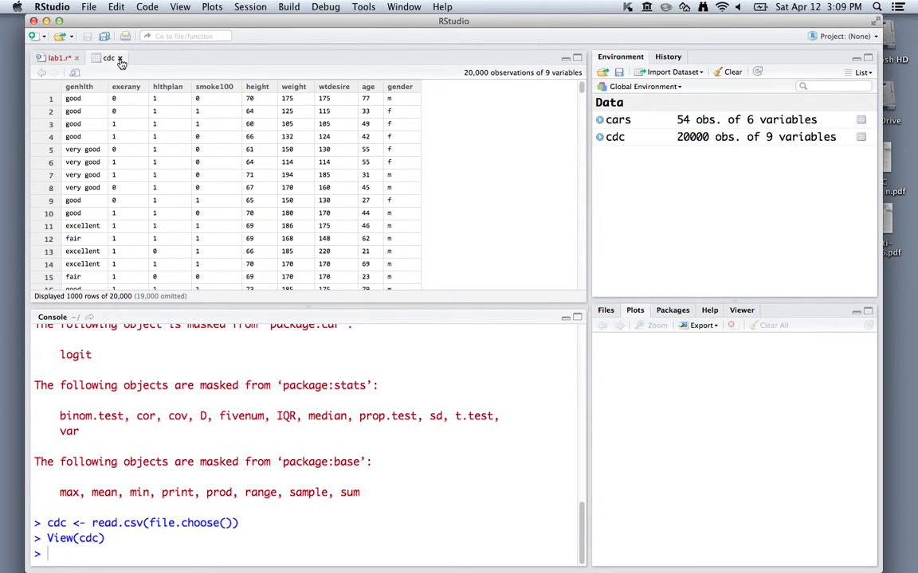
Close the cdc data table view to return to lab1.r
click(56, 58)
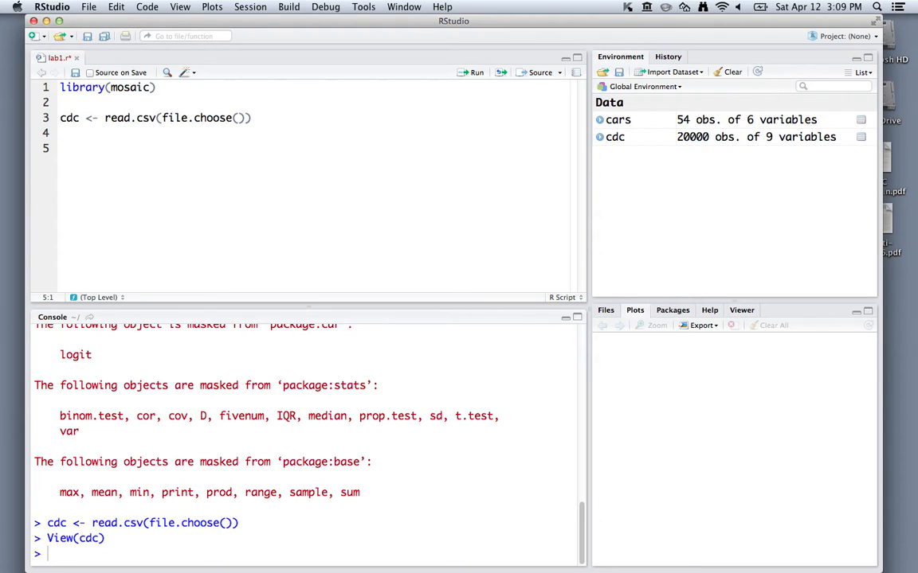
Add nrow(cdc) to the script and run it, returning 20000 rows
text(nrow)
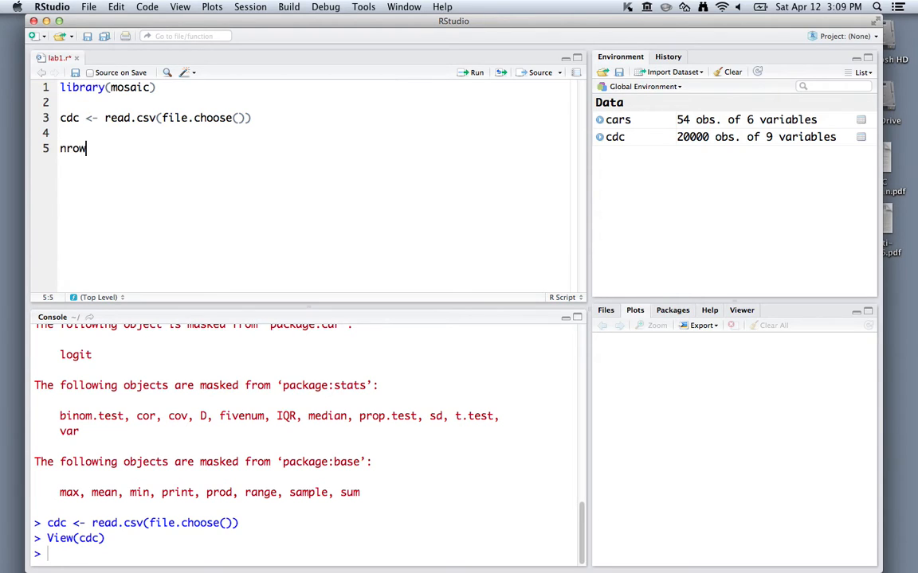
text((c)
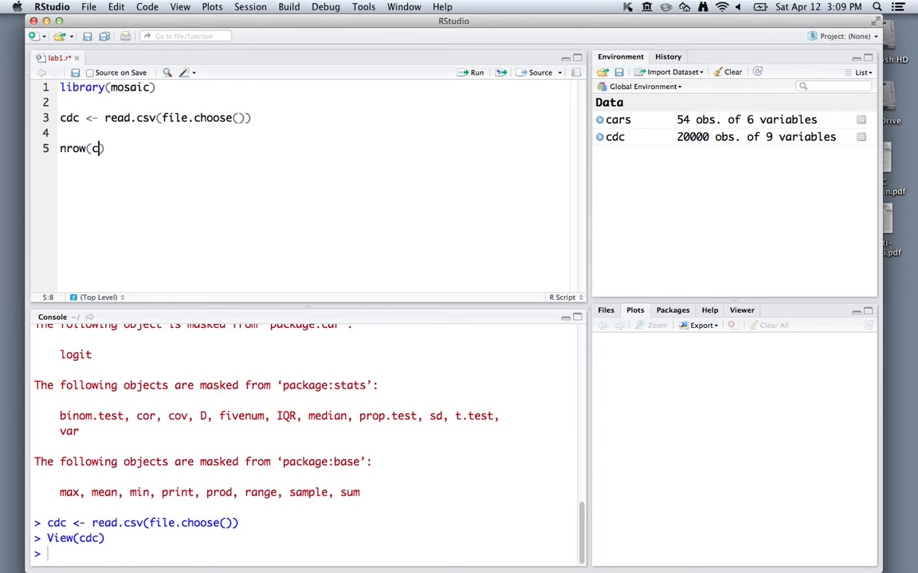
text(dc)
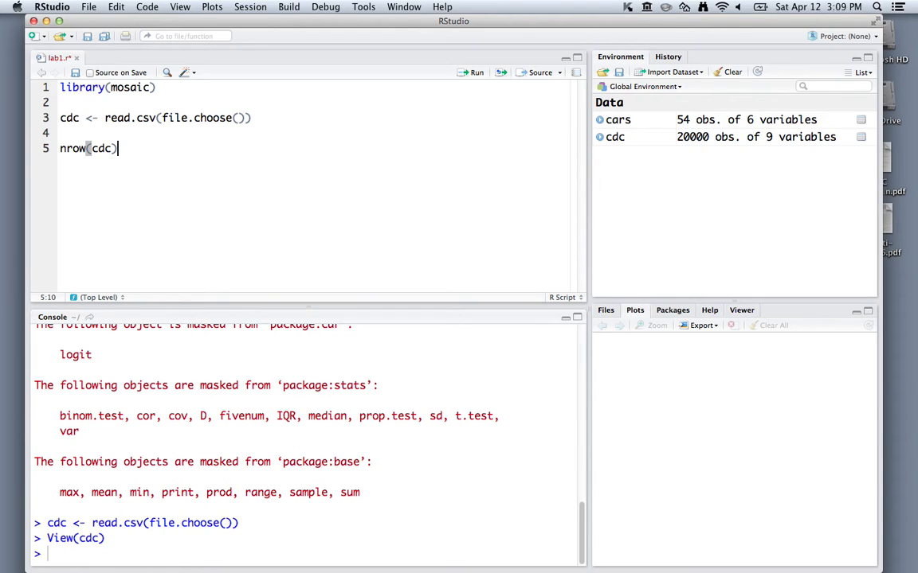
mouse_move(354, 101)
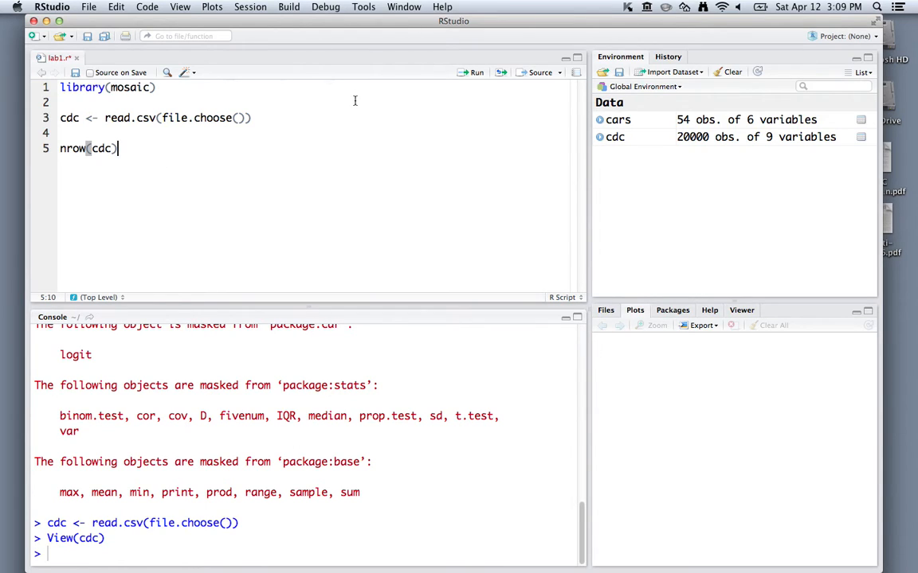
mouse_move(455, 108)
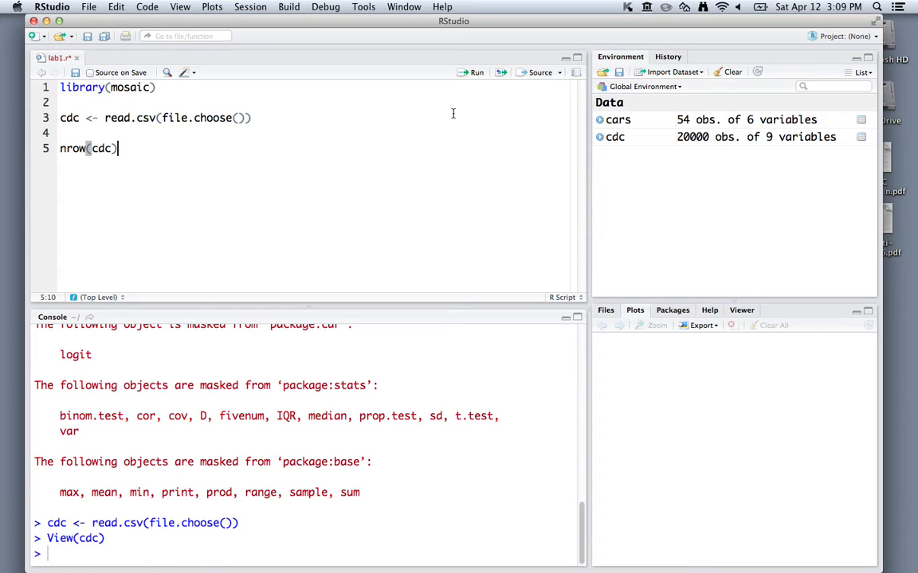
key(enter)
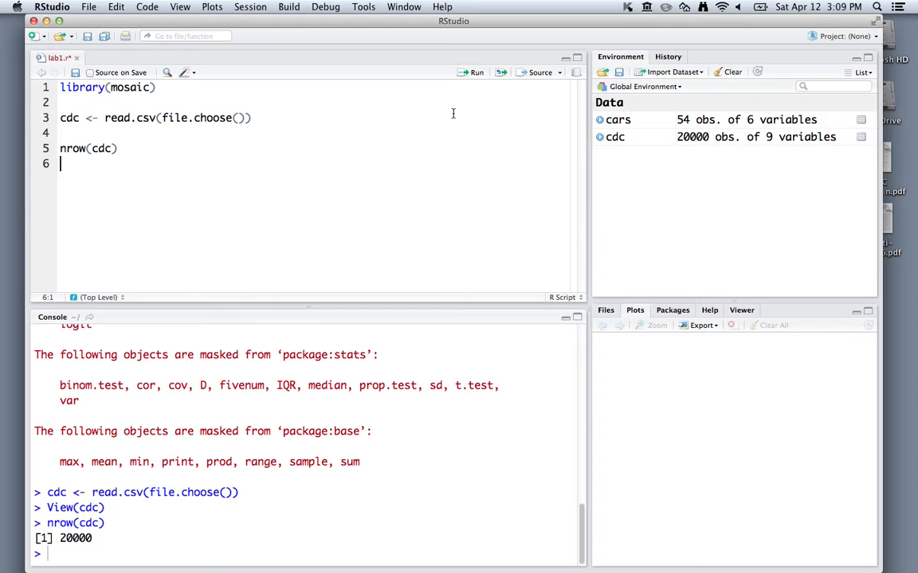
Add ncol(cdc), giving 9 columns, and start a names(cdc) line below it
text(ncol(cdc)
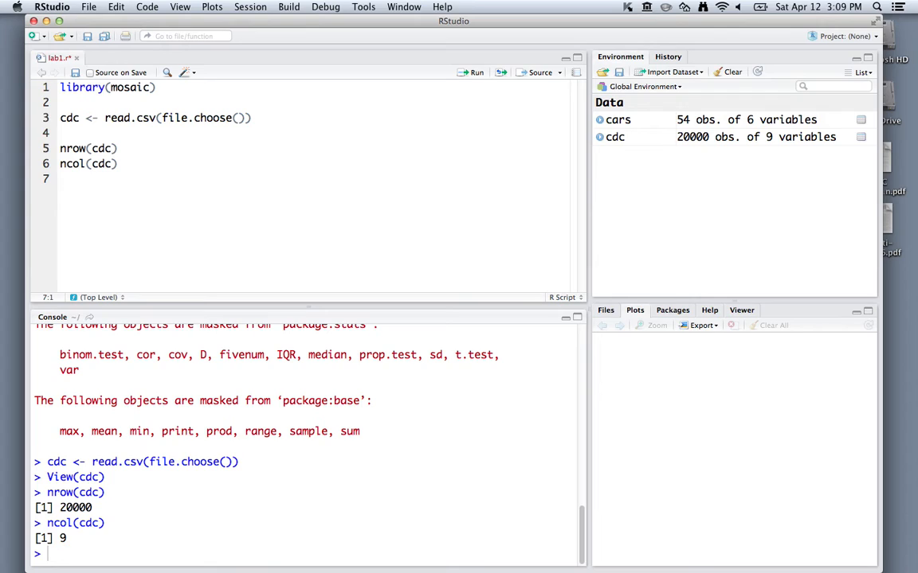
key(Return)
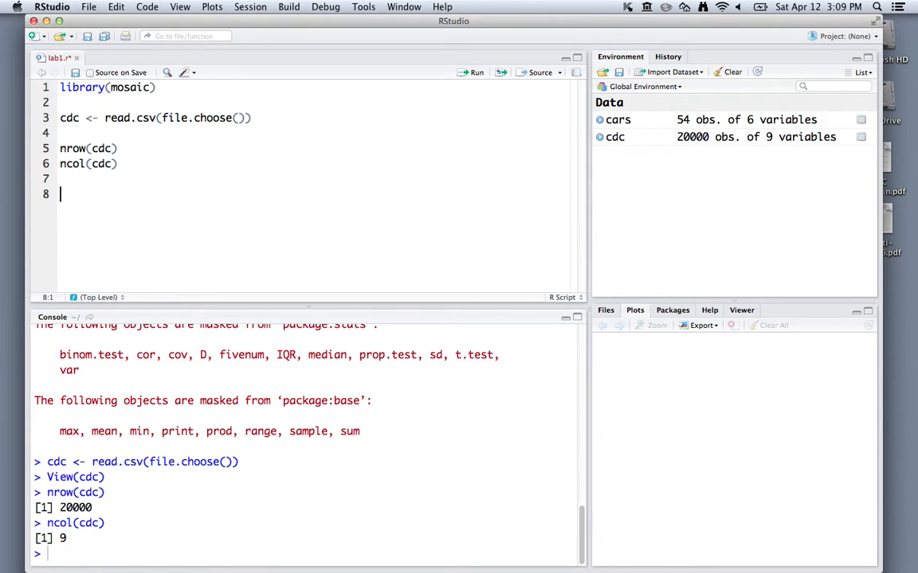
text(names(cdc)
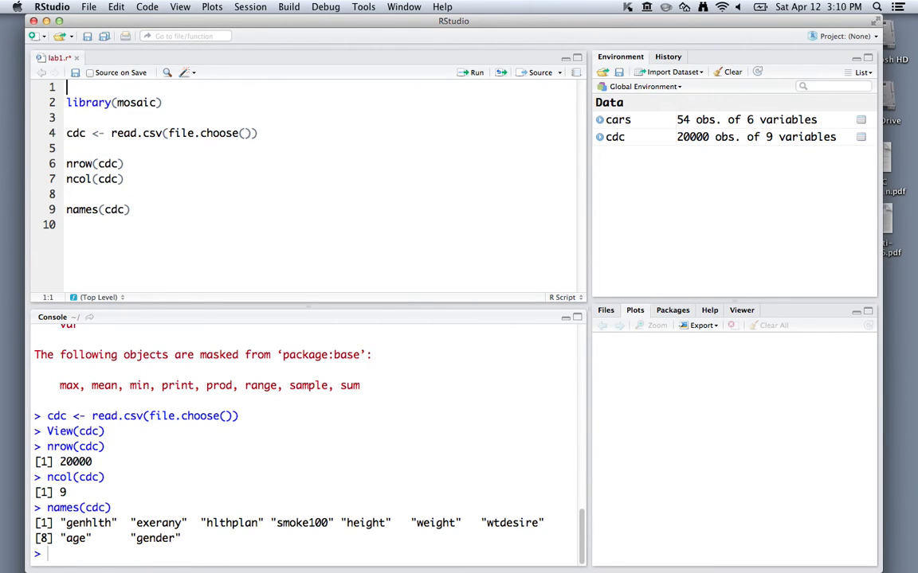
Insert # comments labelling the package load, cdc.csv read-in and exploring-the-data sections
text(#)
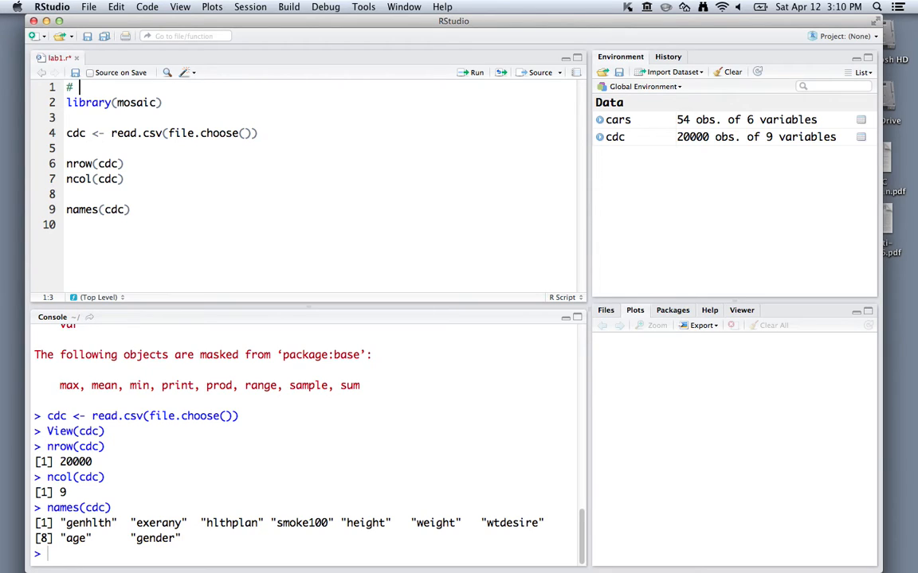
text(loo)
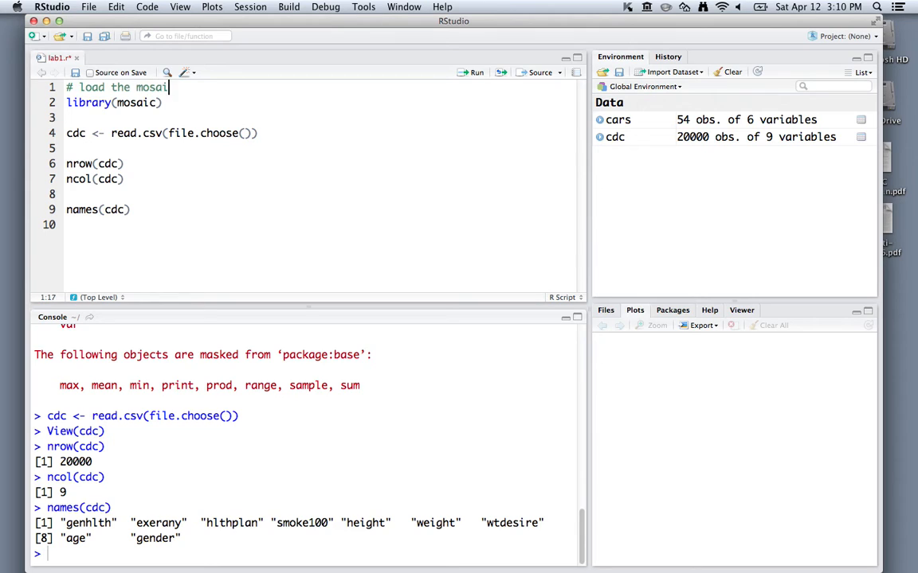
text(package)
text(# reading in the cdc.csv file)
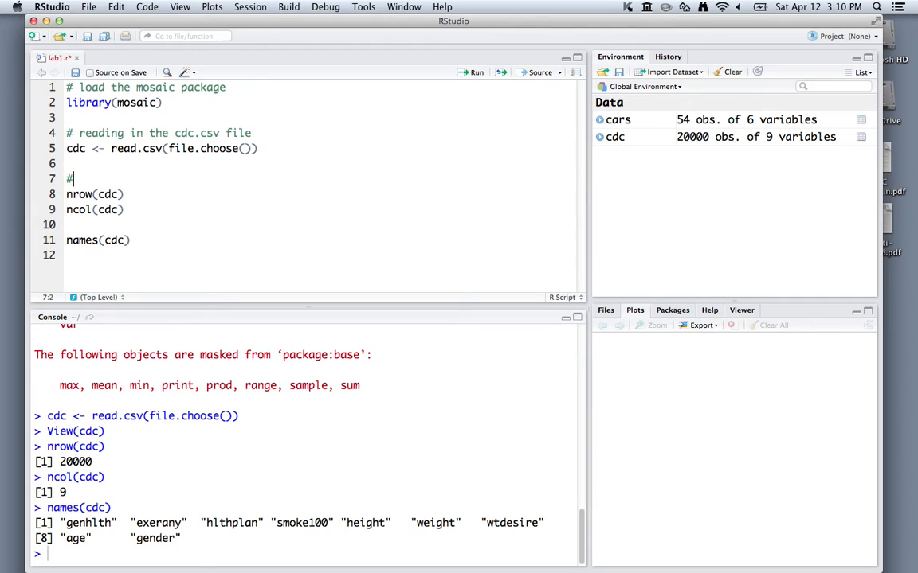
text(ini)
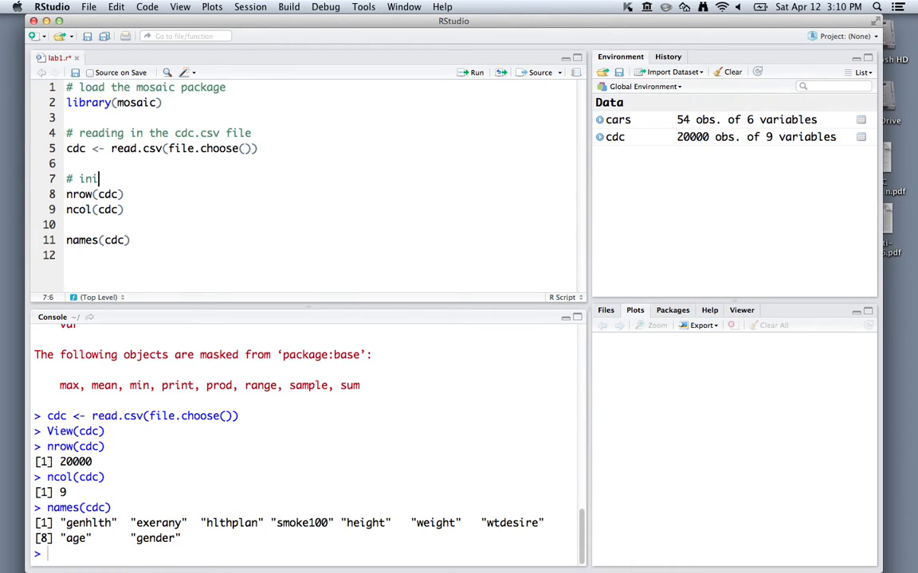
text(xploring th)
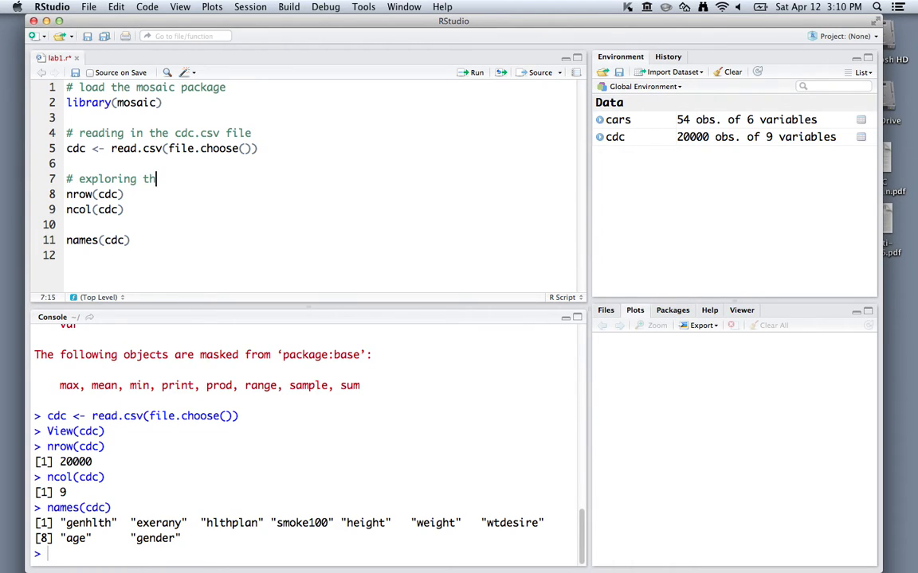
text(e data)
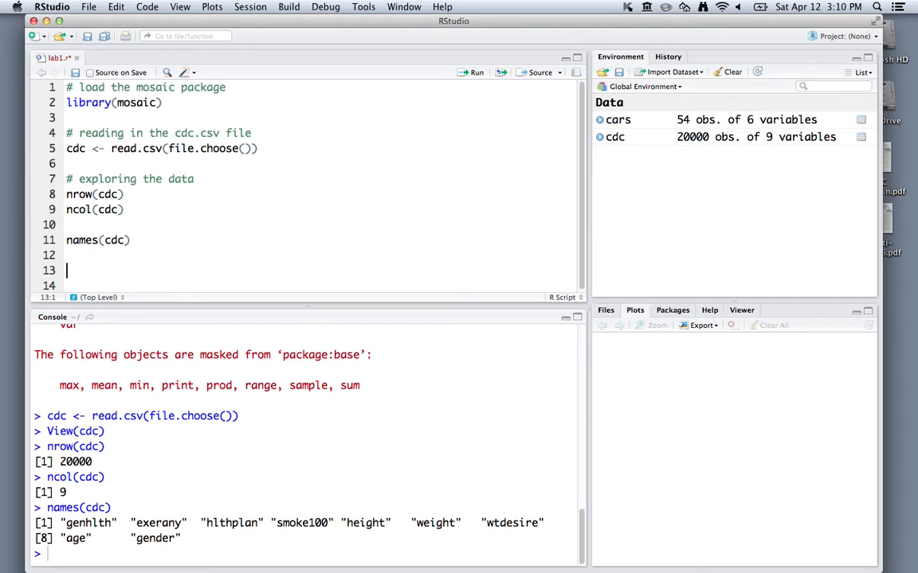
Add head(cdc, 10) and tail(cdc, 10) and run them to show the first and last ten rows
text(head(cdc)
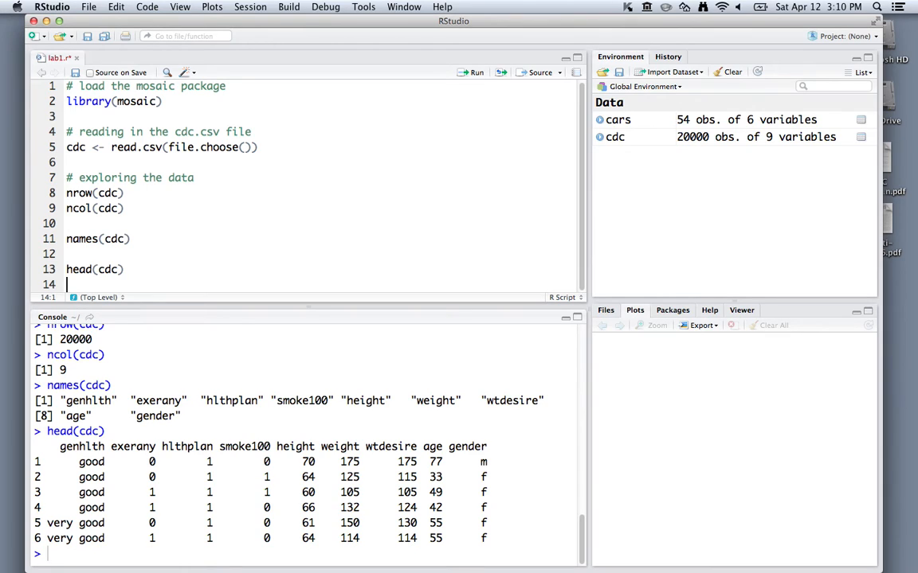
text(tail(cdc))
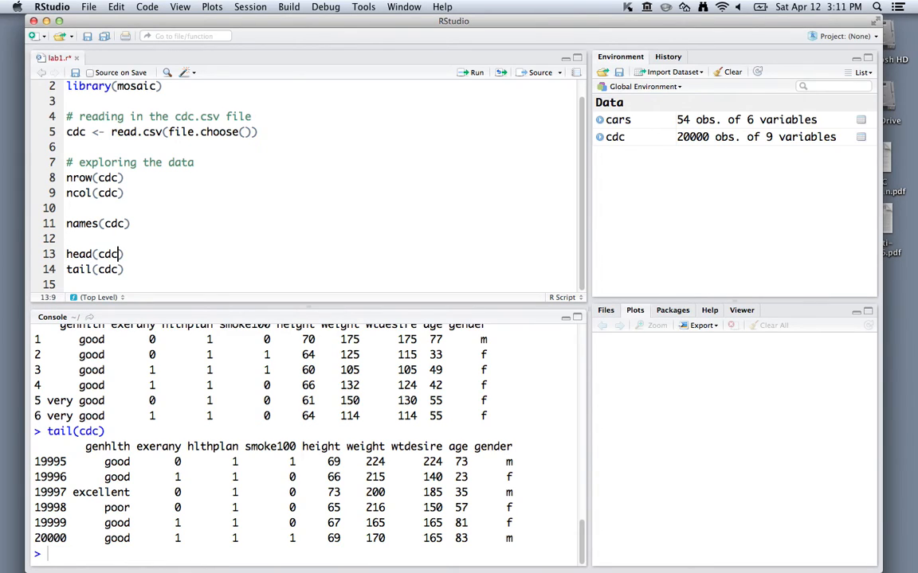
text(, 10)
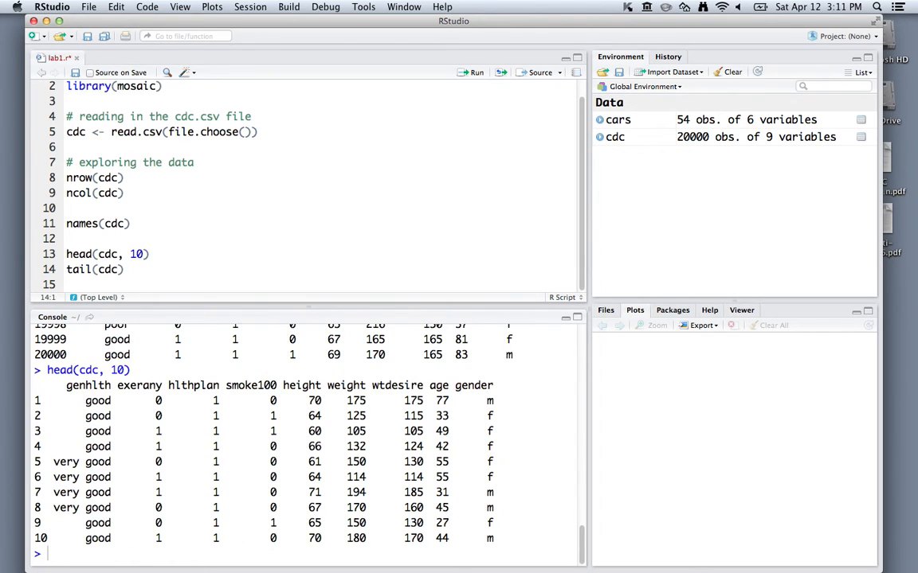
click(67, 270)
text(, 10)
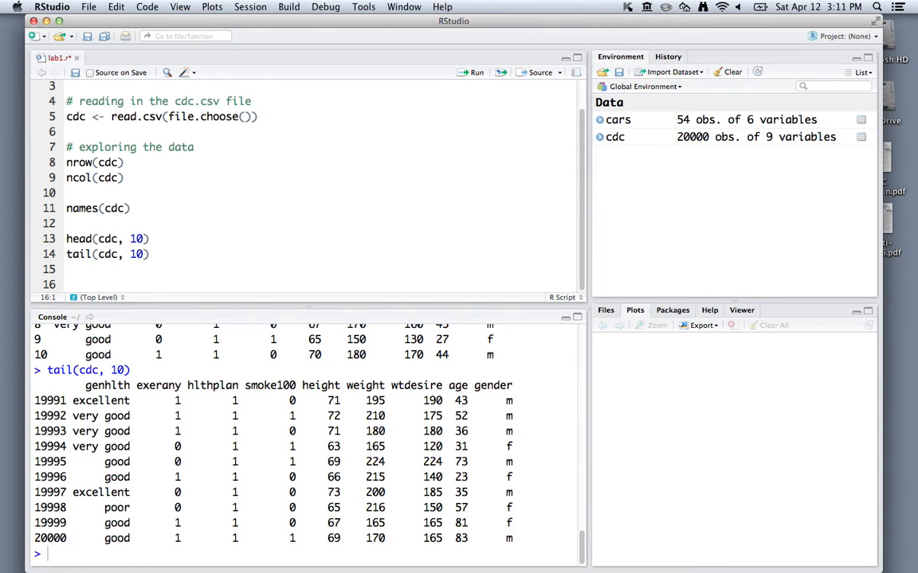
text(# initial num)
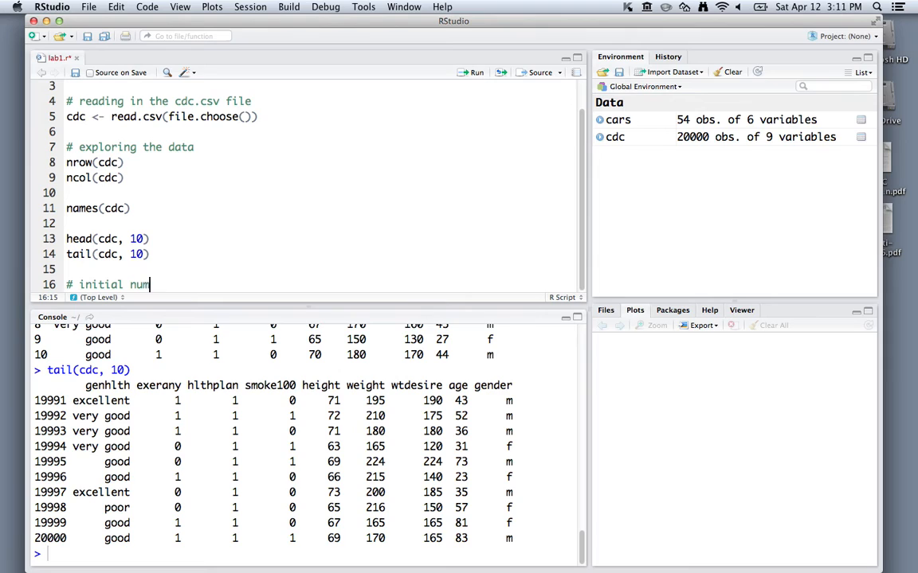
Write the '# initial numeric summaries' comment and run summary(cdc) for per-variable statistics
text(eric summaries)
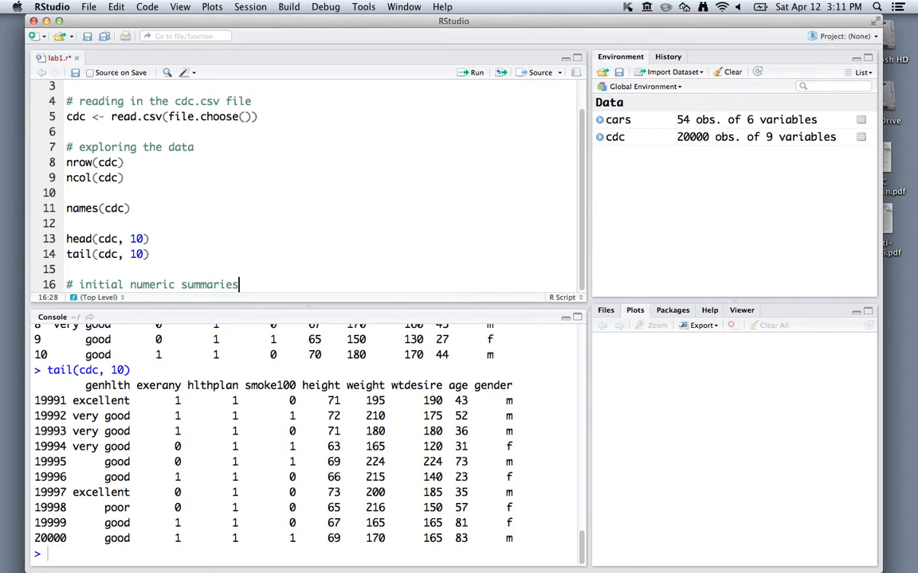
text(summar)
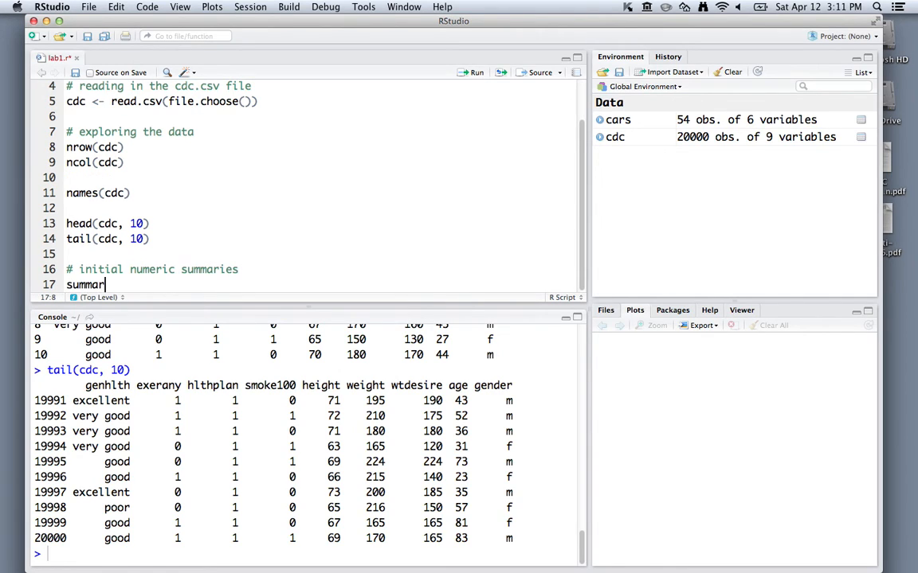
text(y(cdc))
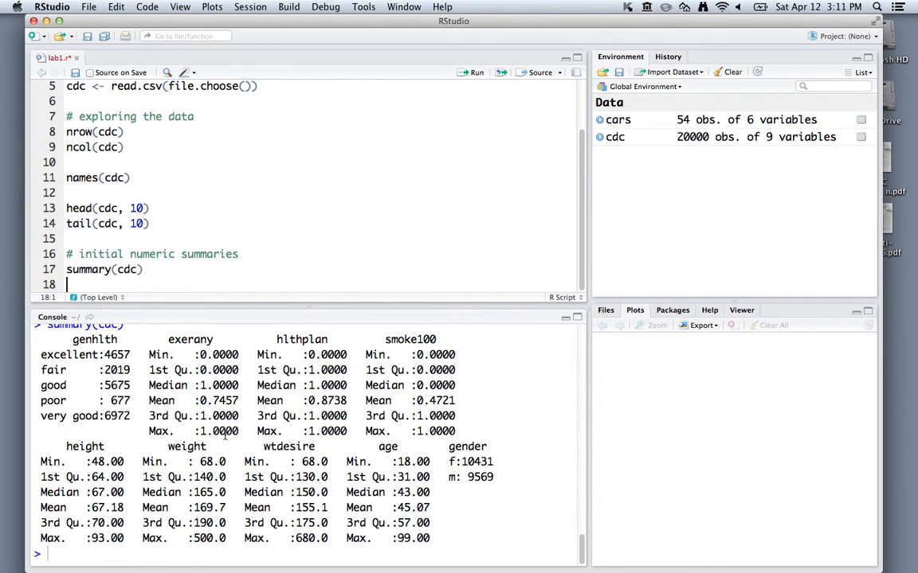
mouse_move(224, 431)
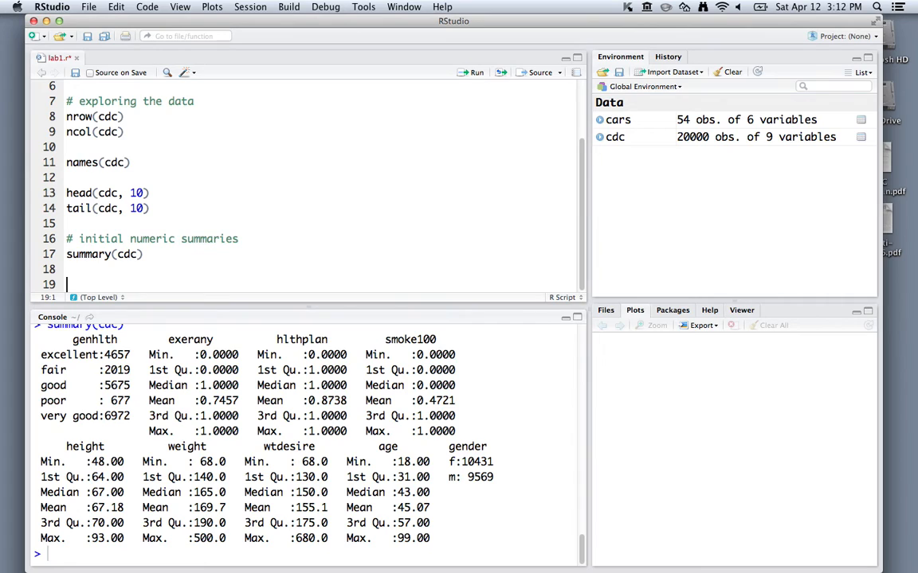
Add summary(cdc$weight) to summarise the weight variable
text(summary(cdc$)
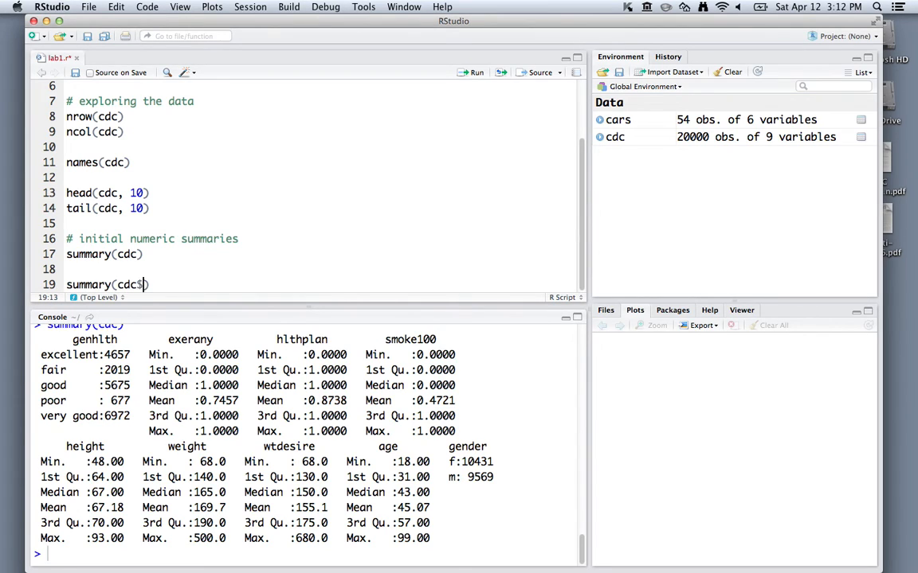
text(weight)
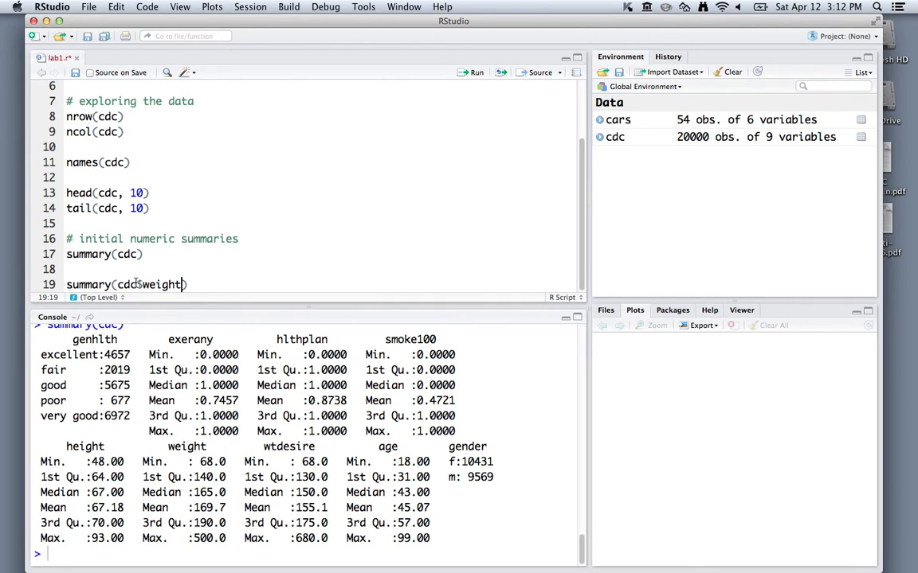
double_click(157, 285)
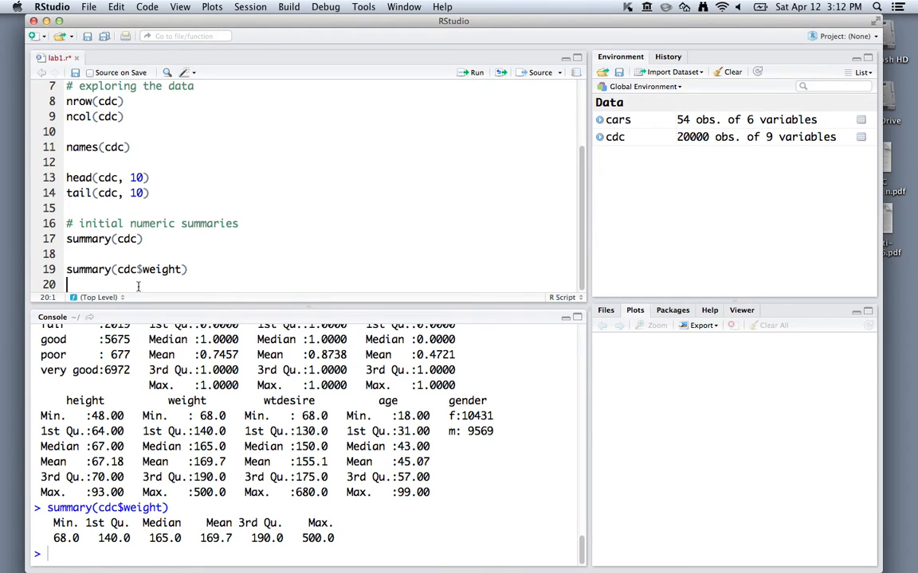
Add favstats(~weight, data = cdc) and run both lines, giving mean 169.683 and sd 40.08097
text(favstats)
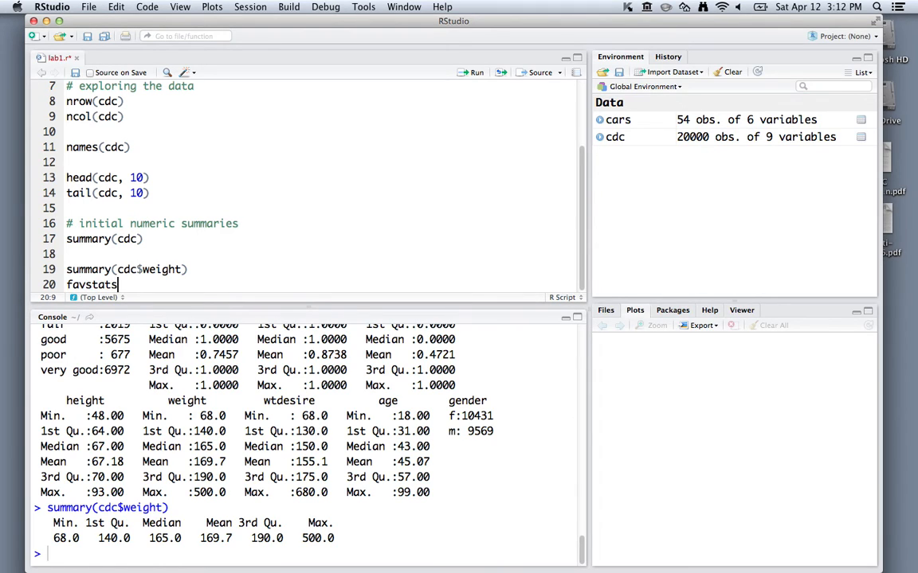
text(())
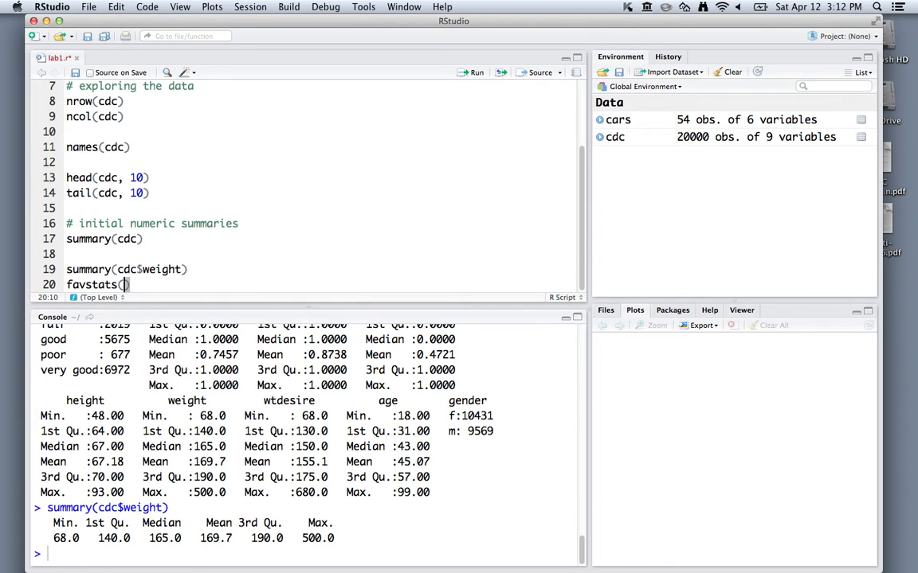
text(~)
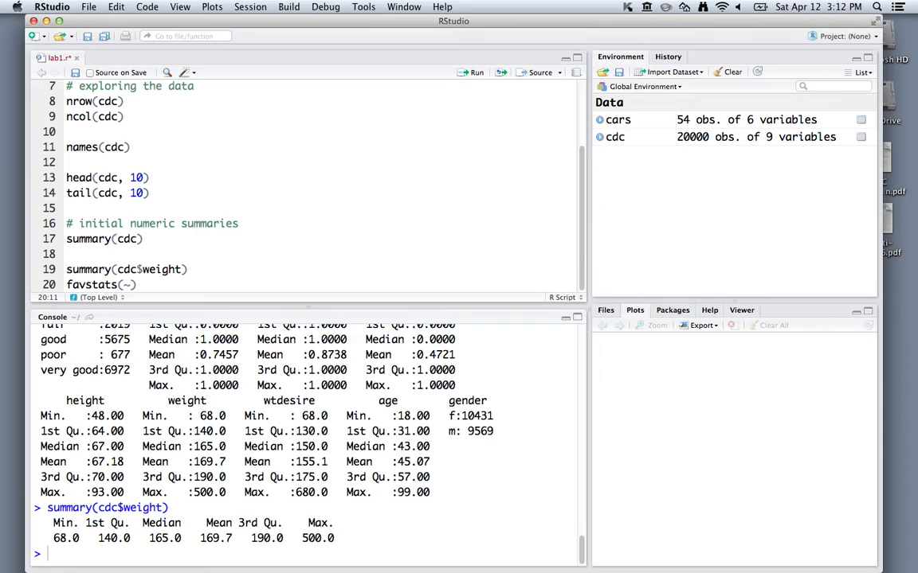
text(weight)
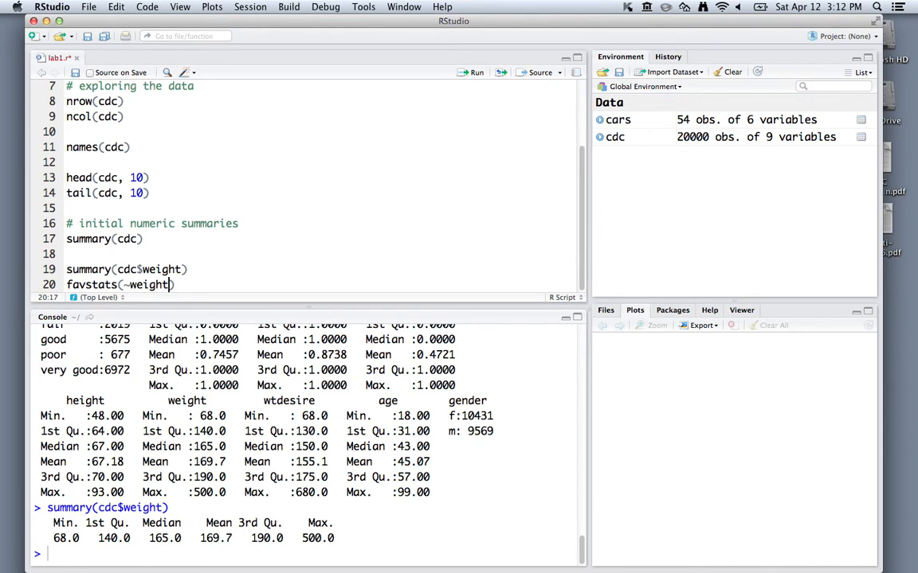
text(,)
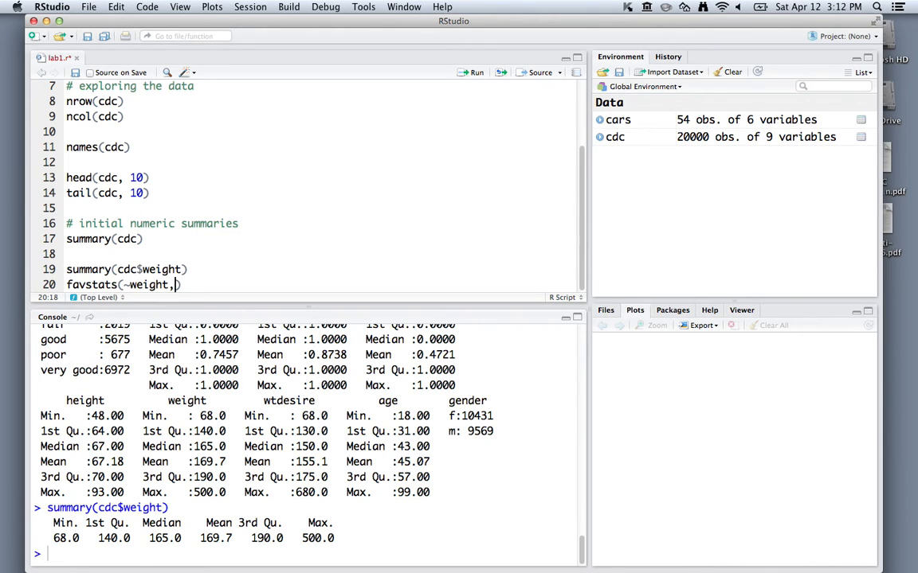
text(data = c)
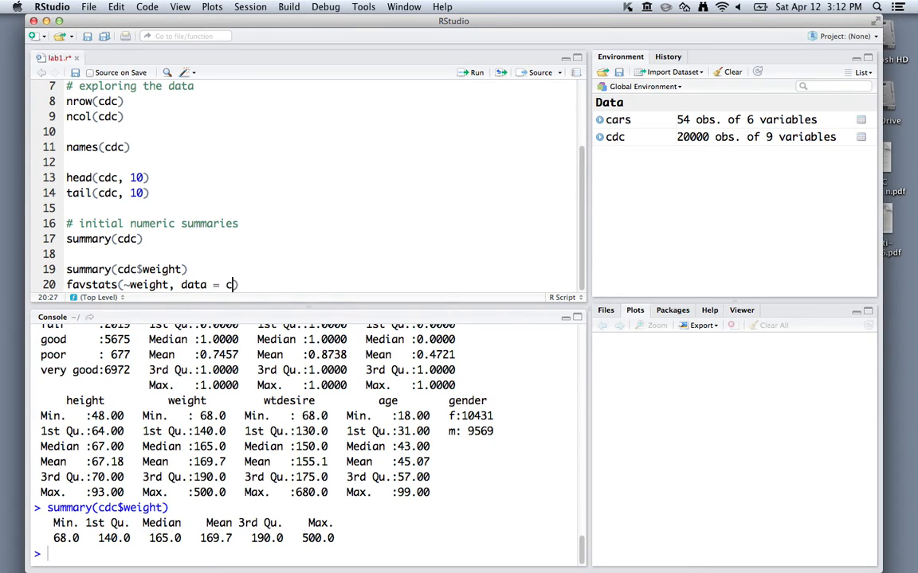
text(dc)
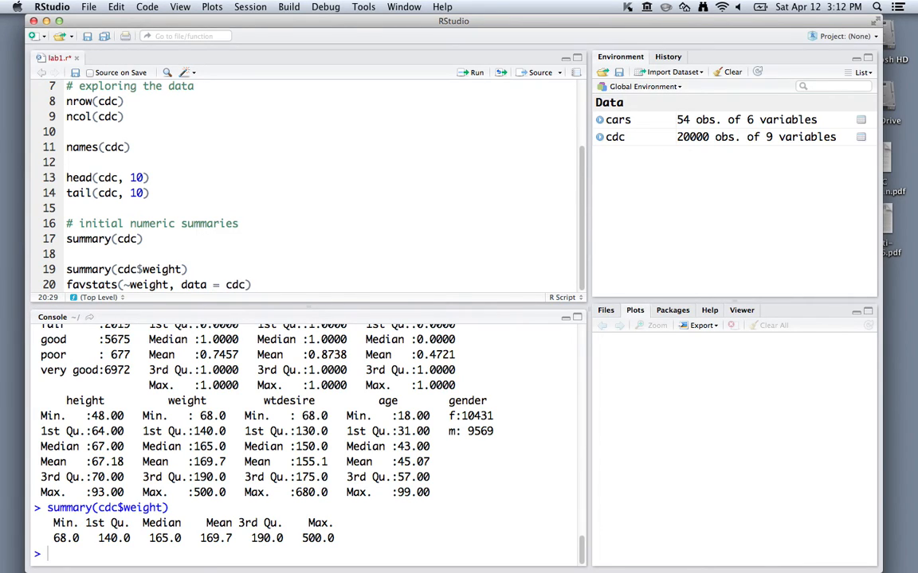
key(Return)
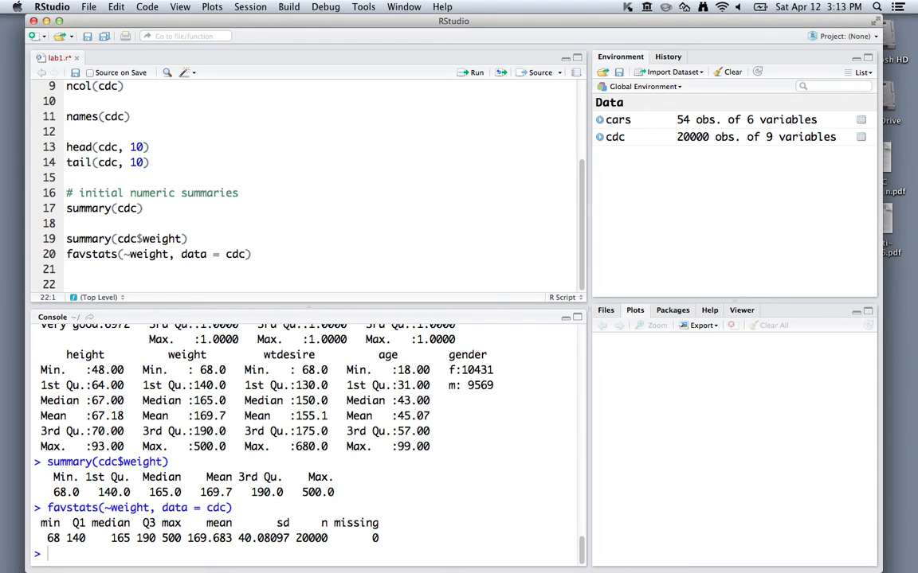
Run mean, sd, IQR and median on cdc$weight, returning 169.683, 40.08097, 50 and 165
text(mean)
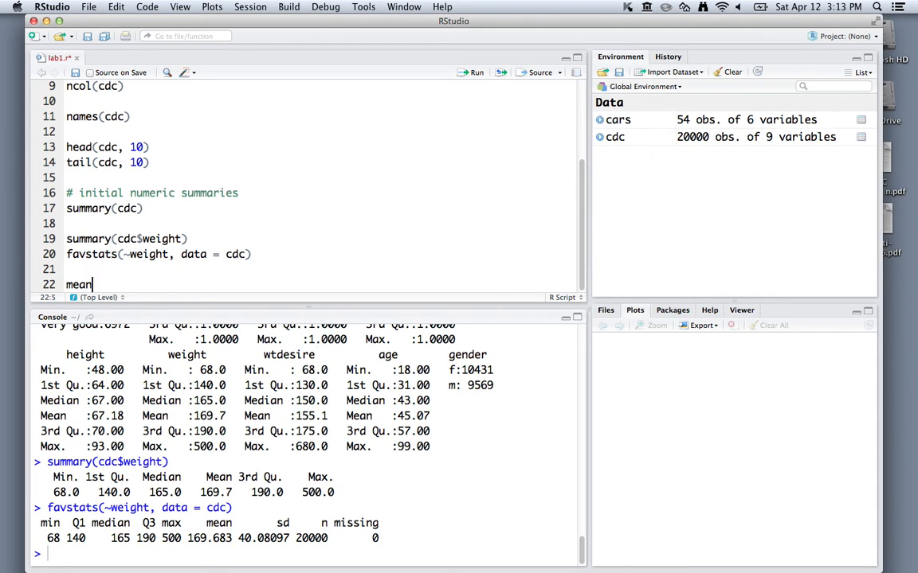
text((cdc)
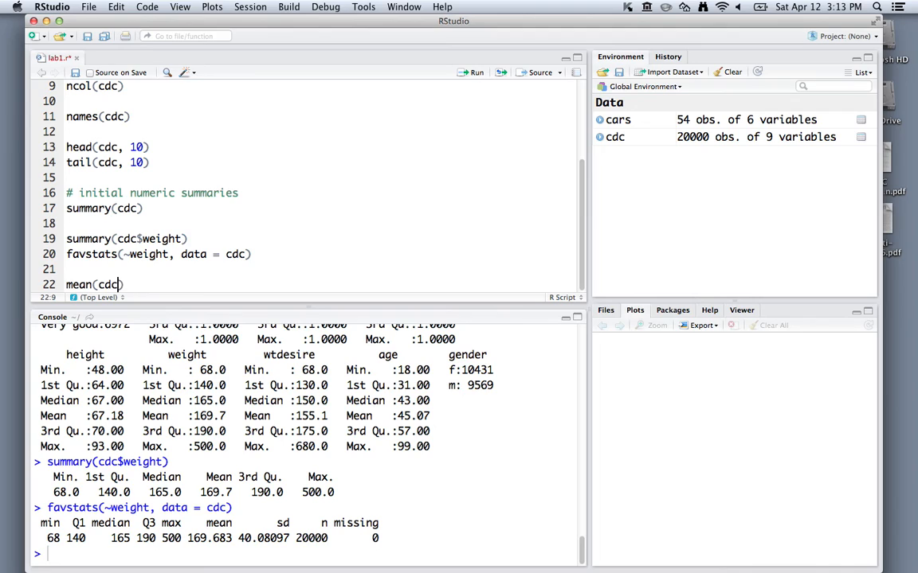
text($weight)
text(sd)
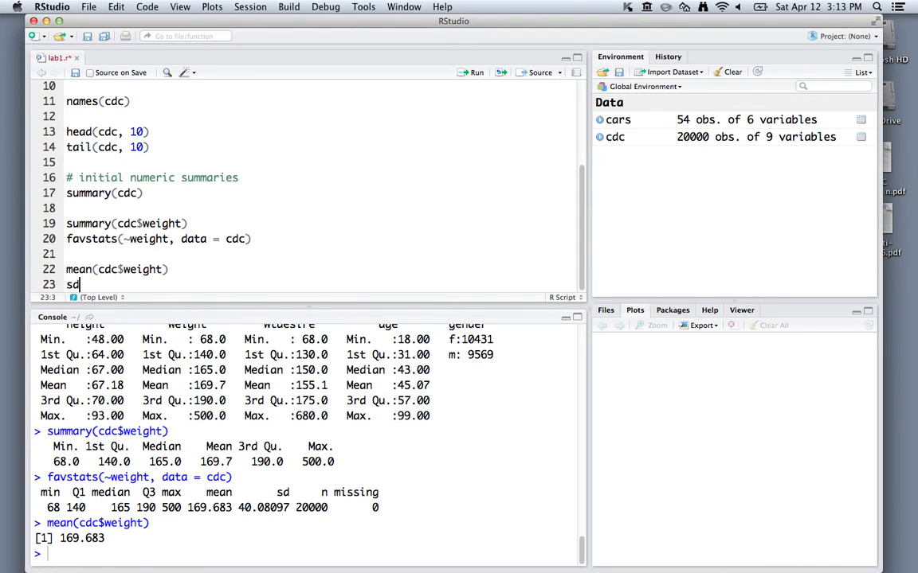
text((cdc$weight))
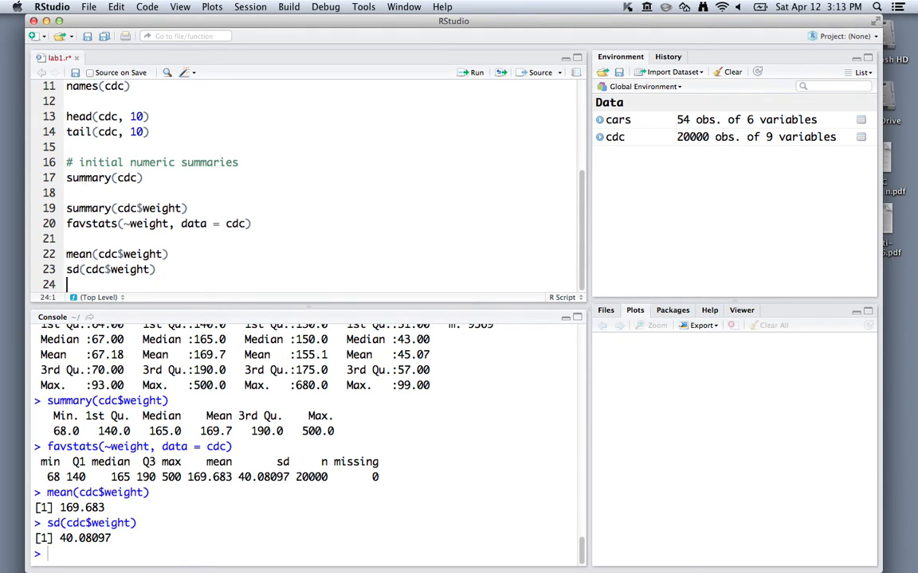
text(IQR(cdc))
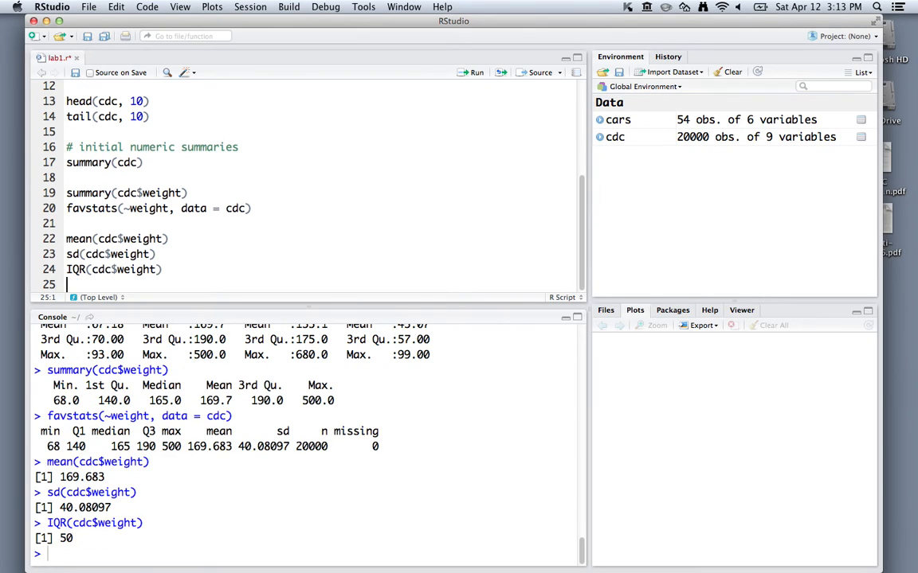
text(median(cdc$weight)
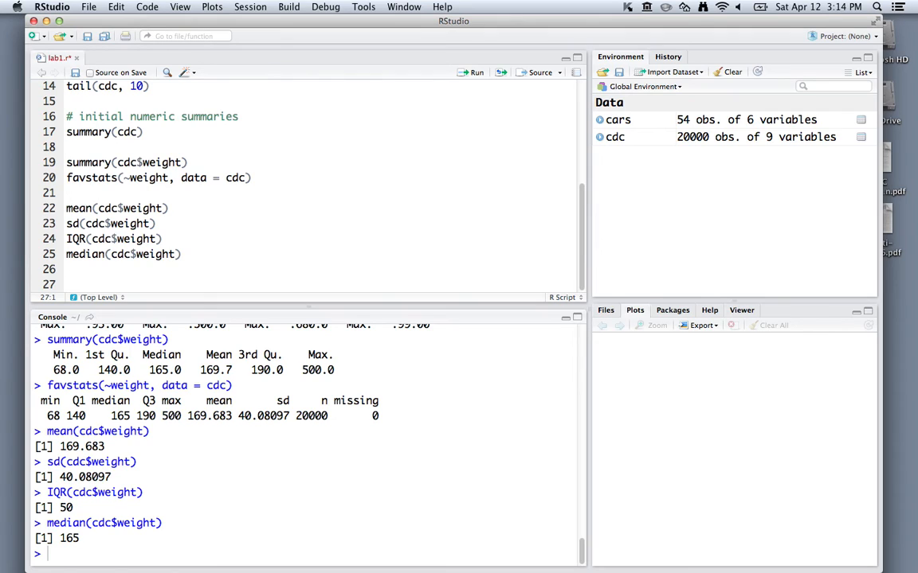
Write the comment '# make a bar chart of respondents who smoked at least 100 cigs.'
text(#)
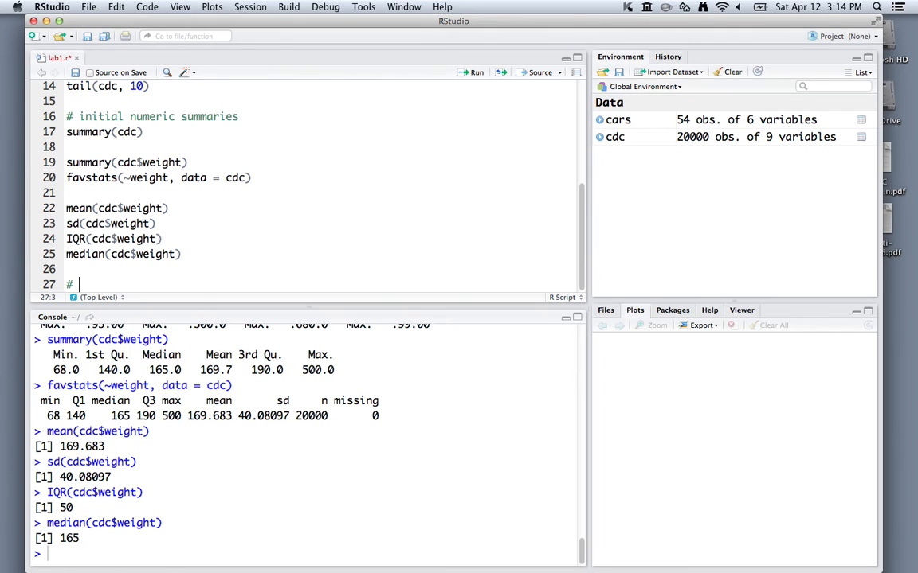
text(make a bar chart of)
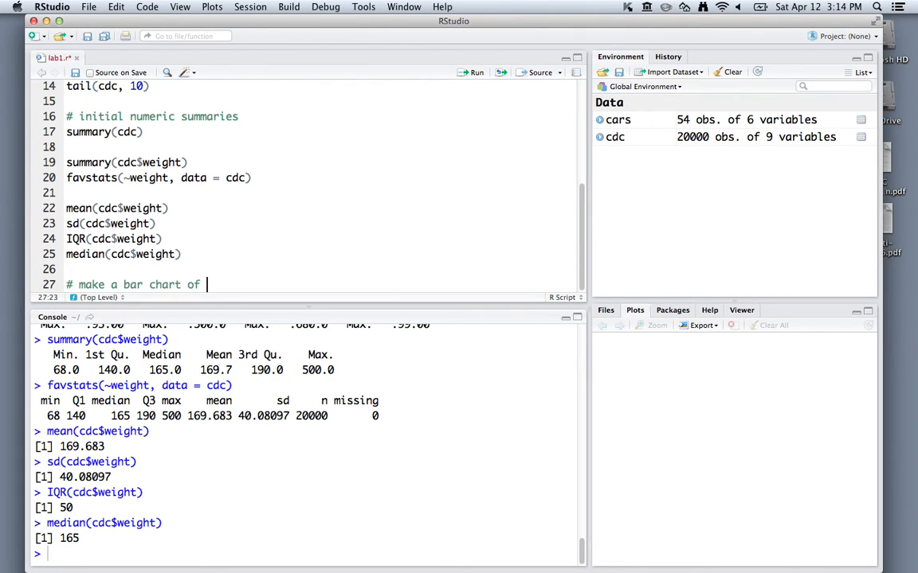
text(respondents who make s)
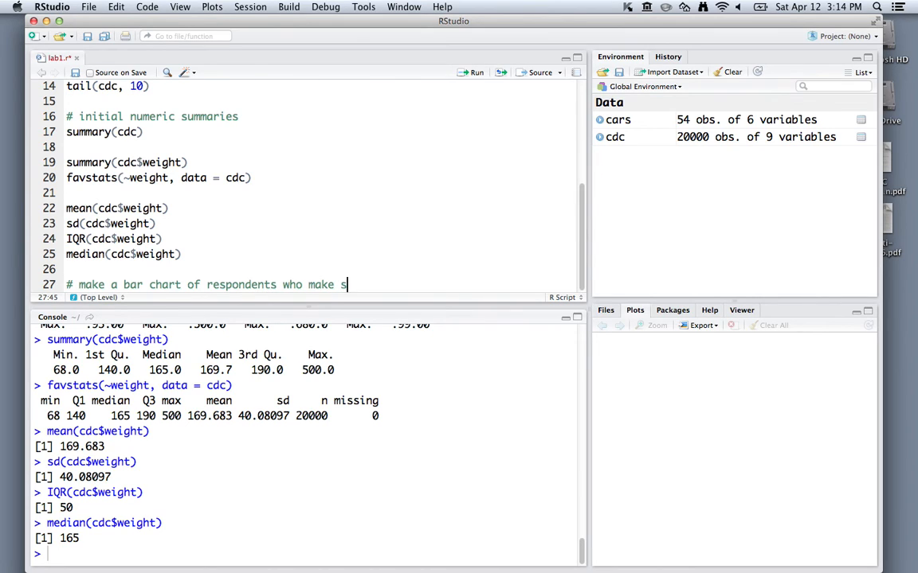
text(moked at least 100)
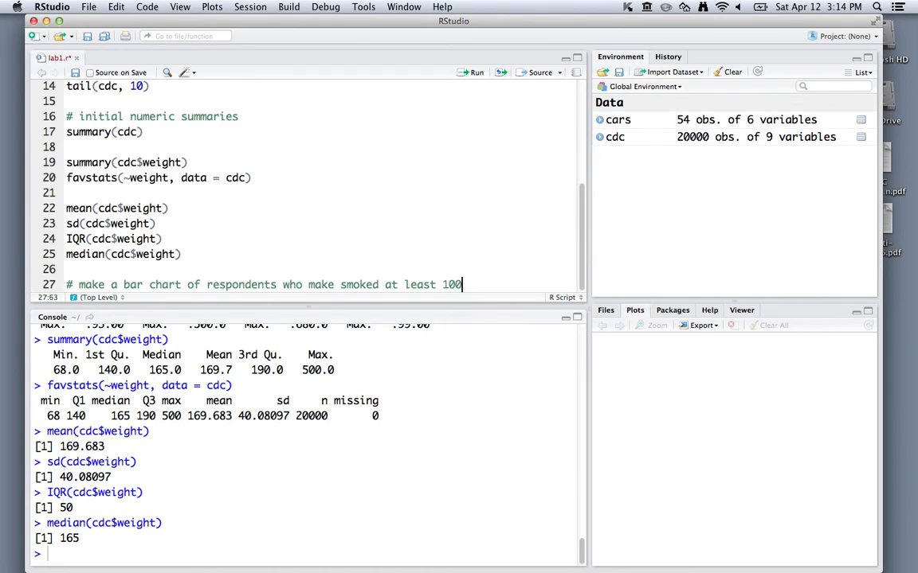
text(cigs.)
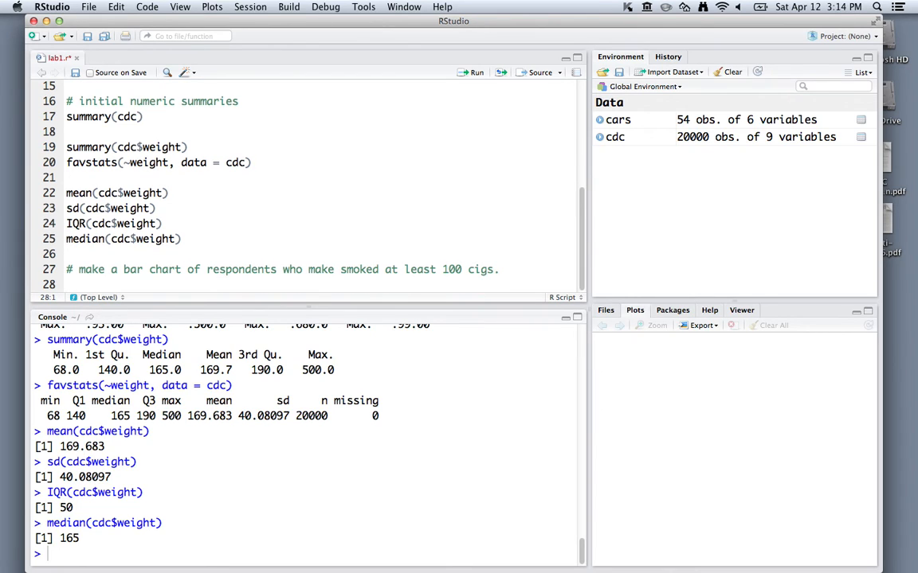
Run table(cdc$smoke100), returning counts 10559 for 0 and 9441 for 1
text(tab)
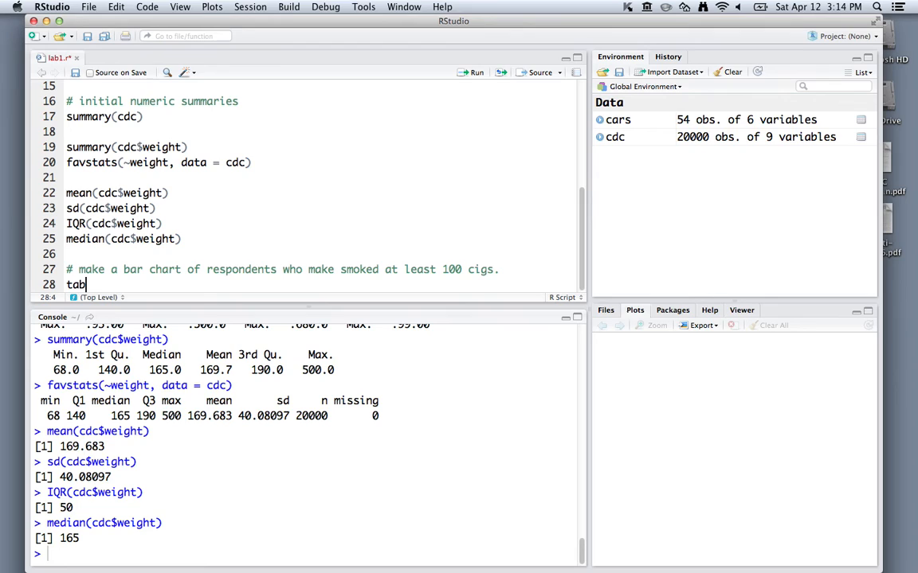
text(le())
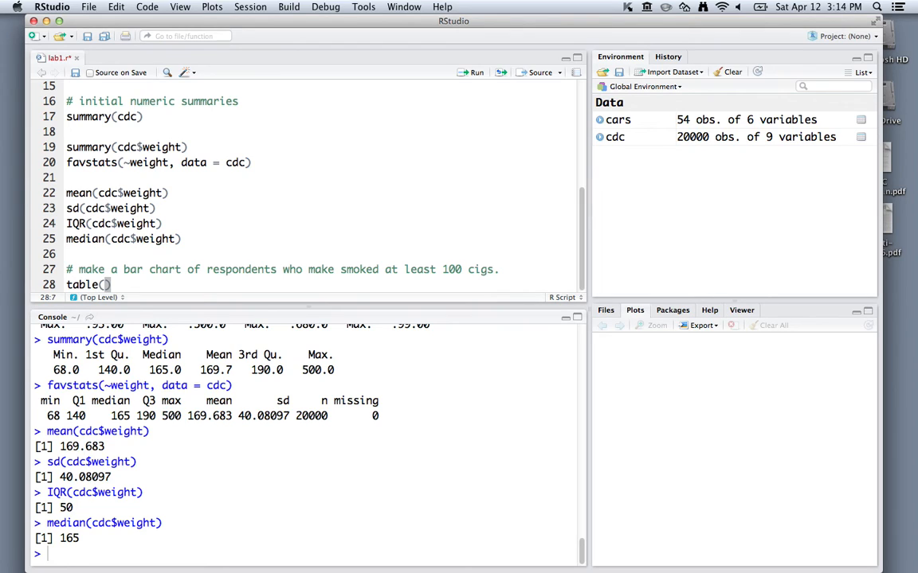
text(cdc$smoke100)
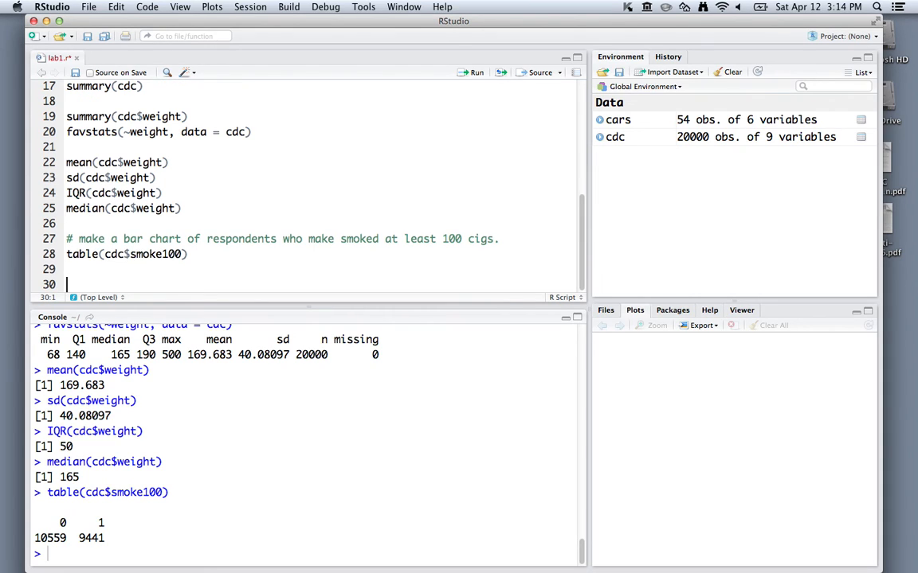
Run bargraph(~smoke100, data = cdc, col = "gray") to draw a gray two-bar frequency chart
text(bargrap)
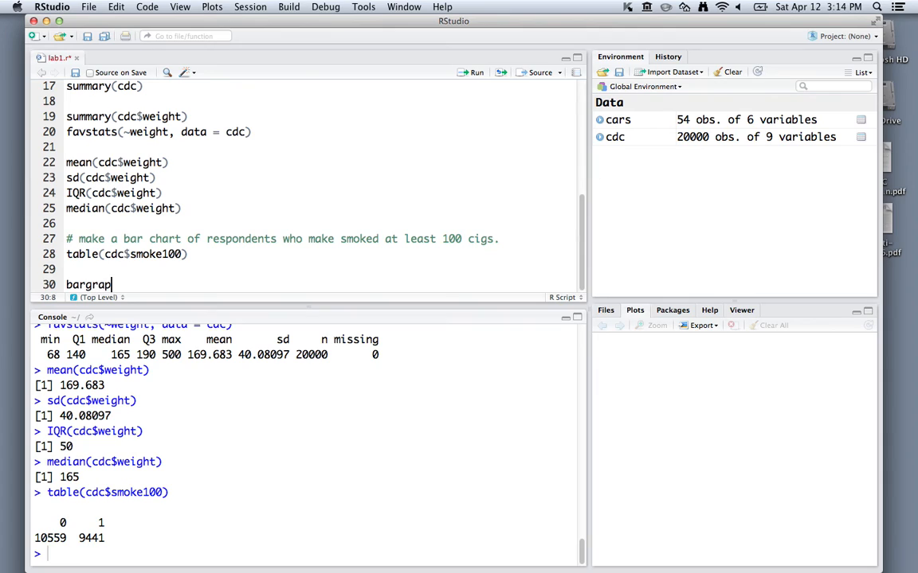
text(h)
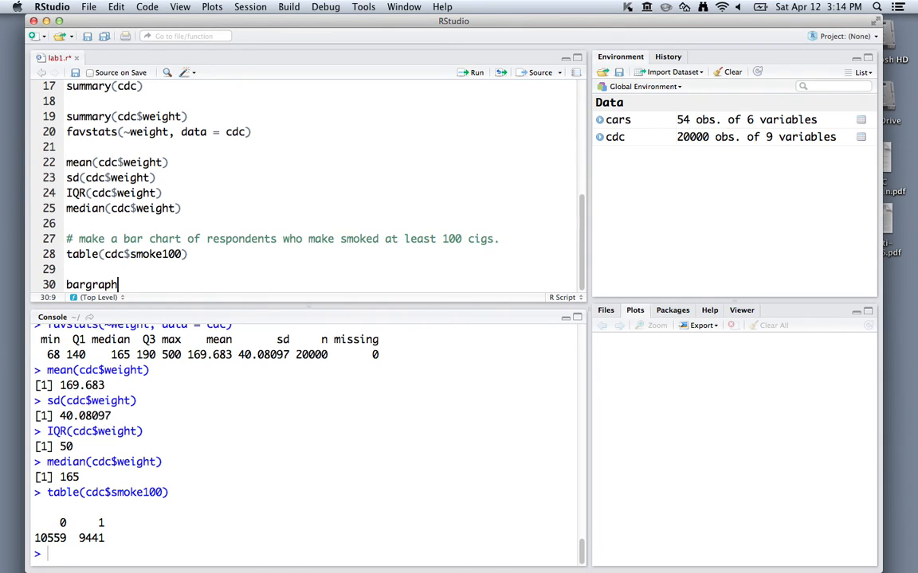
text((~))
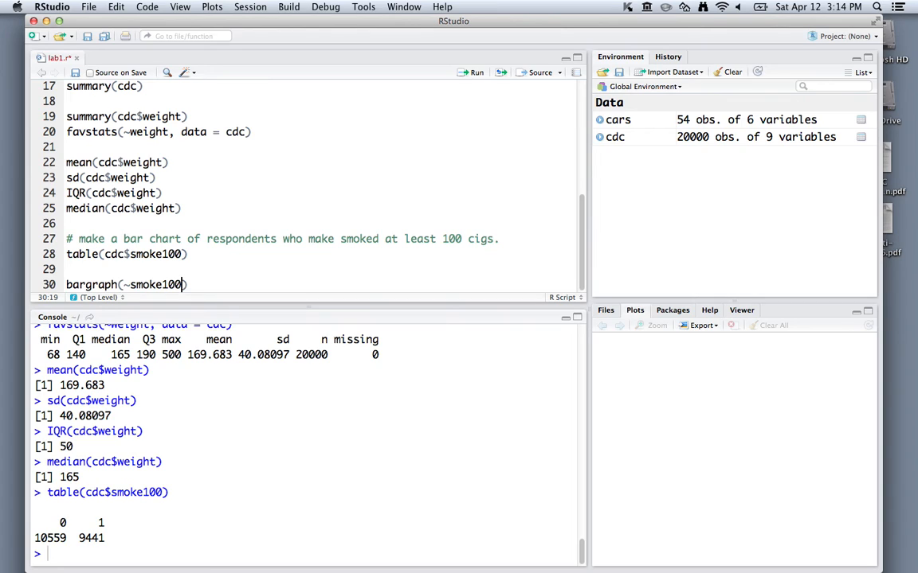
text(, data = c)
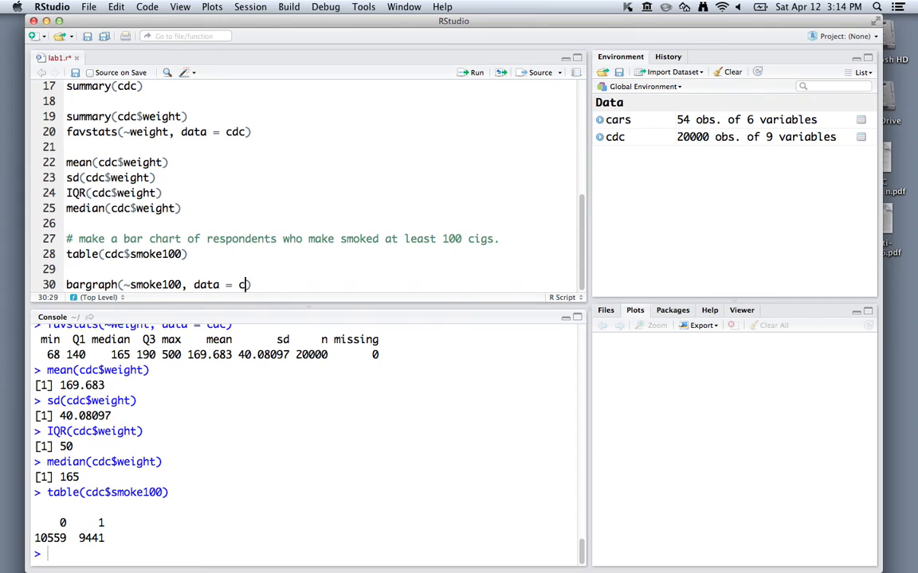
text(dc)
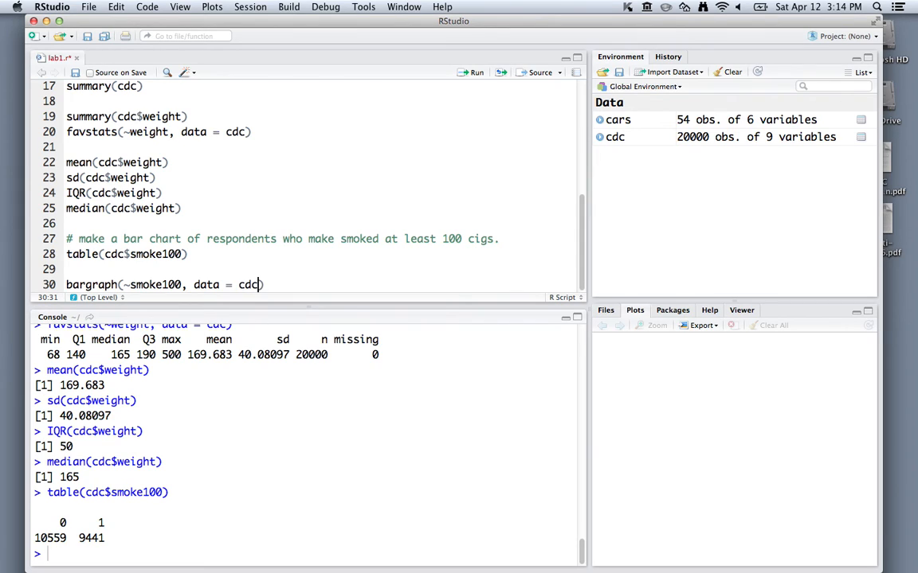
text(, col)
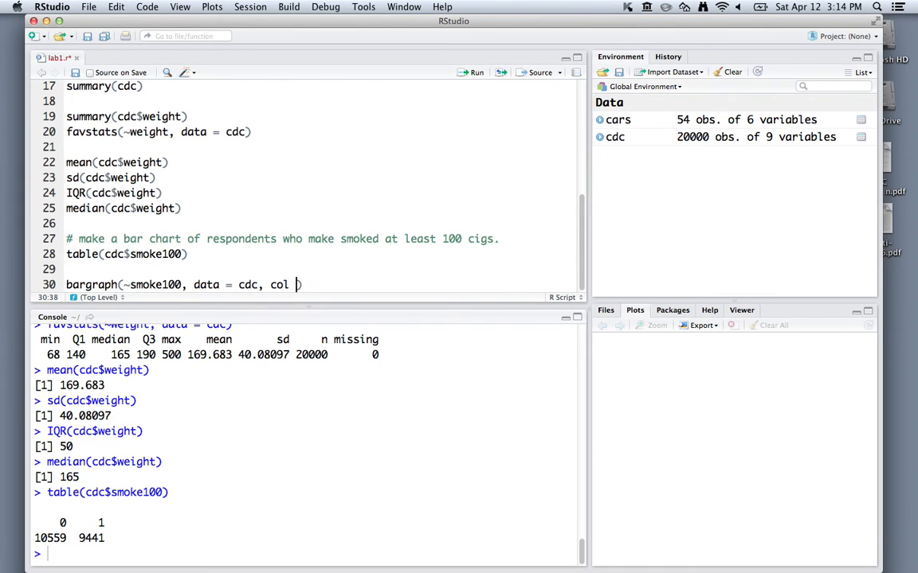
text("gray")
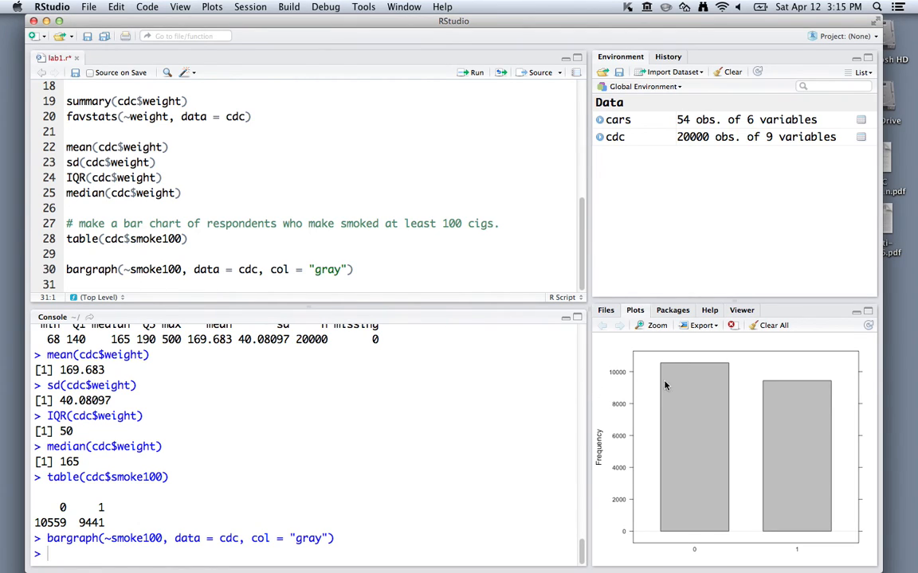
mouse_move(709, 409)
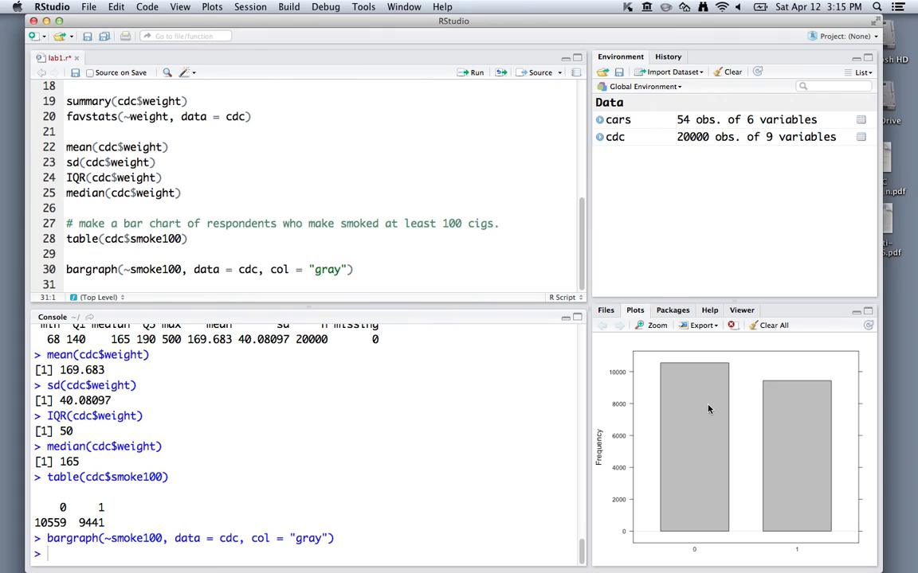
mouse_move(709, 404)
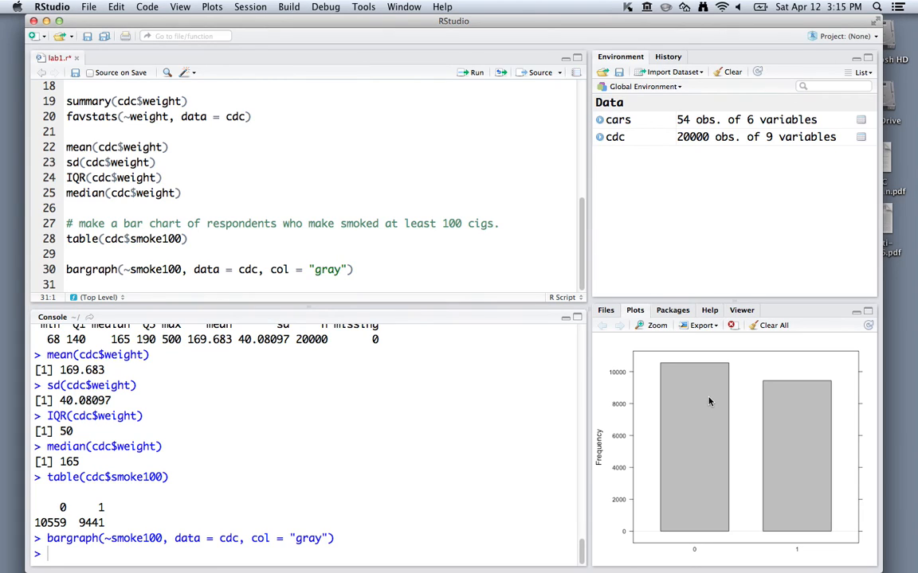
mouse_move(721, 359)
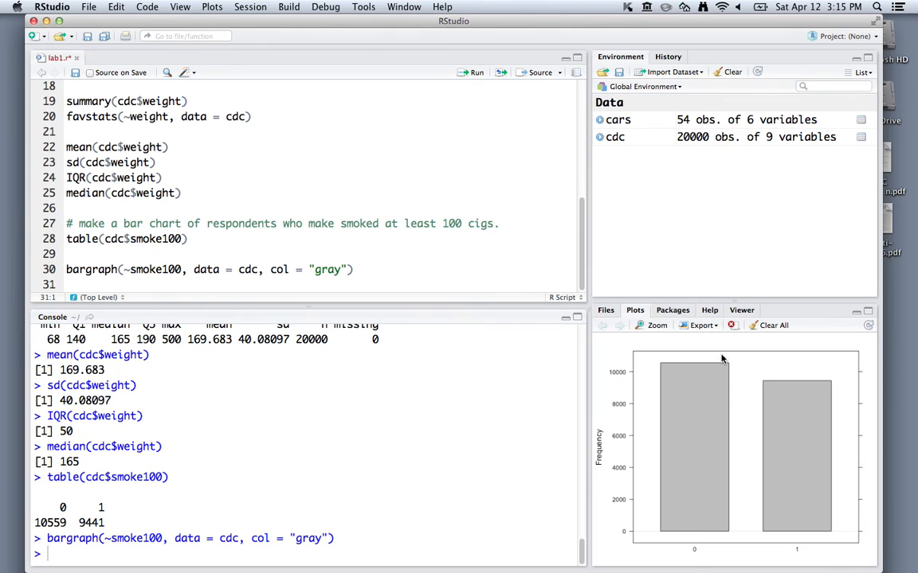
click(700, 324)
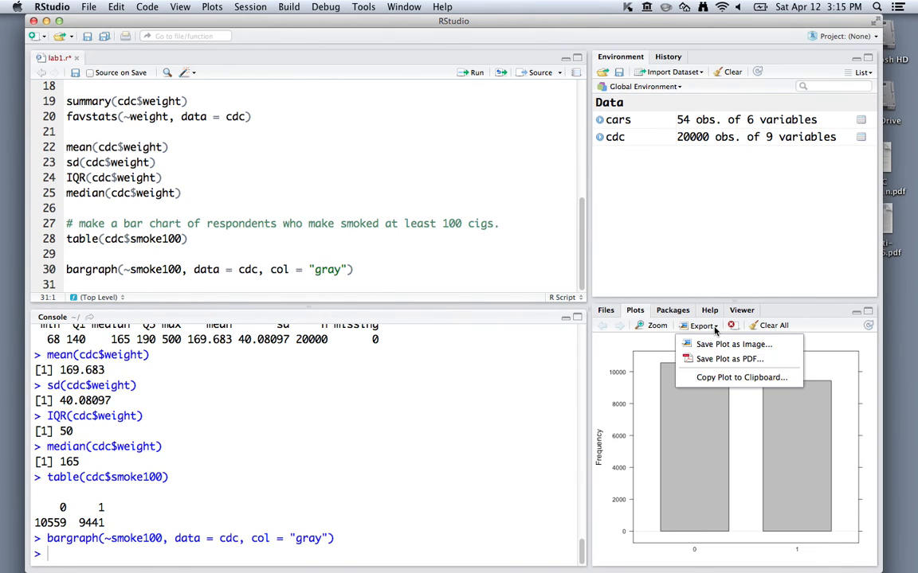
mouse_move(714, 344)
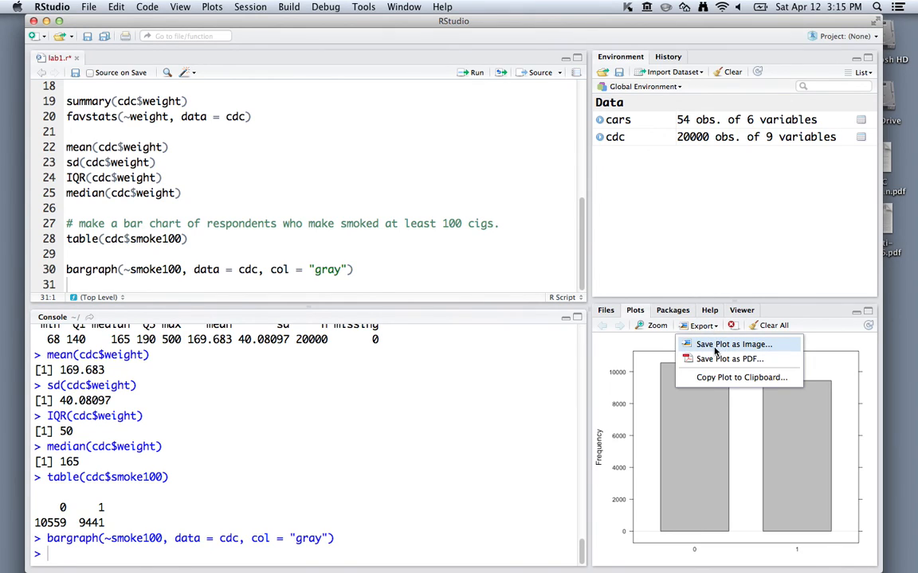
click(732, 344)
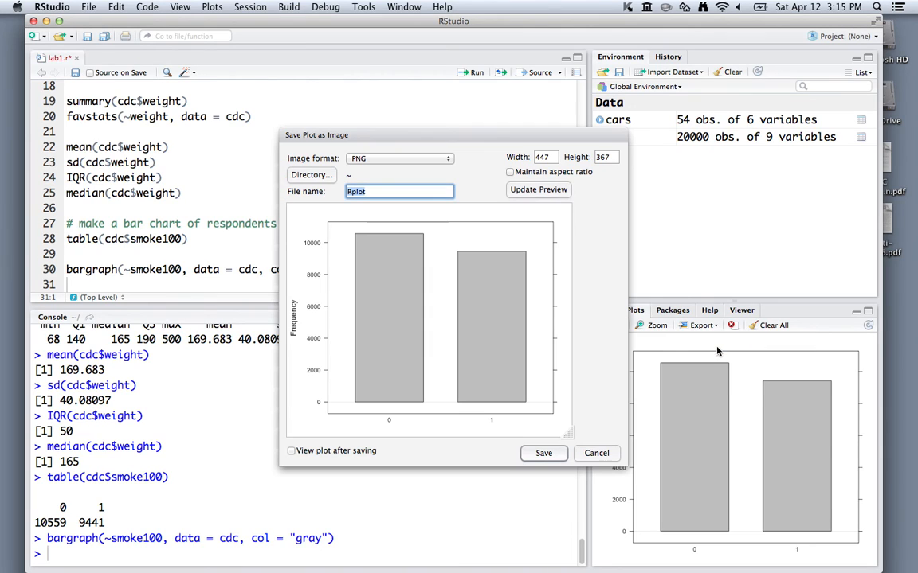
drag(568, 437, 574, 392)
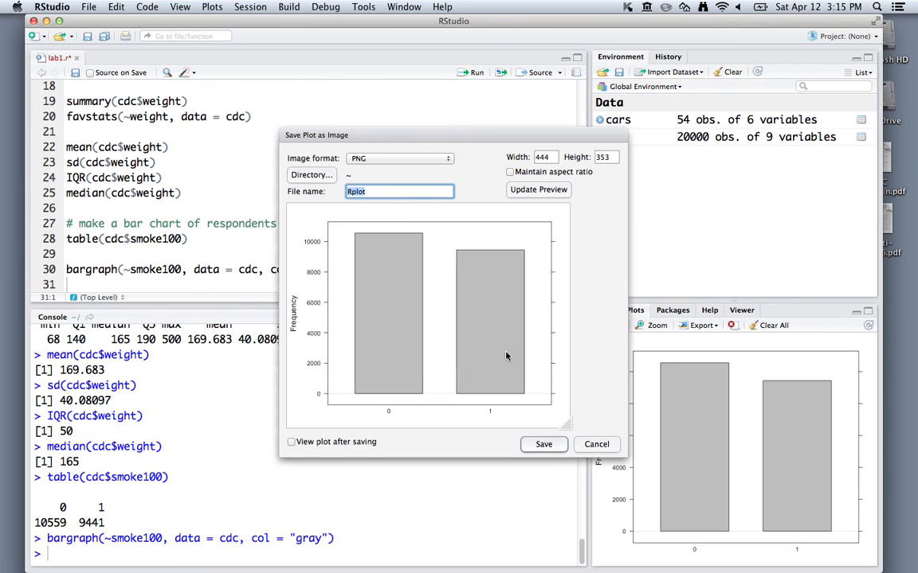
mouse_move(406, 262)
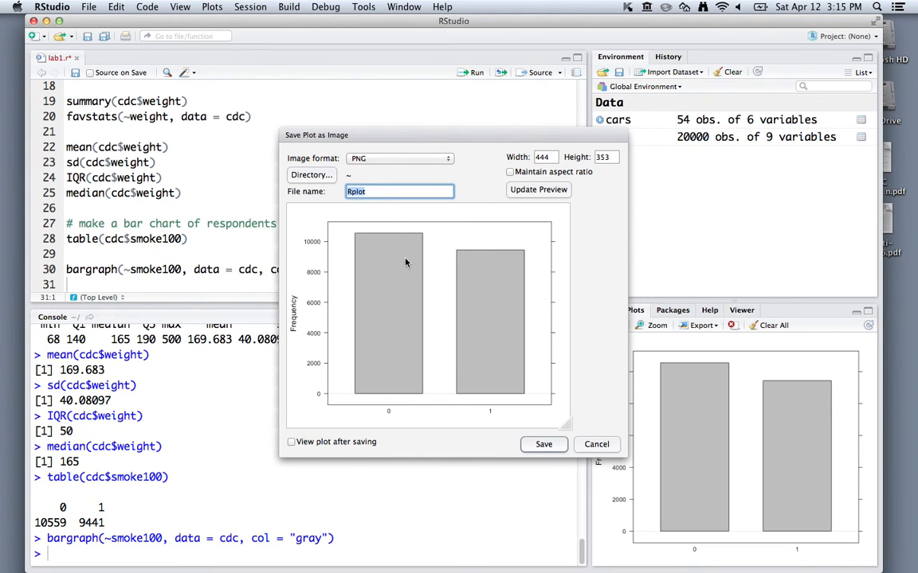
mouse_move(494, 320)
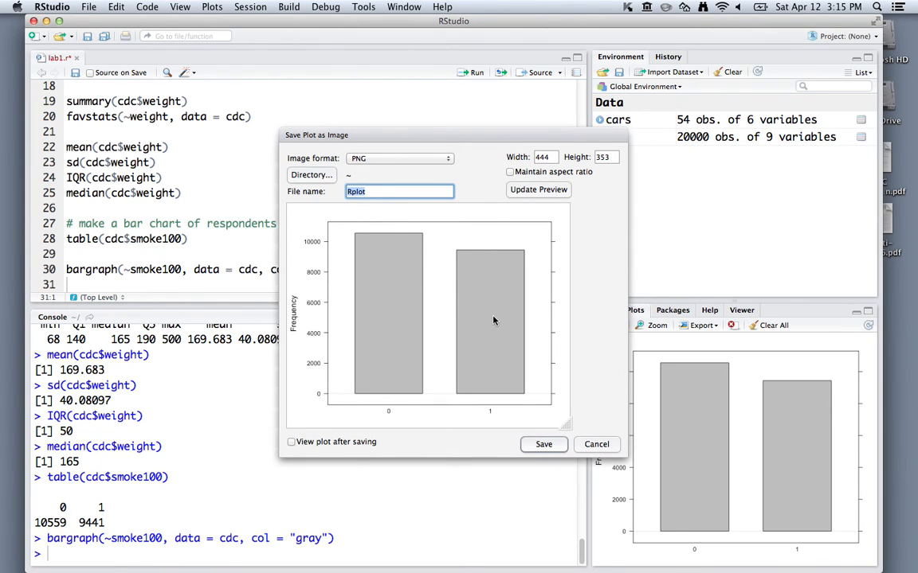
click(597, 444)
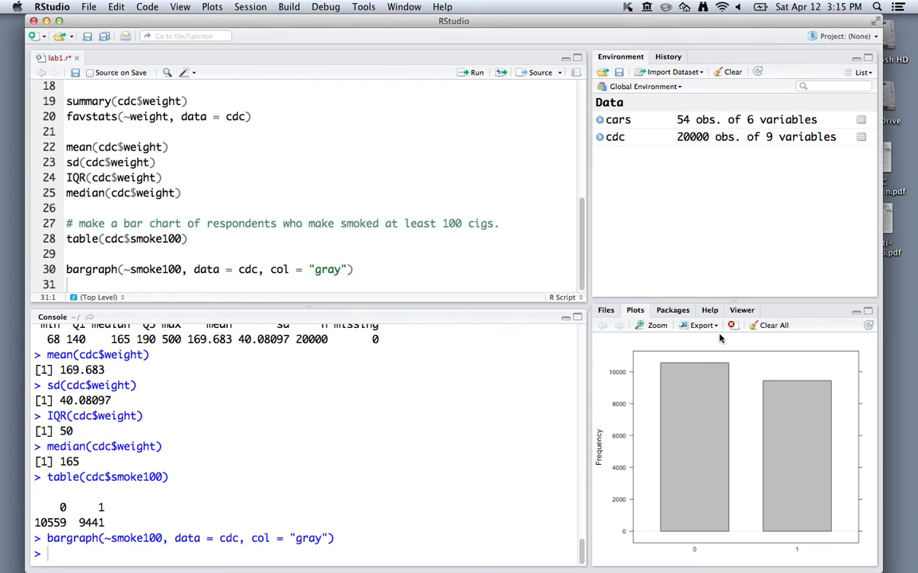
Copy the gray smoke100 bar chart to the clipboard via Export > Copy Plot to Clipboard
click(701, 325)
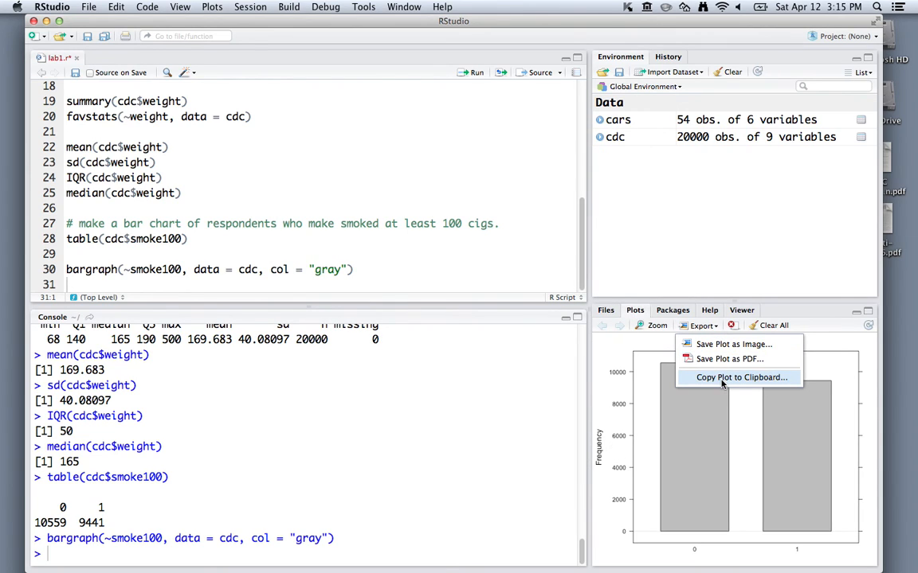
click(740, 377)
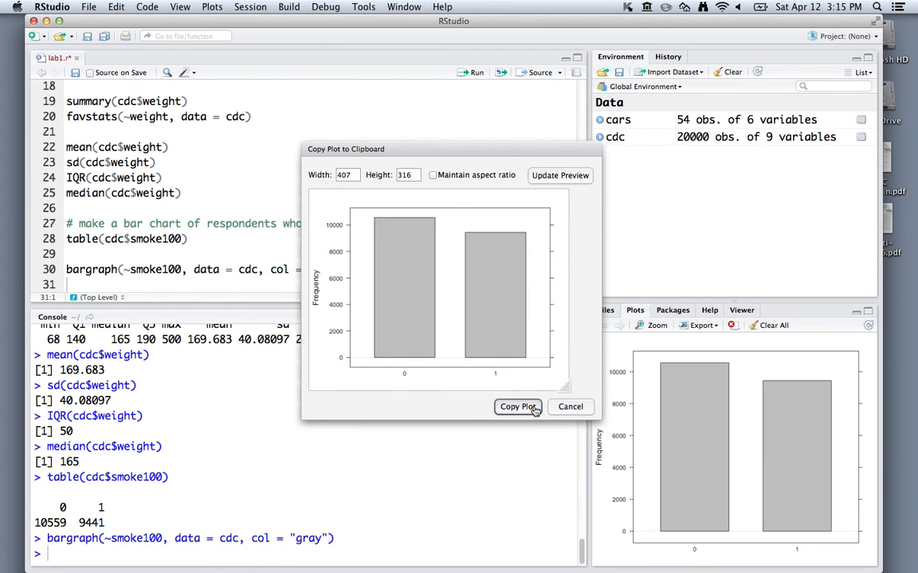
click(517, 407)
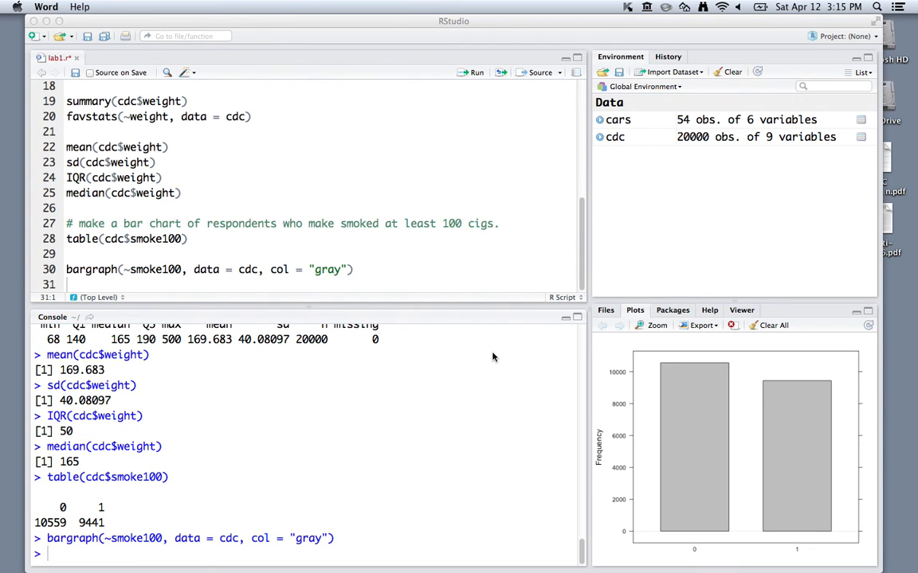
mouse_move(492, 356)
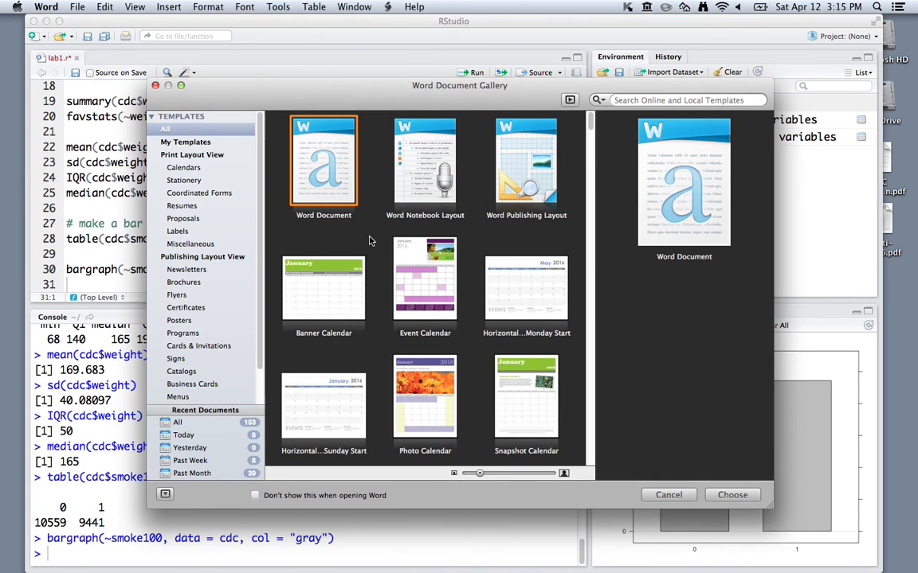
Create a new blank Word document, paste the bar chart and resize it smaller
click(731, 495)
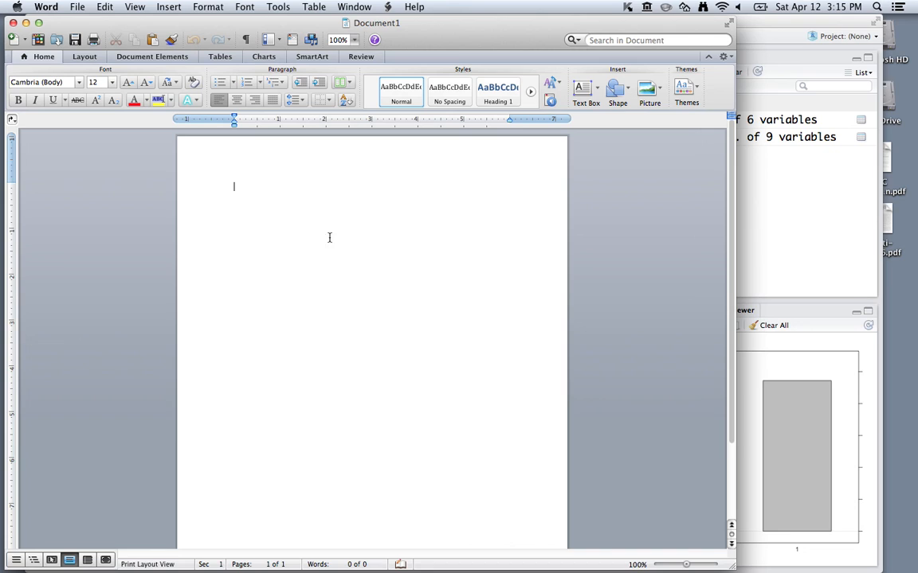
right_click(328, 237)
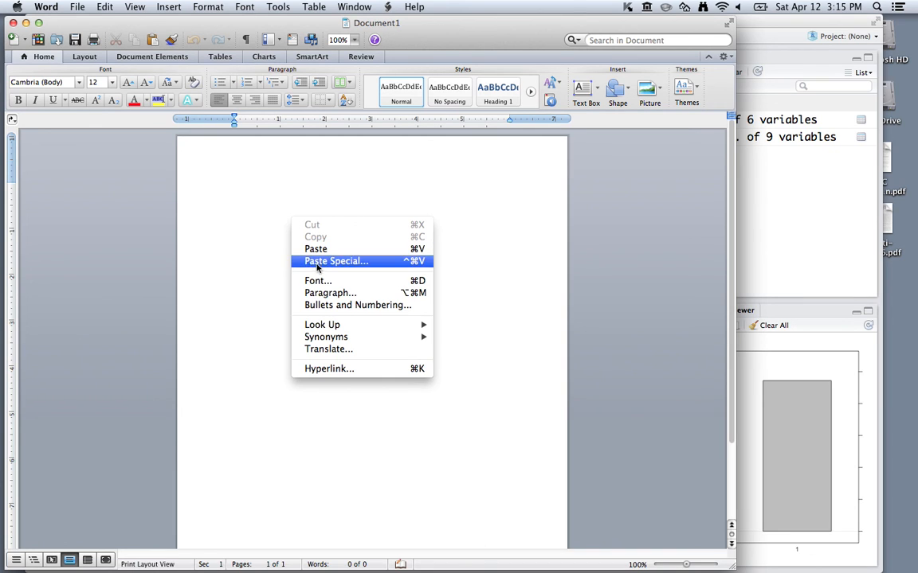
click(322, 257)
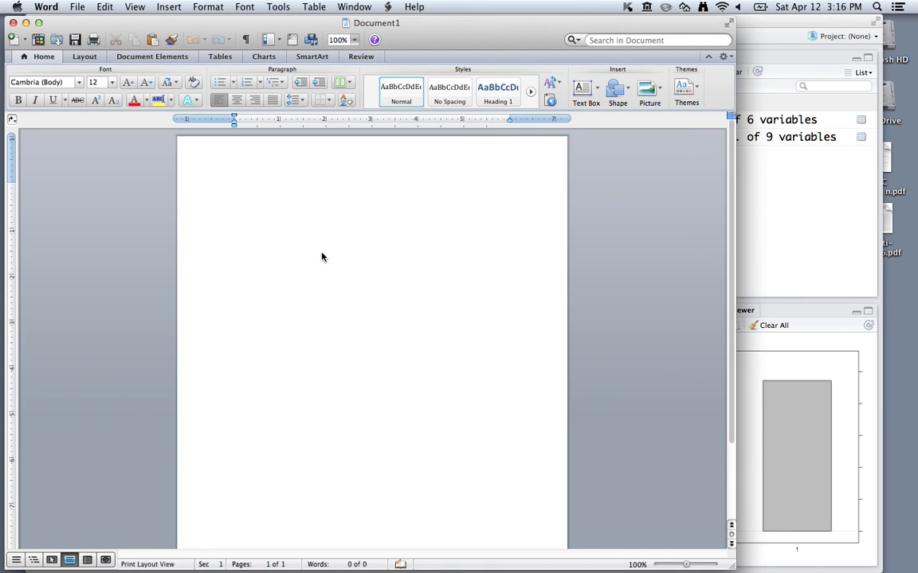
mouse_move(404, 309)
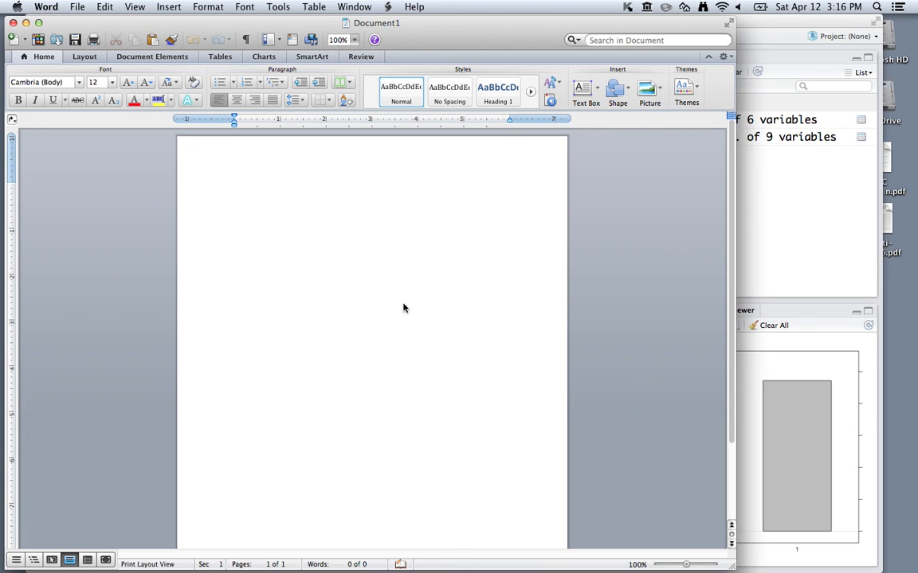
mouse_move(405, 312)
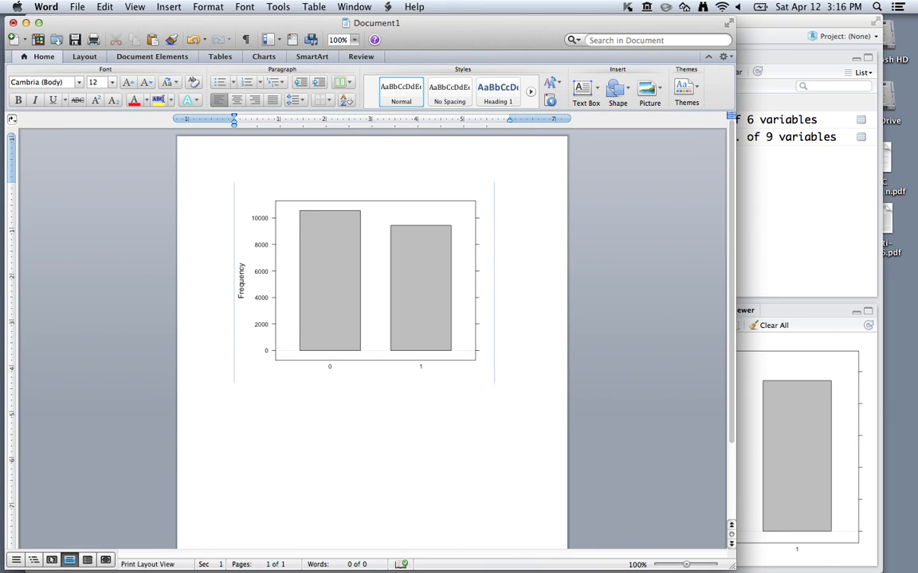
click(364, 283)
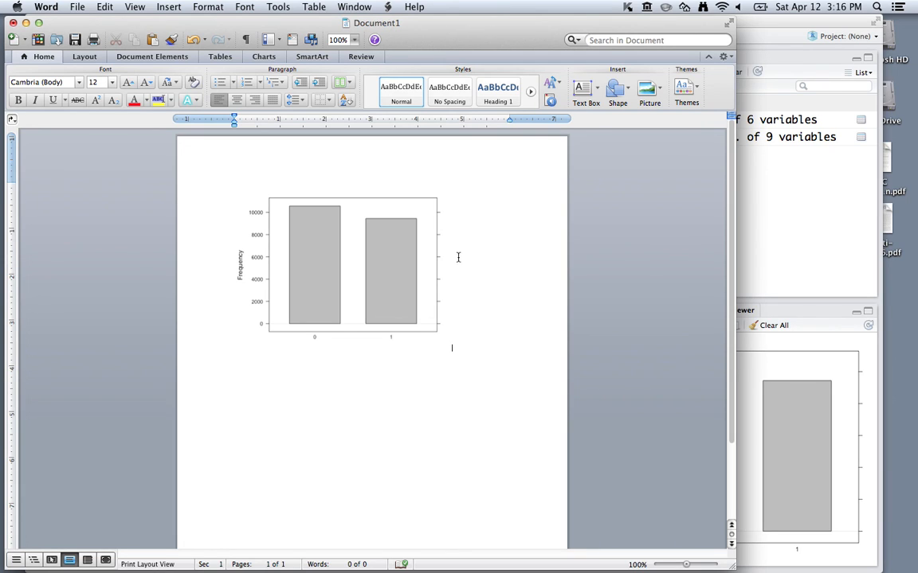
mouse_move(458, 245)
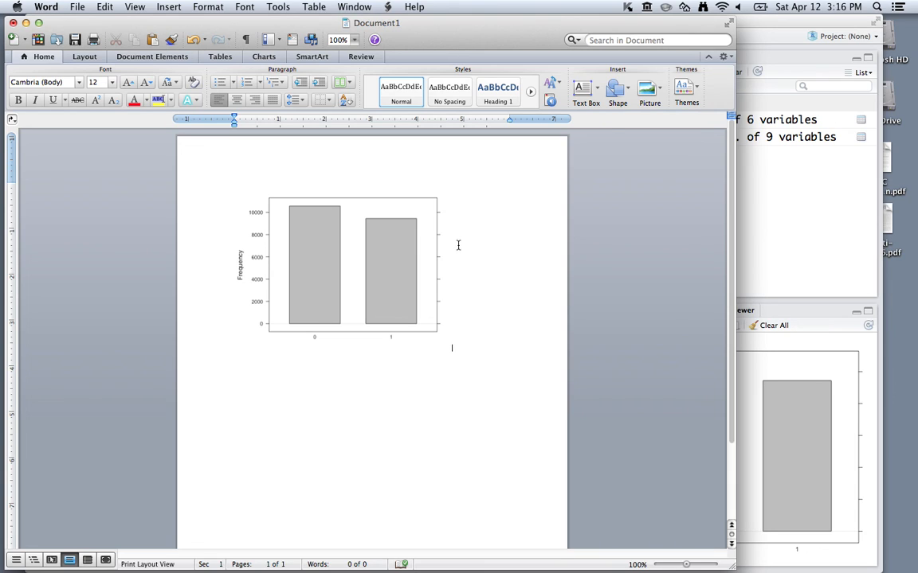